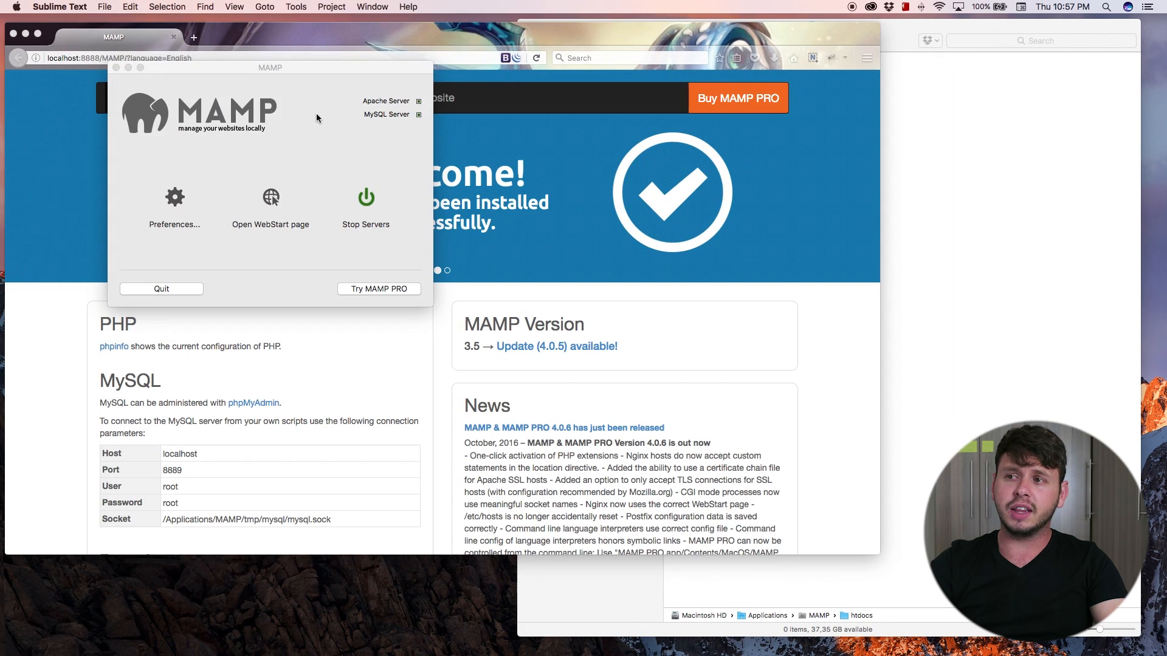
Move the MAMP control window aside so the WebStart page in Firefox is visible.
{"action": "left_click", "coordinate": [269, 74]}
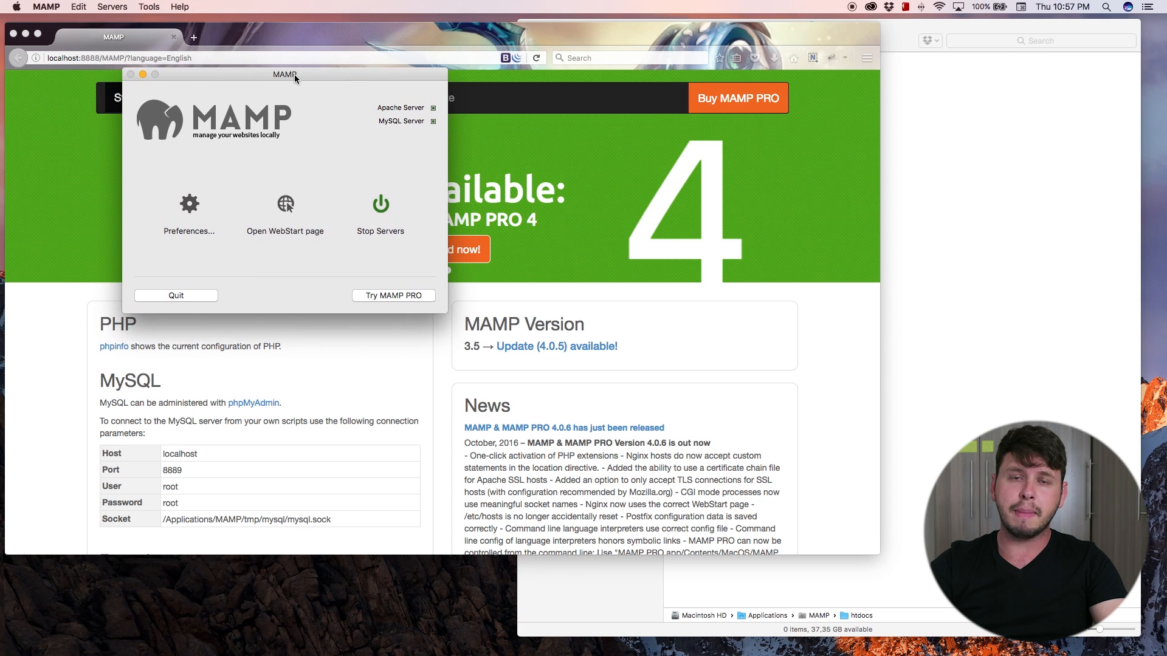
{"action": "mouse_move", "coordinate": [300, 114]}
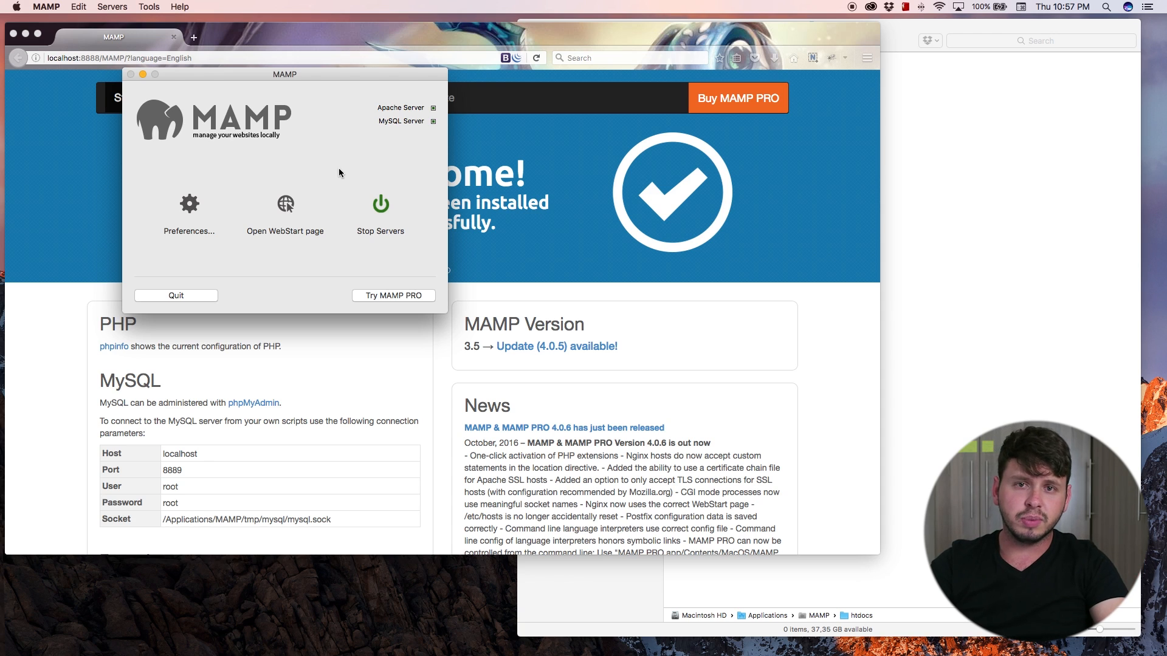
{"action": "mouse_move", "coordinate": [366, 148]}
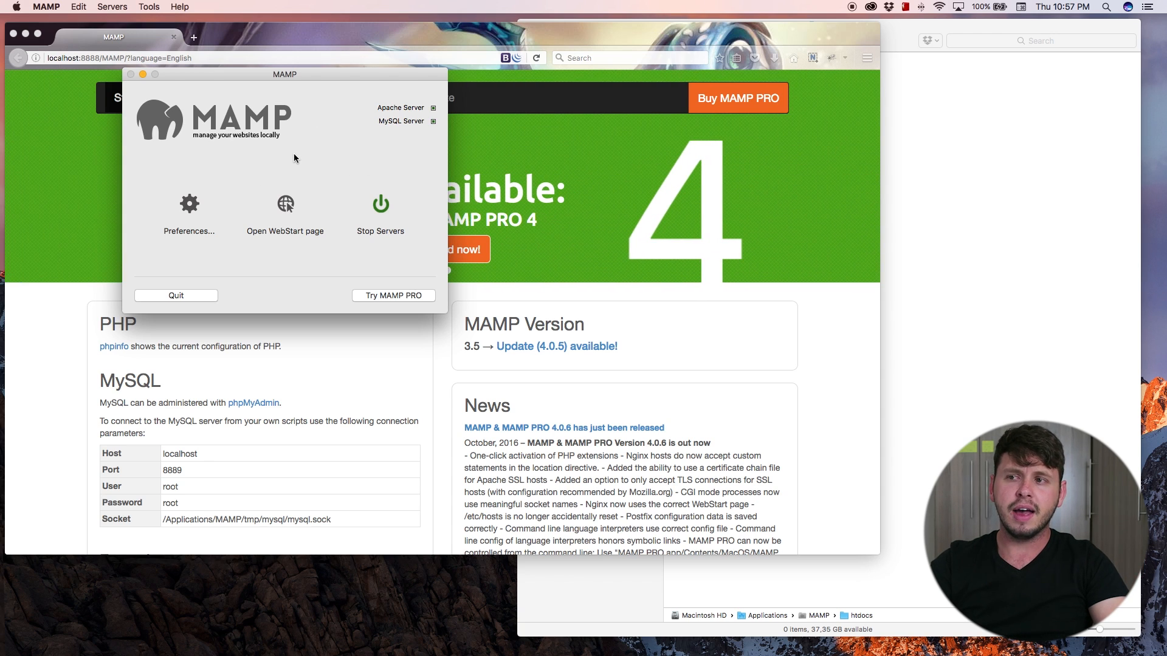
{"action": "mouse_move", "coordinate": [304, 120]}
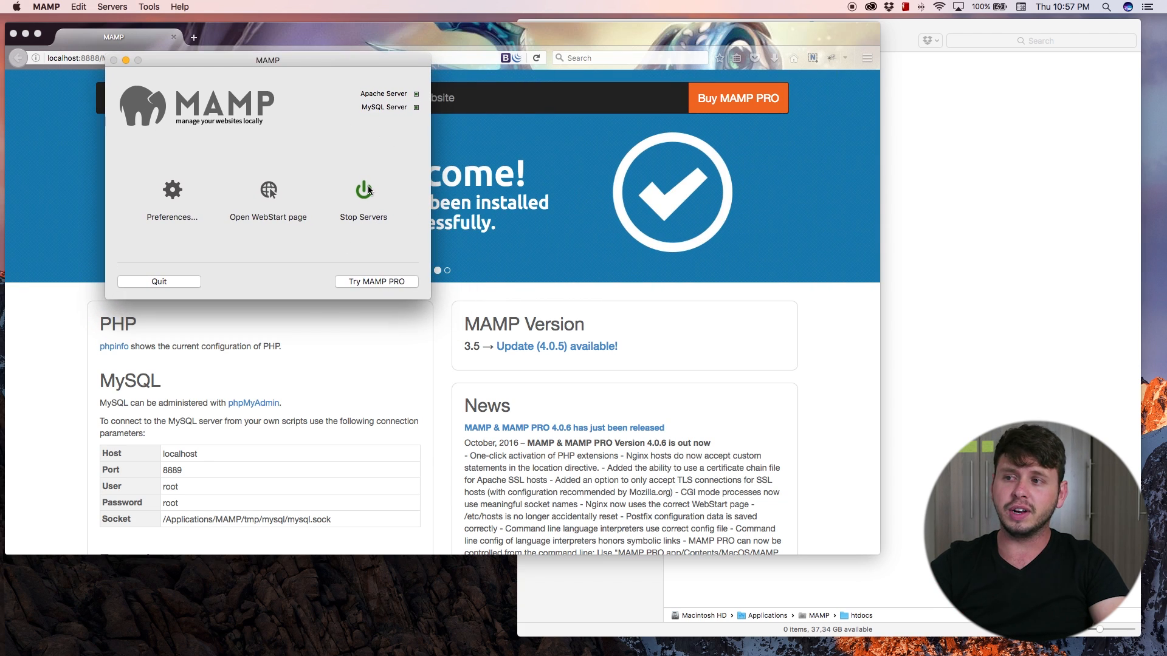
{"action": "mouse_move", "coordinate": [329, 152]}
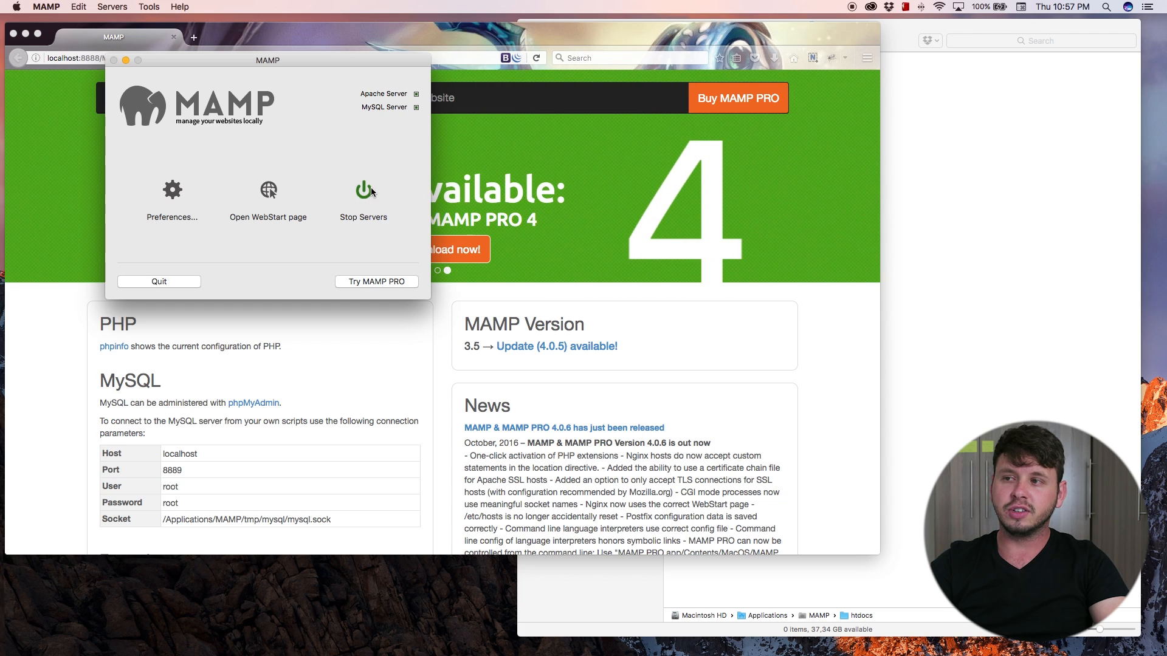
{"action": "left_click_drag", "start_coordinate": [268, 61], "coordinate": [278, 98]}
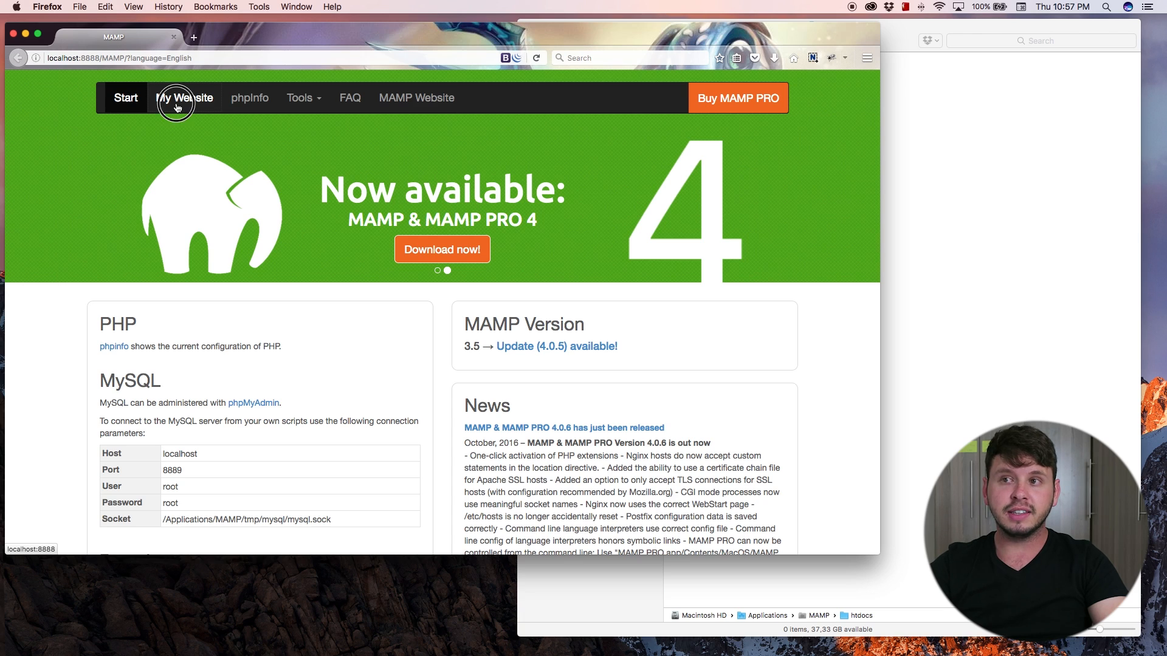
Use 'My Website' to load localhost:8888 in a new tab showing an empty Index of / listing.
{"action": "left_click", "coordinate": [184, 97]}
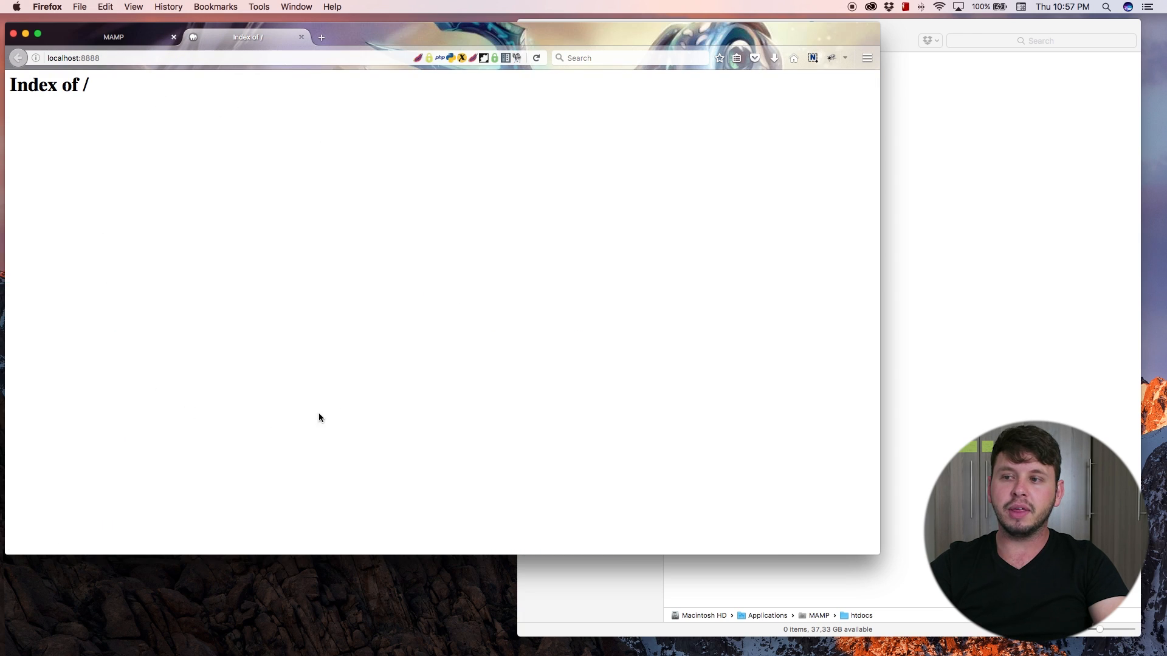
{"action": "mouse_move", "coordinate": [219, 248]}
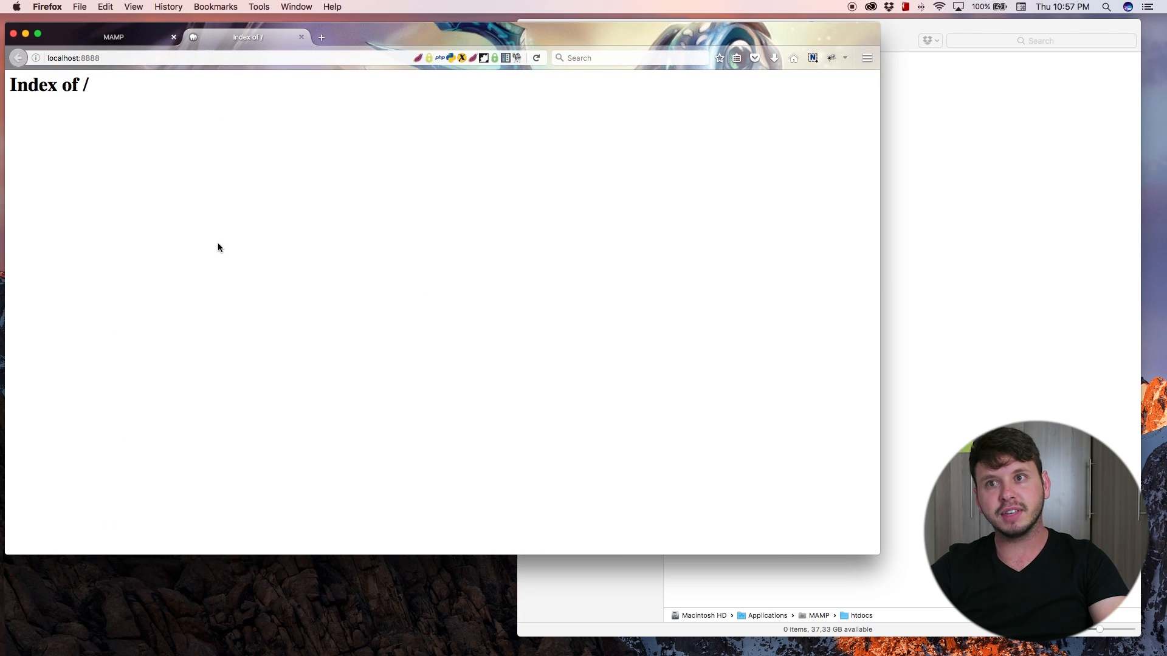
{"action": "mouse_move", "coordinate": [233, 140]}
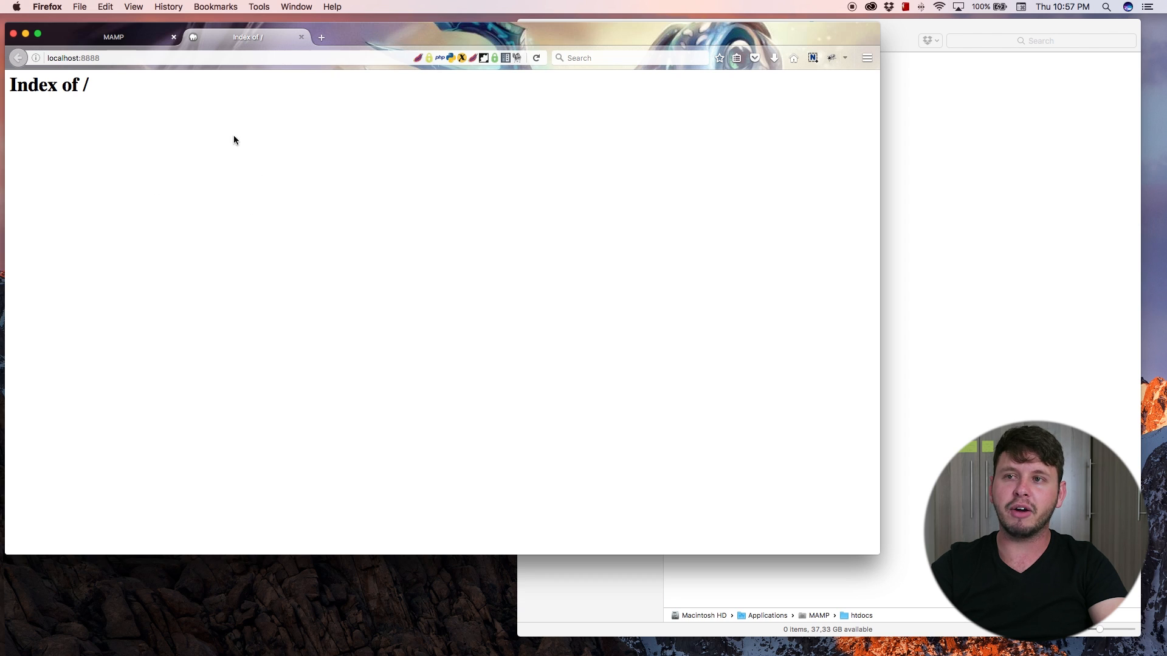
{"action": "mouse_move", "coordinate": [184, 158]}
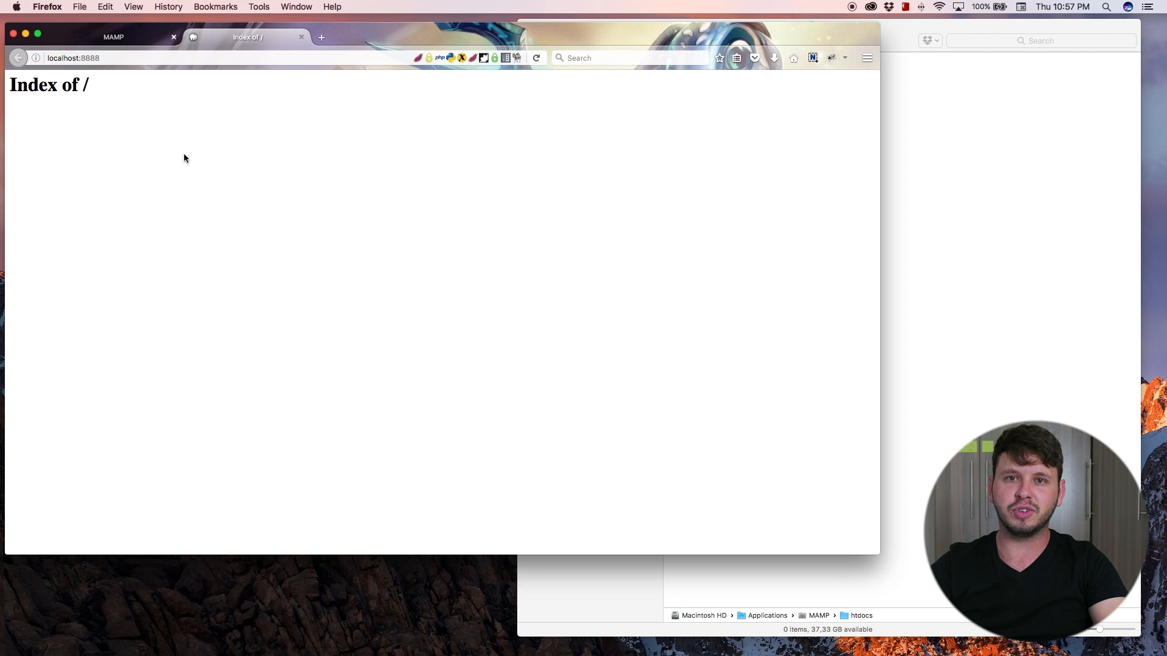
{"action": "mouse_move", "coordinate": [155, 102]}
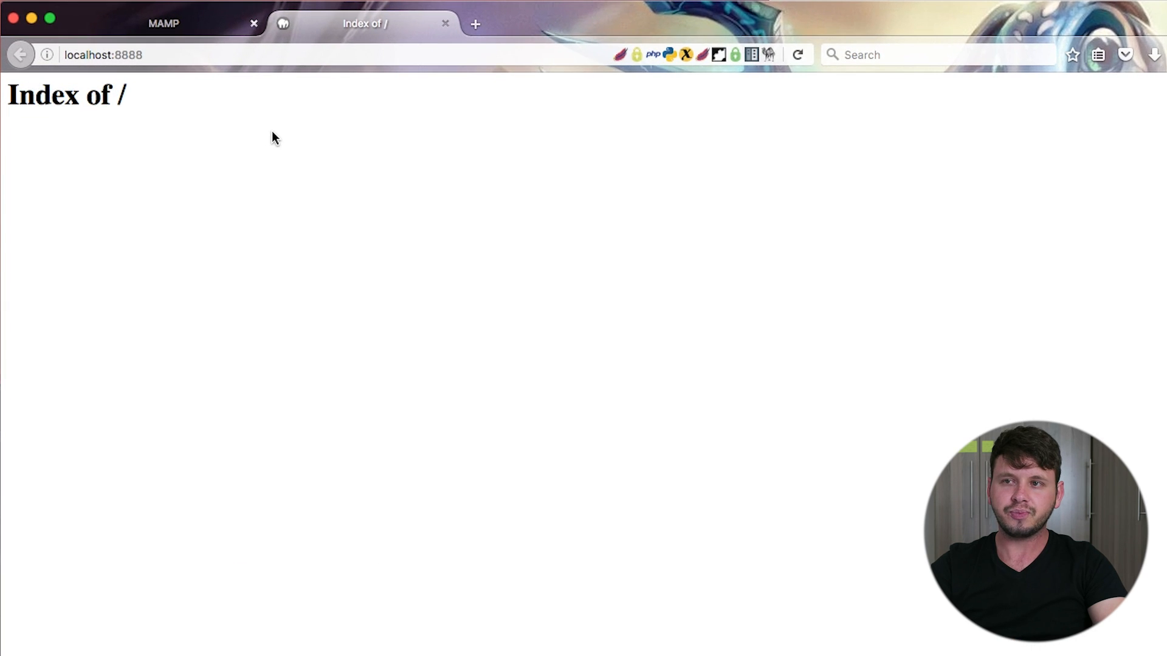
{"action": "left_click", "coordinate": [102, 54]}
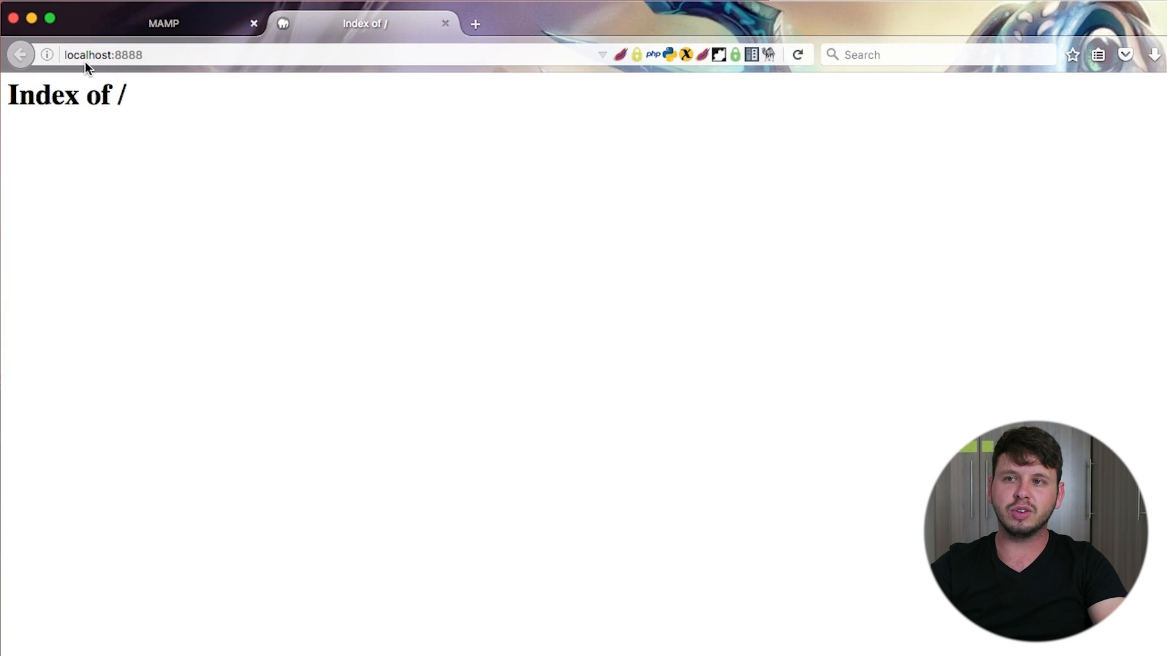
{"action": "left_click", "coordinate": [112, 54]}
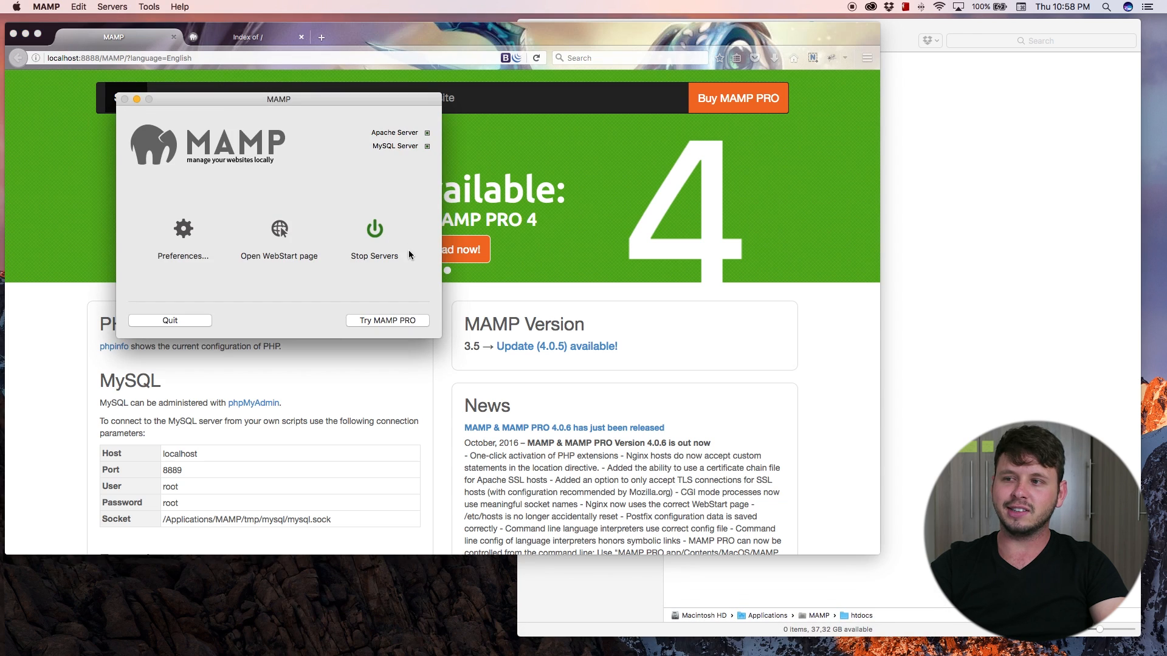
{"action": "mouse_move", "coordinate": [381, 228]}
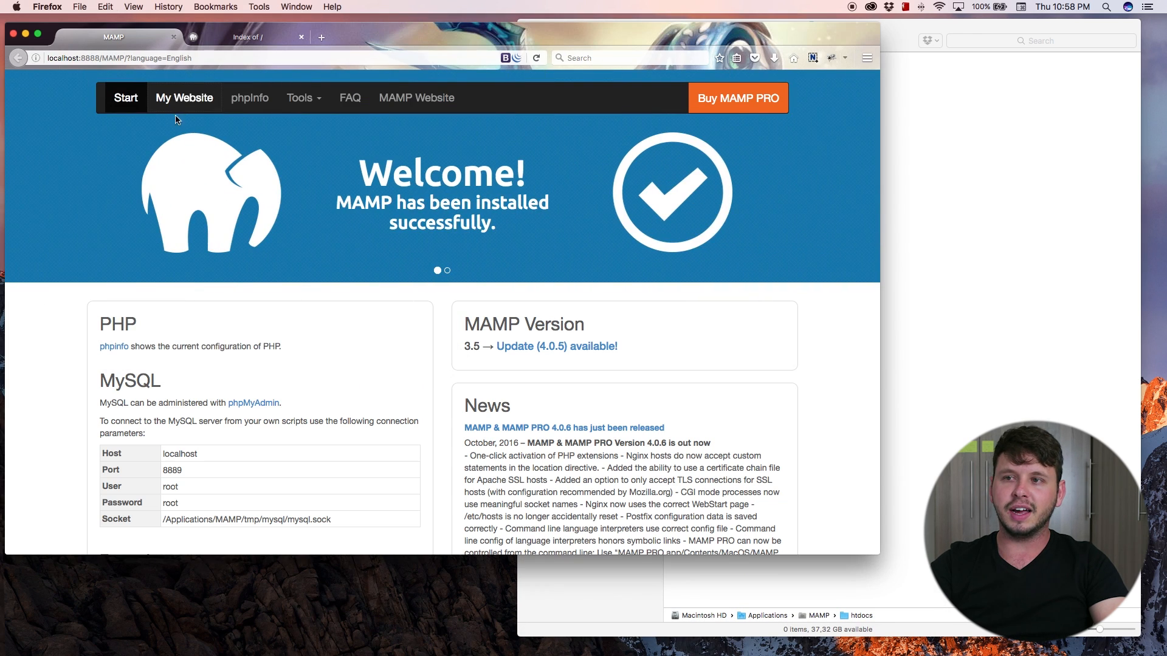
{"action": "mouse_move", "coordinate": [183, 97]}
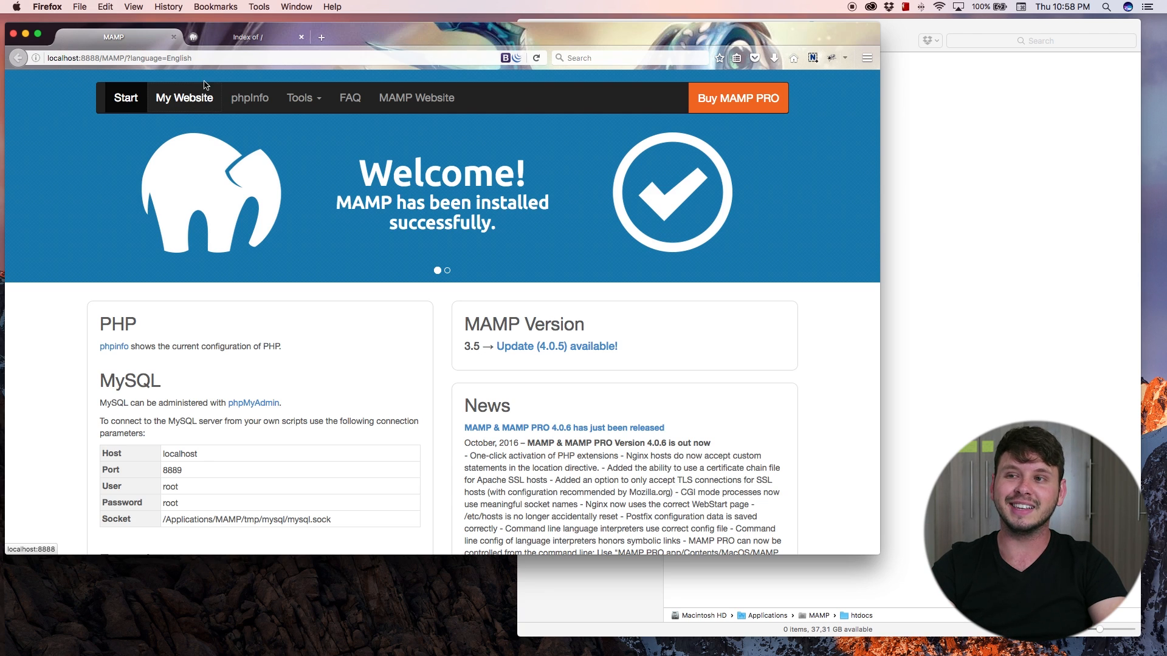
Flip between the MAMP start page and the Index of / tab, ending on localhost:8888.
{"action": "left_click", "coordinate": [247, 38]}
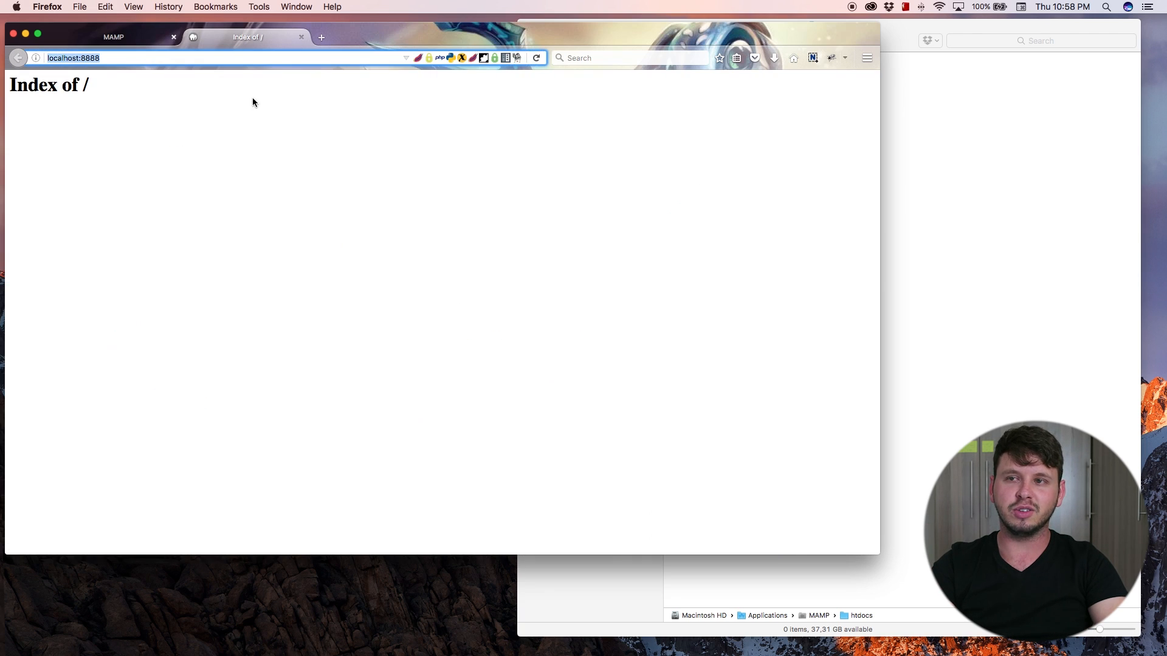
{"action": "left_click", "coordinate": [113, 38]}
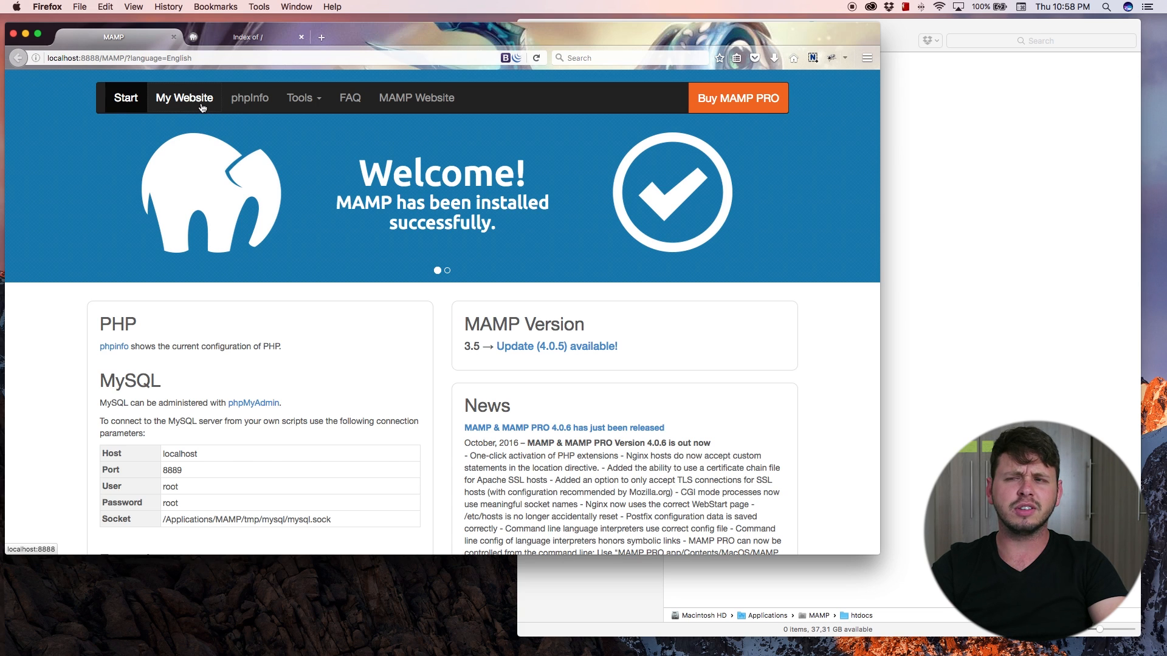
{"action": "mouse_move", "coordinate": [192, 111]}
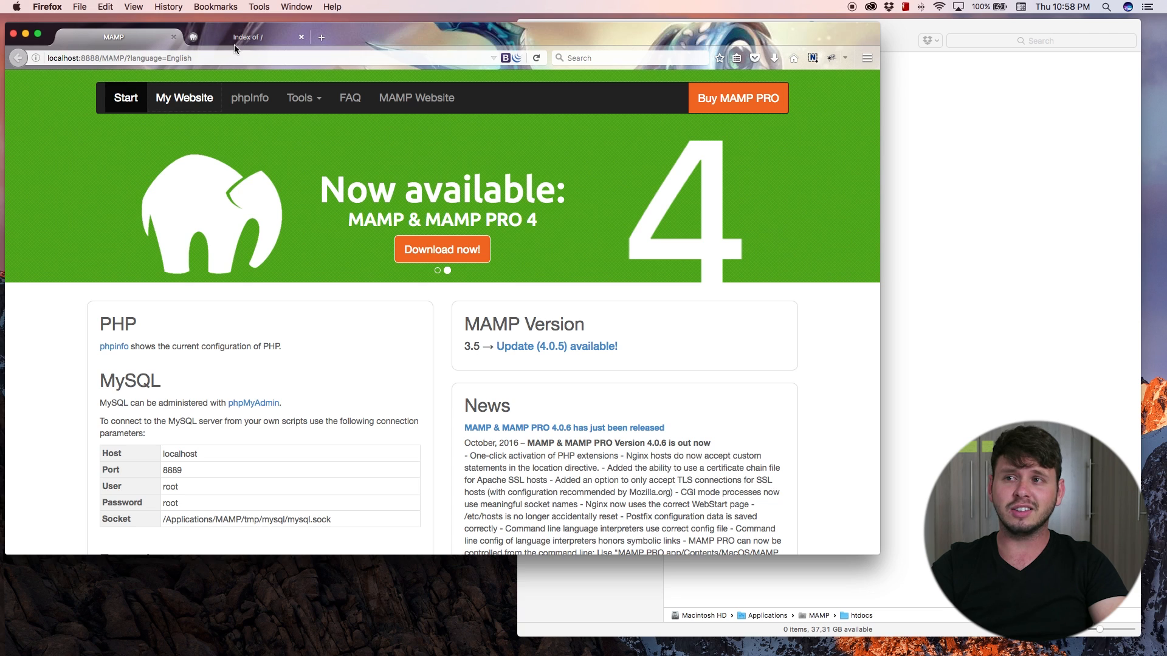
{"action": "left_click", "coordinate": [248, 38]}
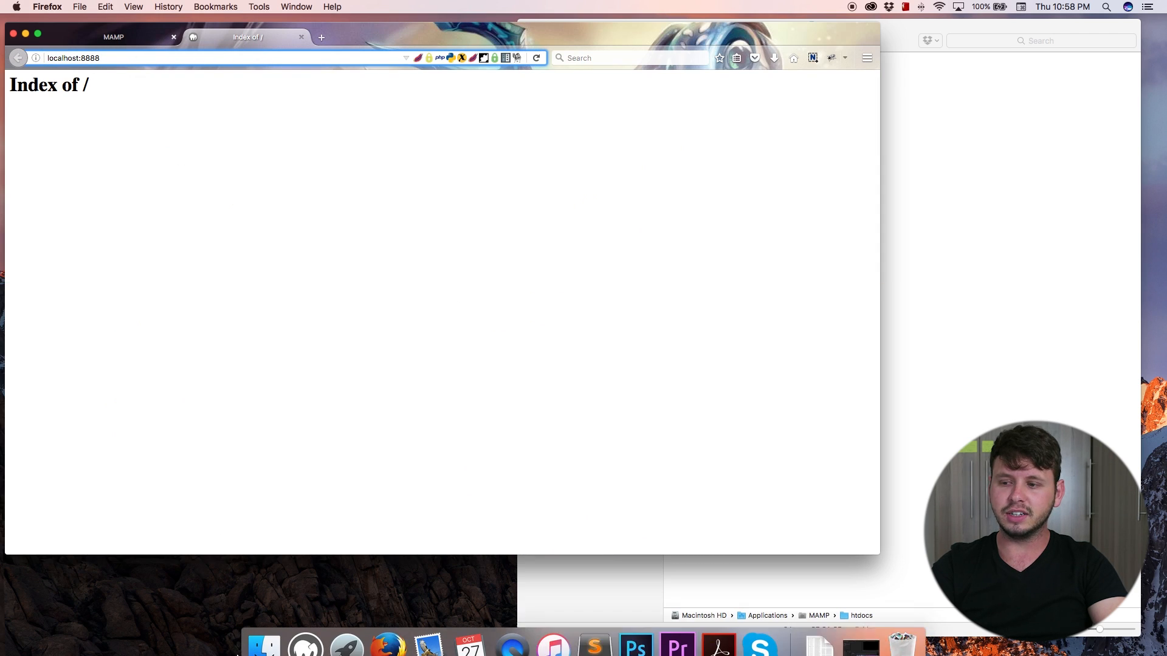
{"action": "left_click", "coordinate": [37, 34]}
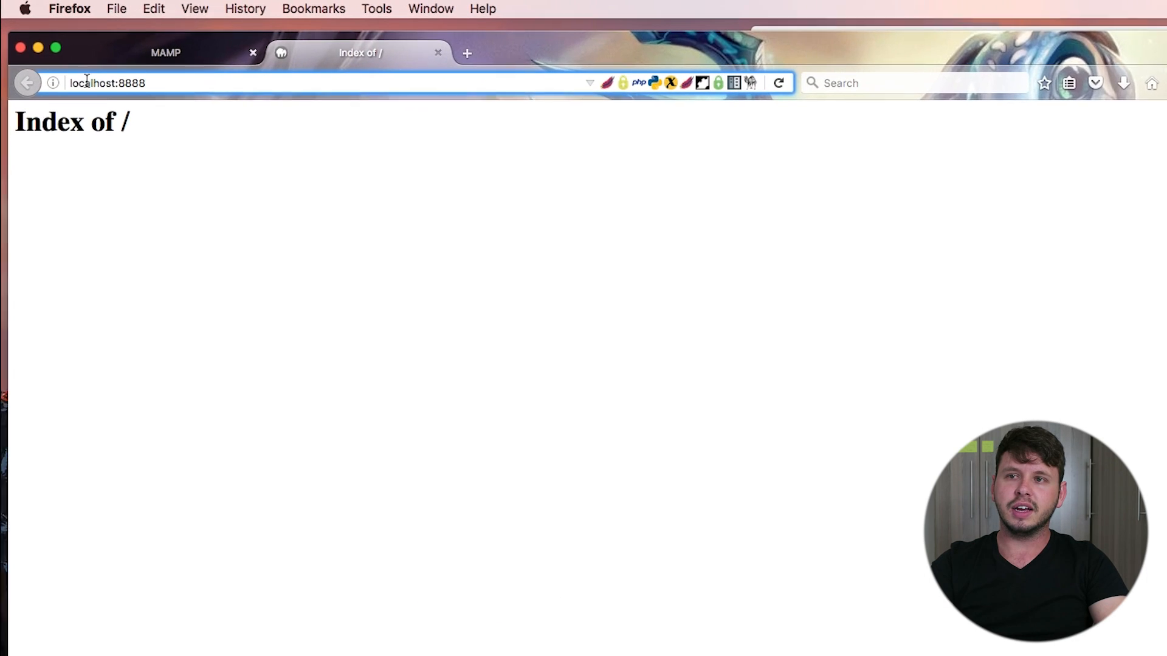
{"action": "left_click", "coordinate": [108, 82]}
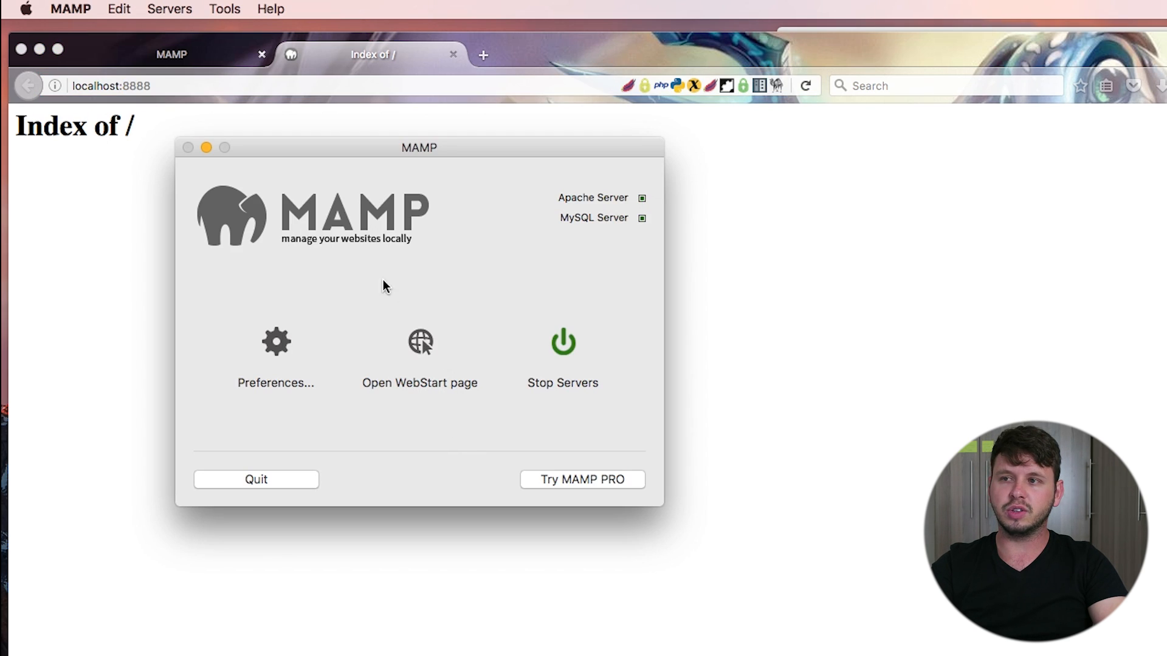
{"action": "mouse_move", "coordinate": [329, 362]}
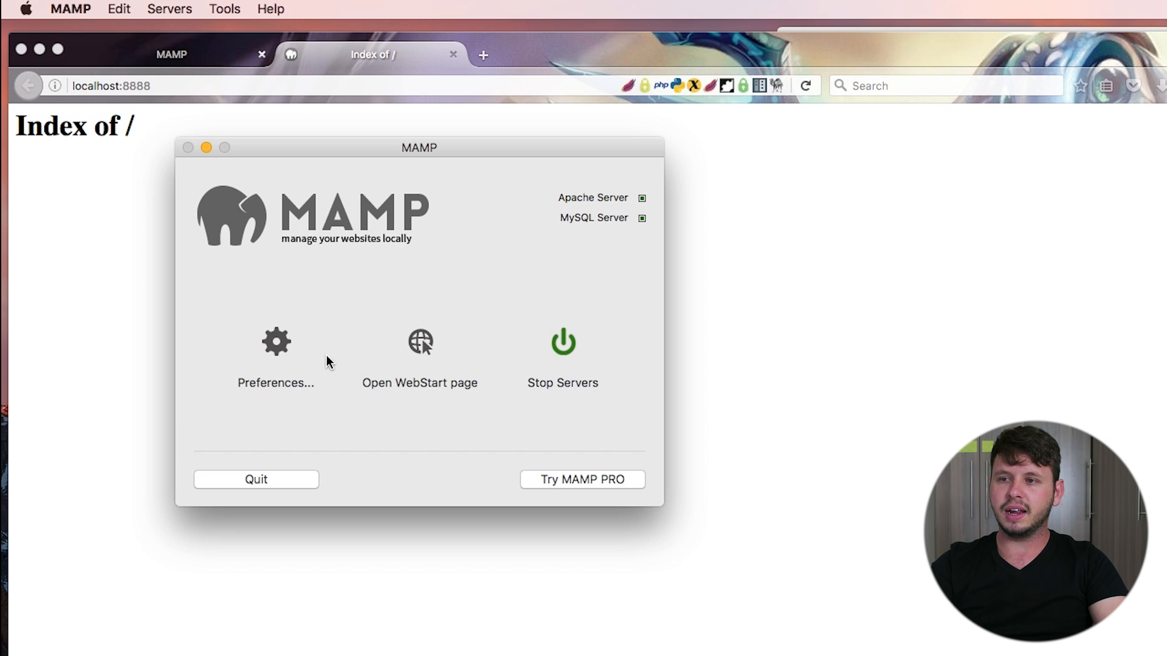
Show MAMP Preferences > Ports with Apache 8888, Nginx 7888 and MySQL 8889.
{"action": "left_click", "coordinate": [276, 350]}
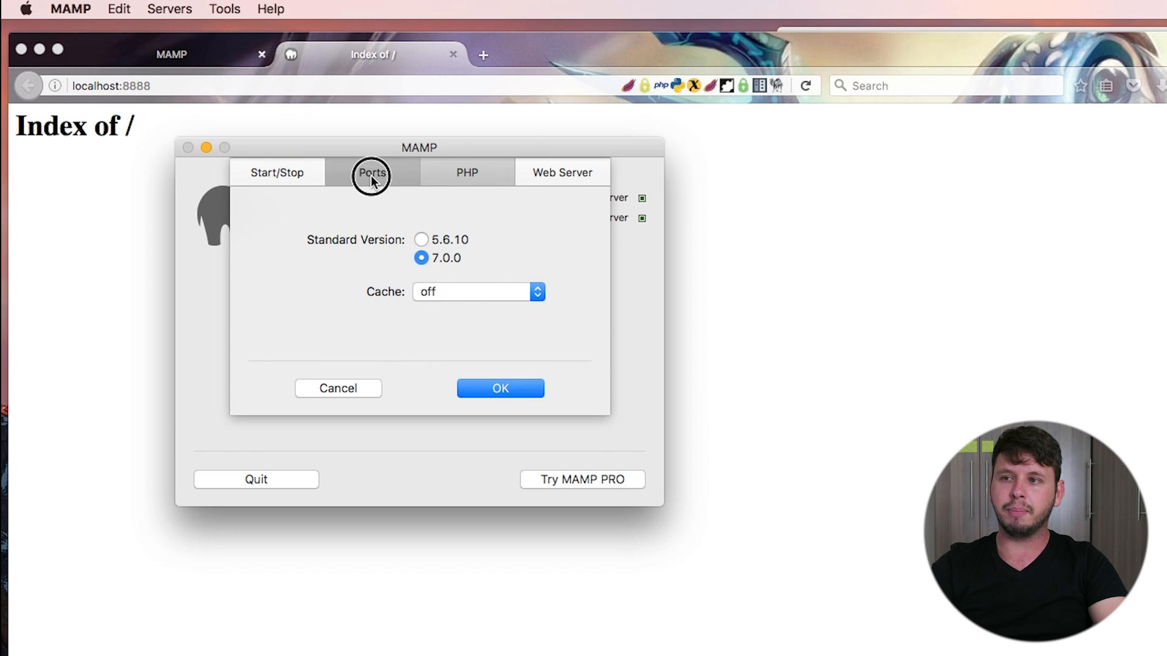
{"action": "left_click", "coordinate": [372, 171]}
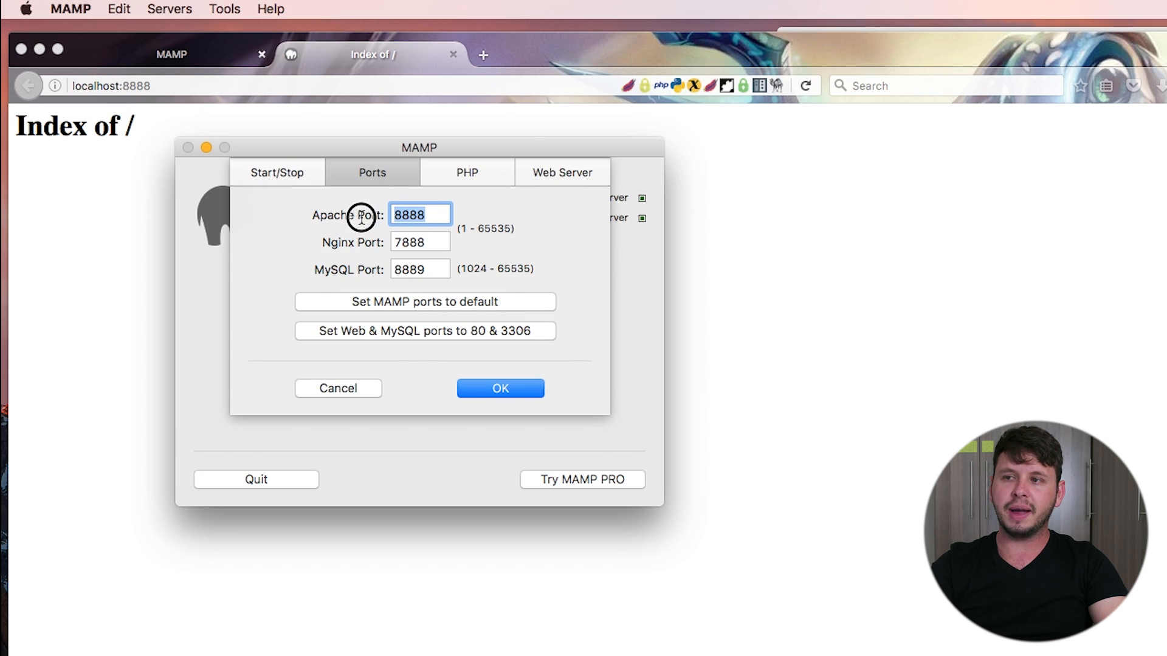
{"action": "mouse_move", "coordinate": [364, 399]}
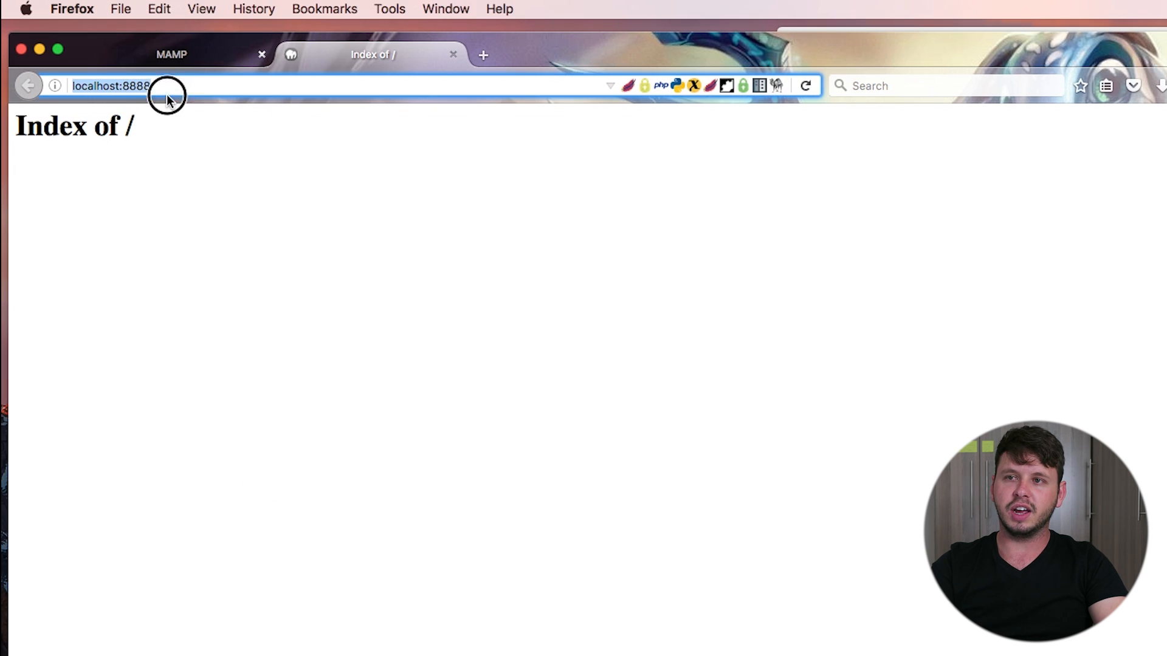
Revisit the localhost:8888 address, then bring up Sublime Text with a blank file.
{"action": "left_click", "coordinate": [98, 86]}
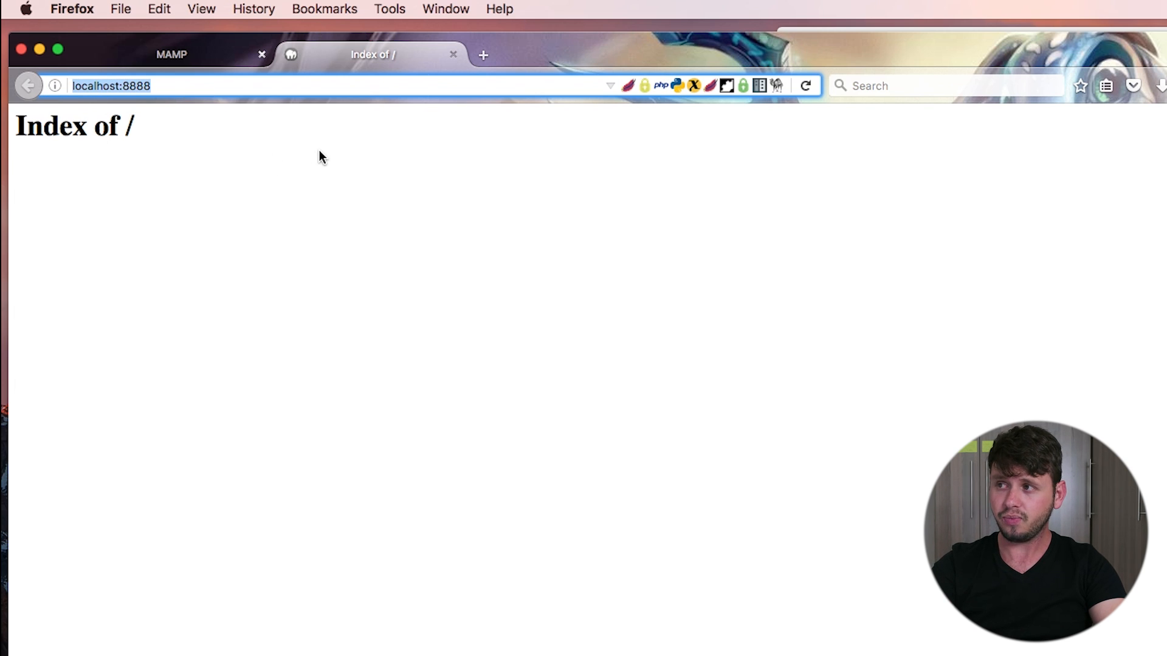
{"action": "mouse_move", "coordinate": [456, 240]}
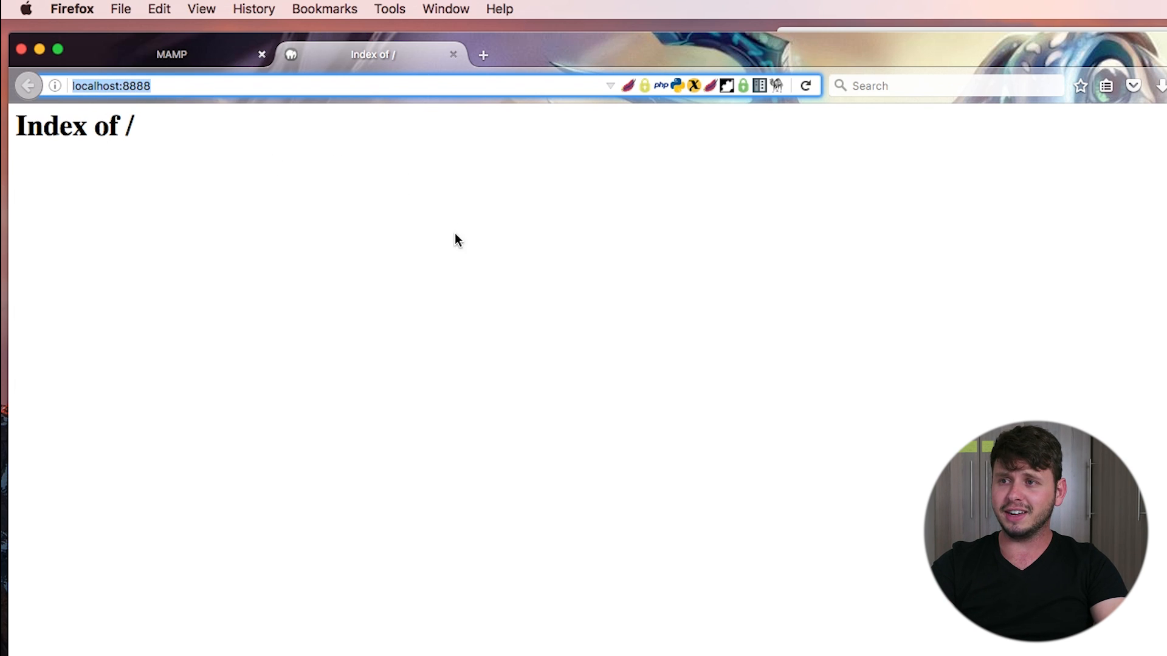
{"action": "mouse_move", "coordinate": [427, 246]}
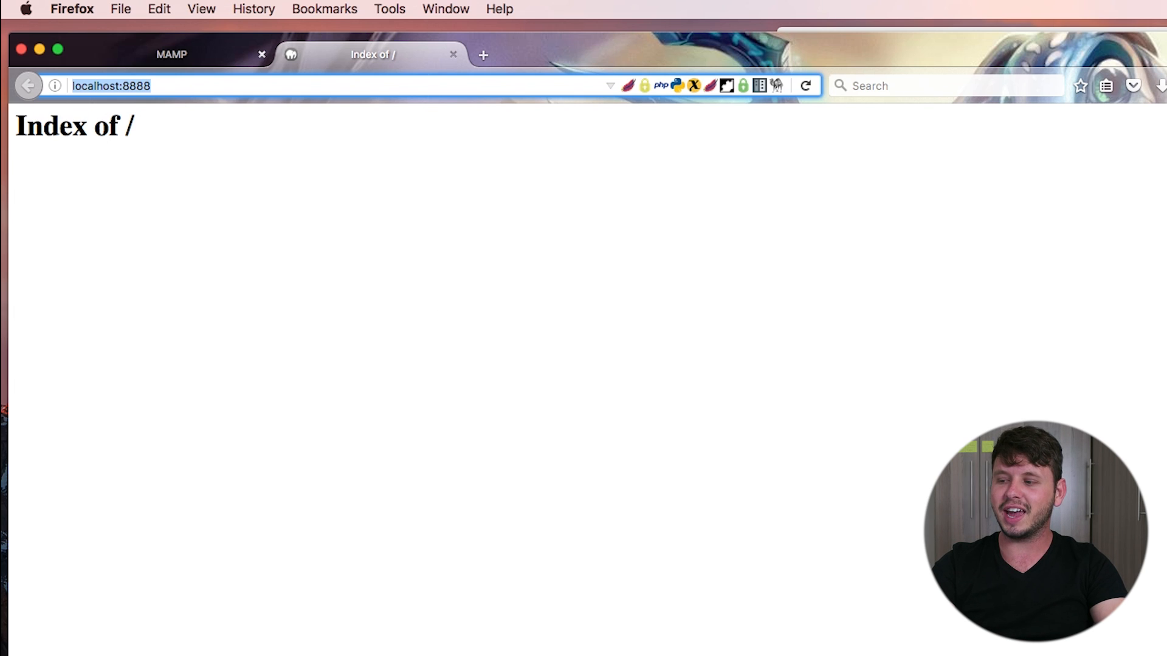
{"action": "left_click", "coordinate": [594, 632]}
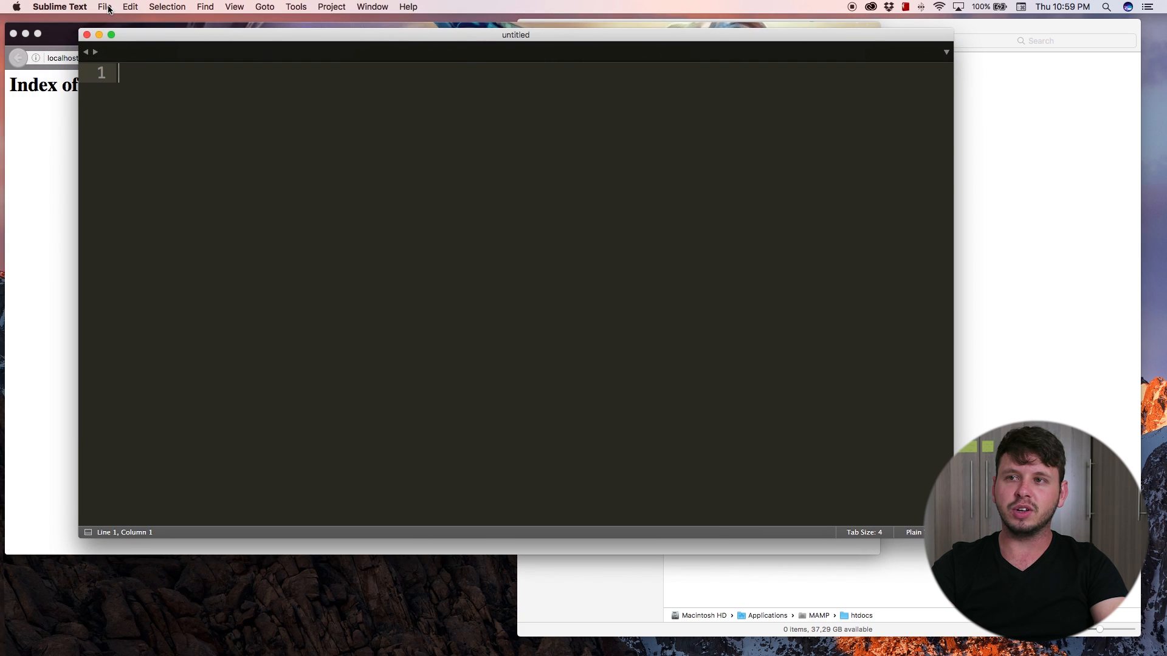
Start Save As and browse into Applications > MAMP > htdocs.
{"action": "left_click", "coordinate": [105, 7]}
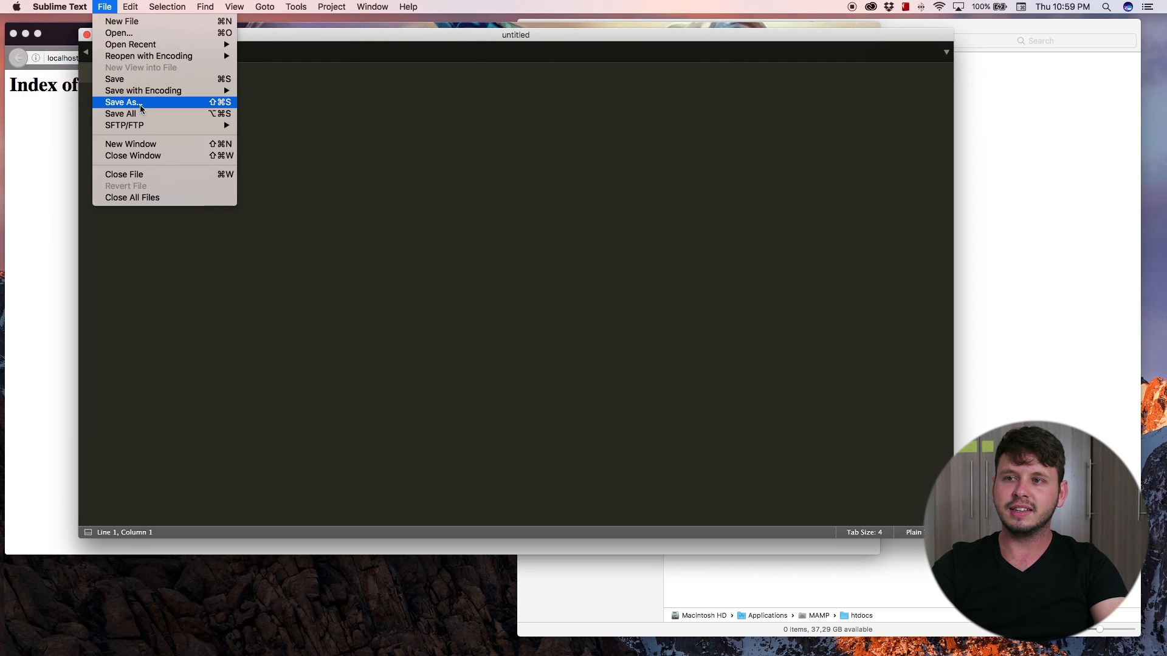
{"action": "left_click", "coordinate": [121, 102]}
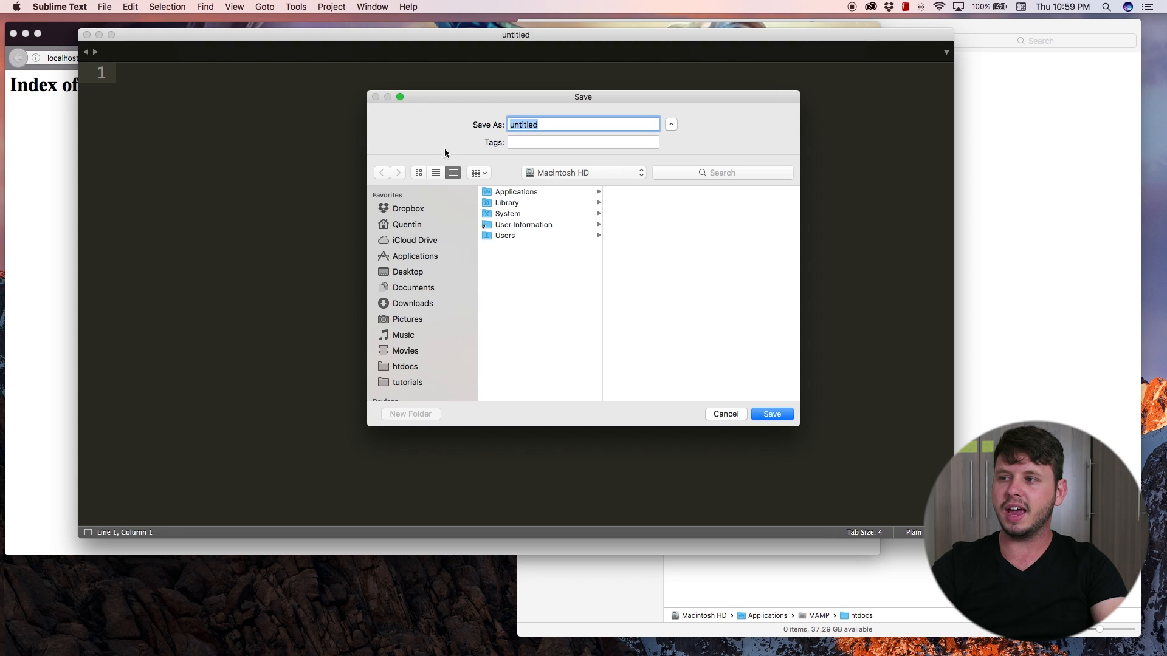
{"action": "mouse_move", "coordinate": [488, 157]}
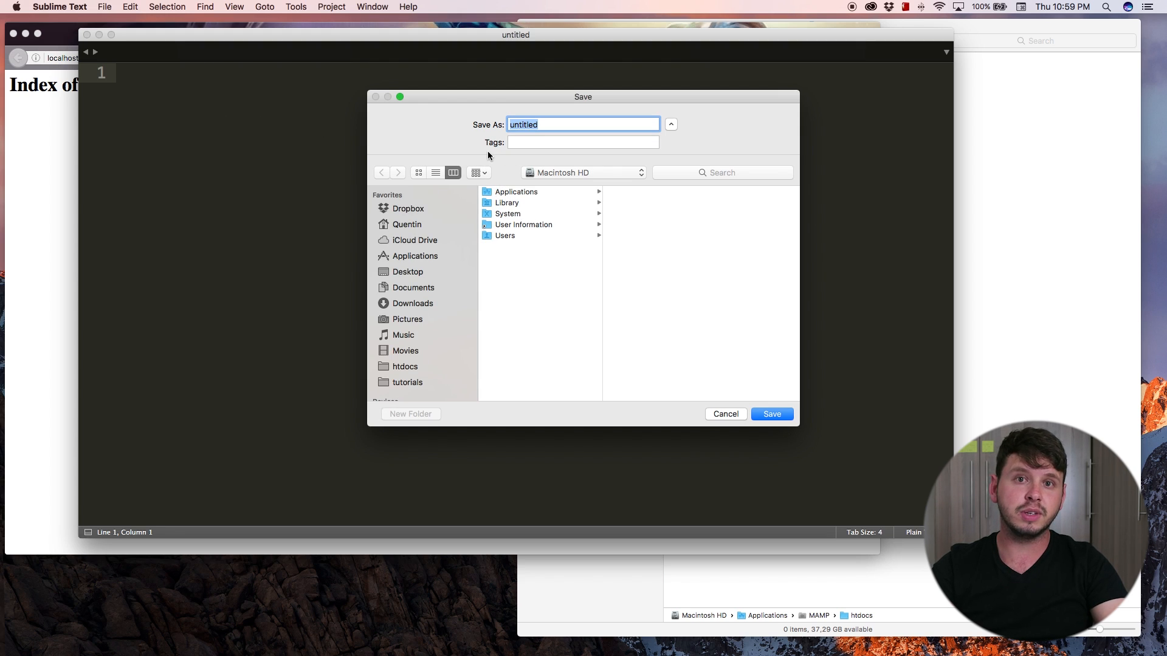
{"action": "mouse_move", "coordinate": [482, 155]}
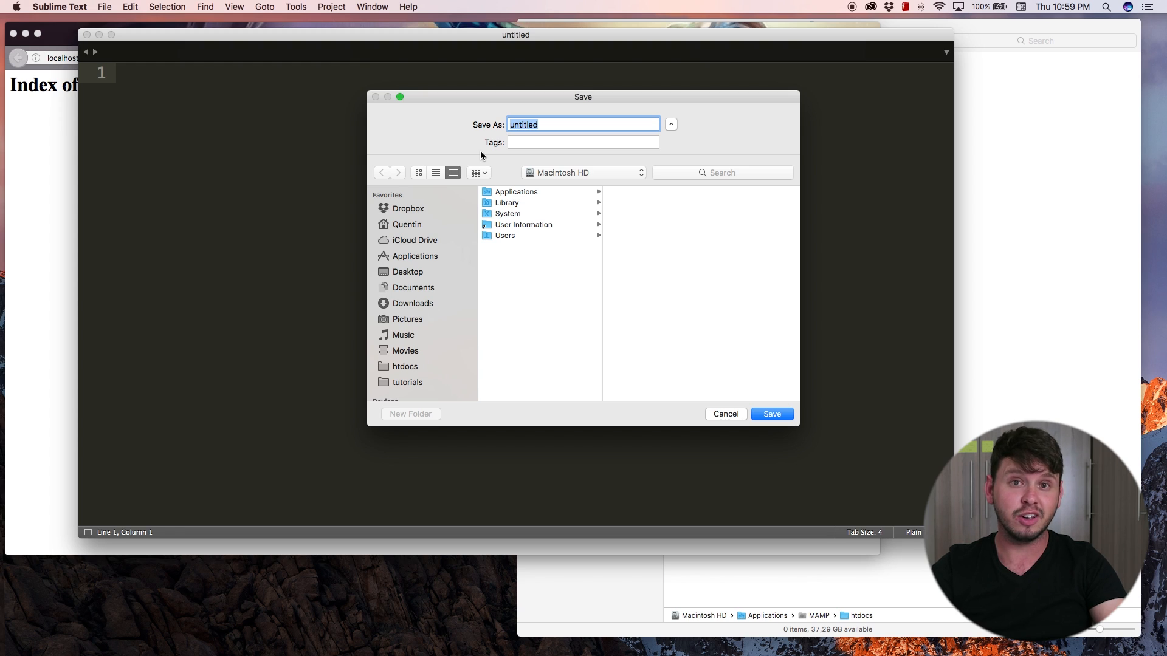
{"action": "scroll", "scroll_direction": "down", "scroll_amount": 3}
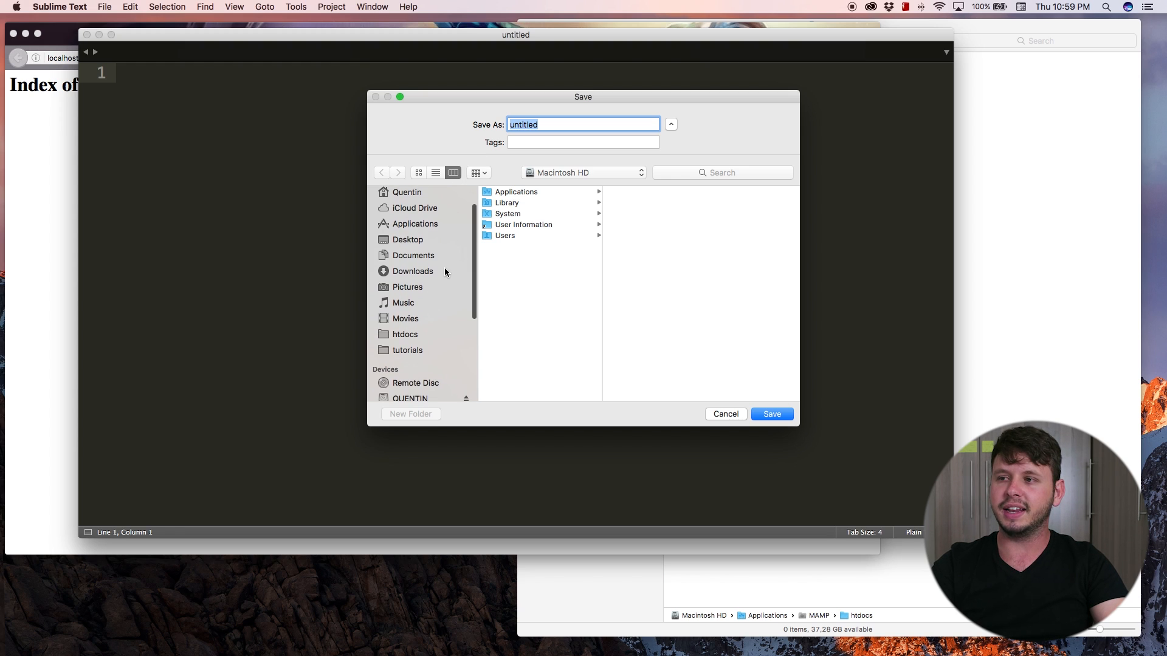
{"action": "left_click", "coordinate": [415, 256]}
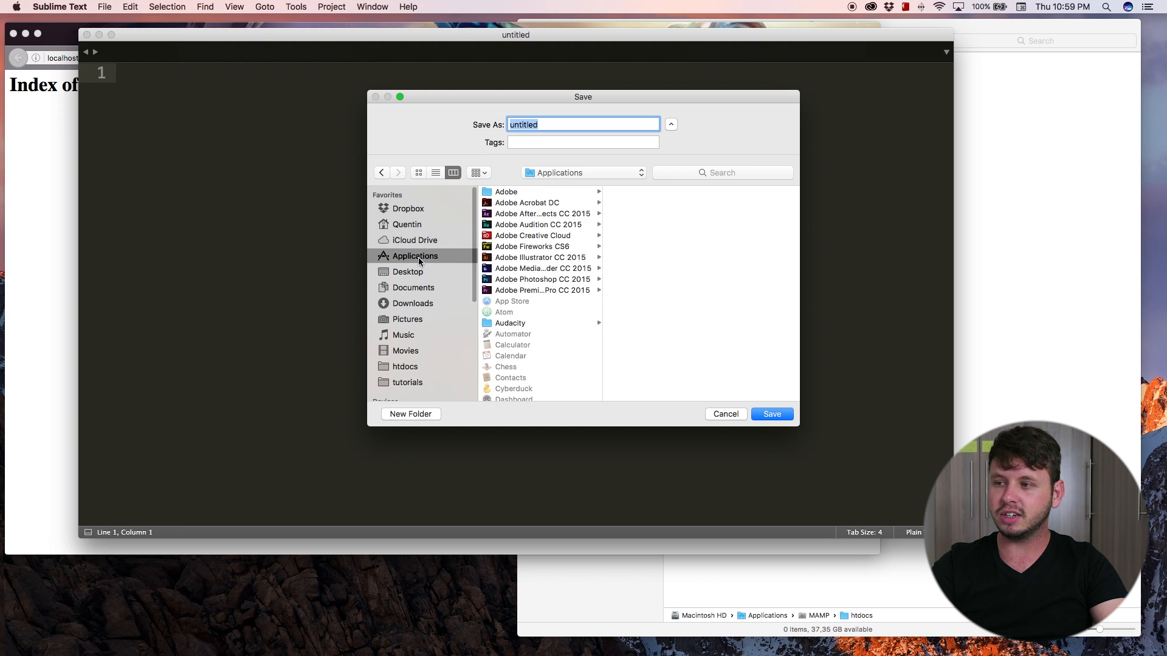
{"action": "scroll", "scroll_direction": "down", "scroll_amount": 3}
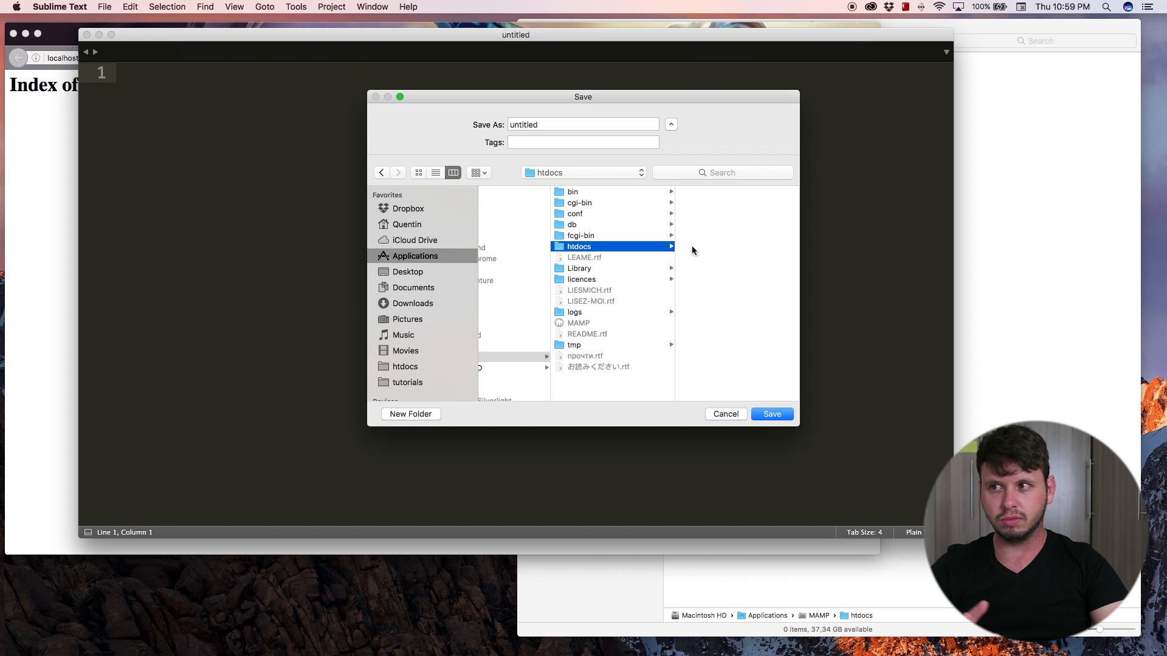
{"action": "mouse_move", "coordinate": [430, 260]}
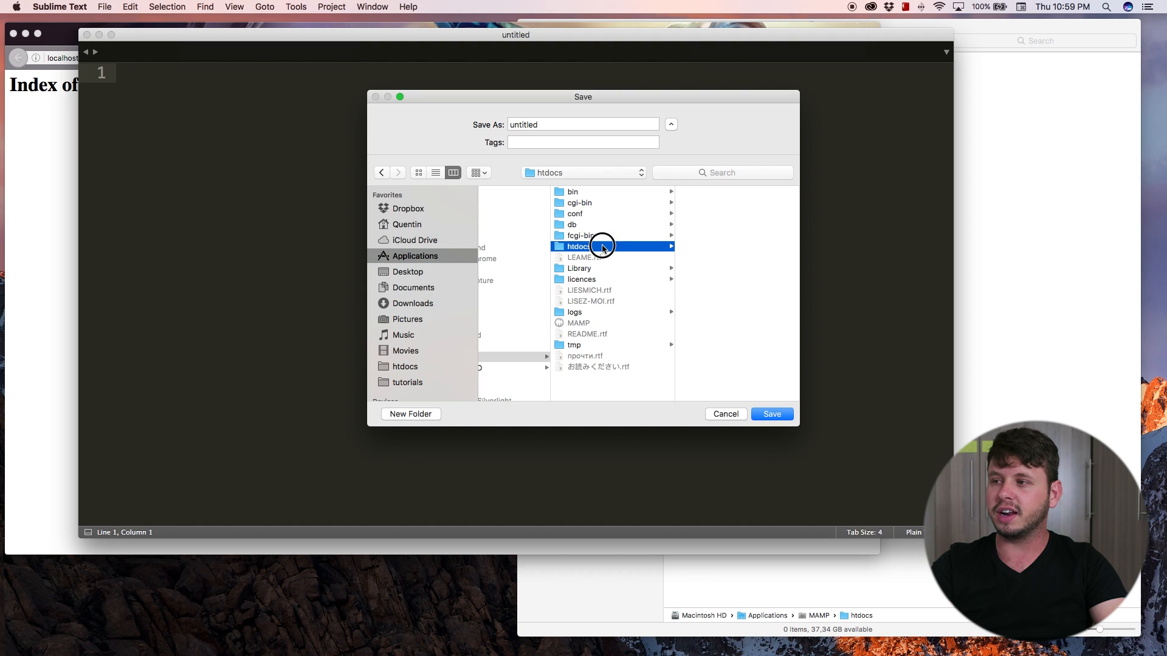
Name the file index.html and save it into htdocs.
{"action": "left_click", "coordinate": [582, 124]}
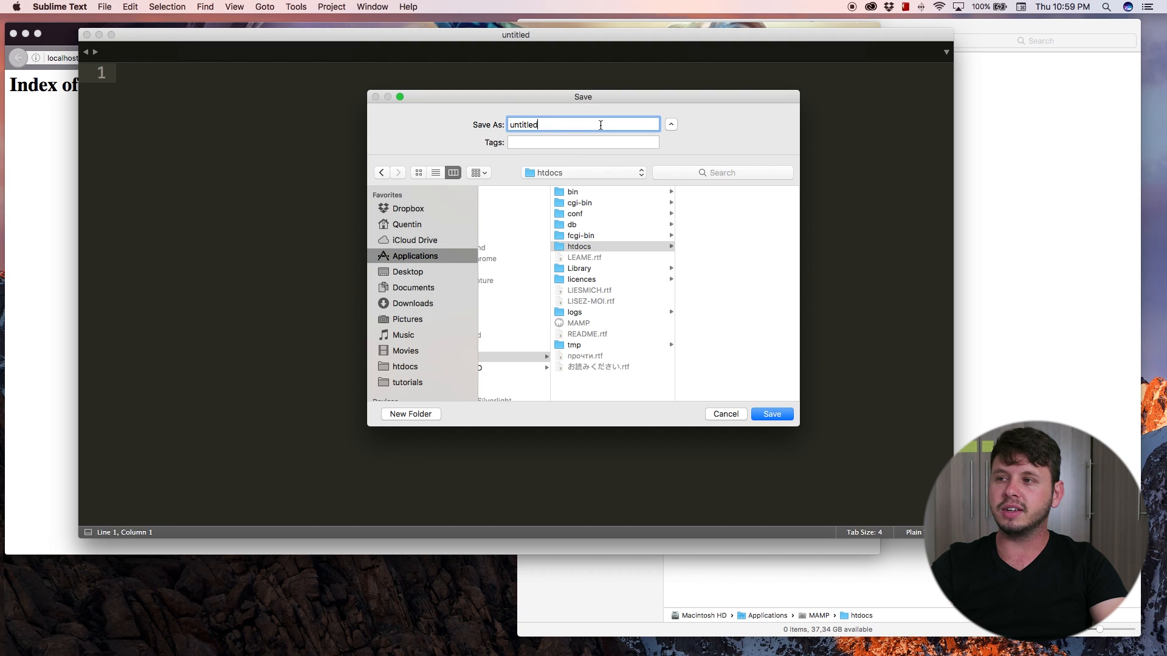
{"action": "type", "text": "index."}
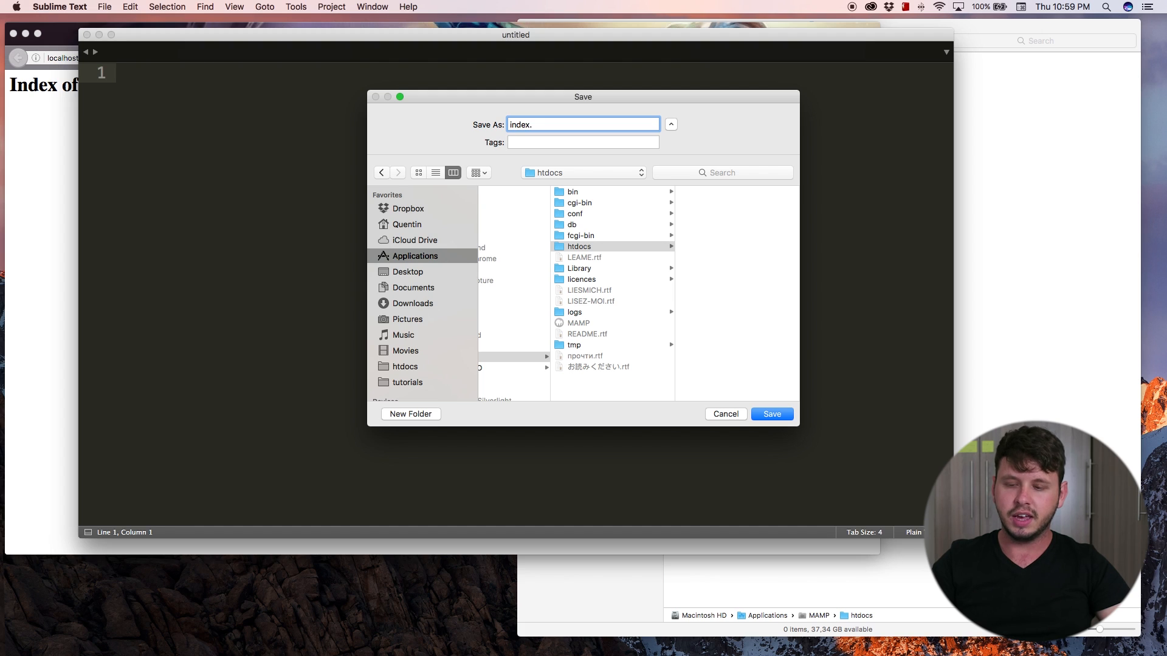
{"action": "type", "text": "html"}
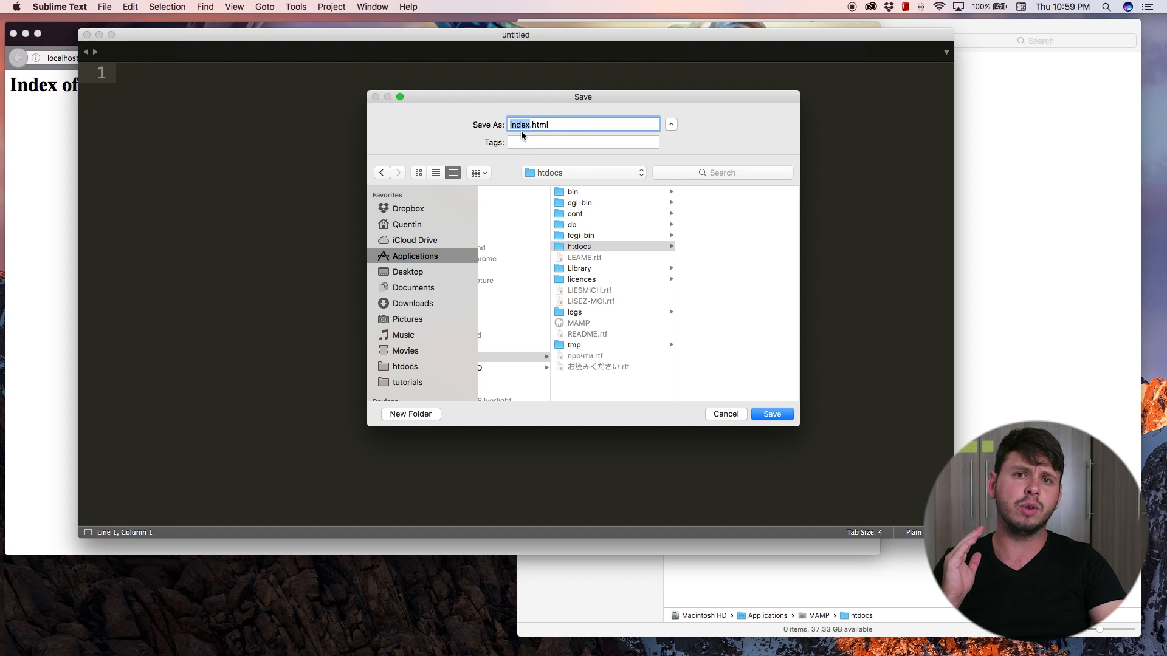
{"action": "left_click", "coordinate": [529, 124]}
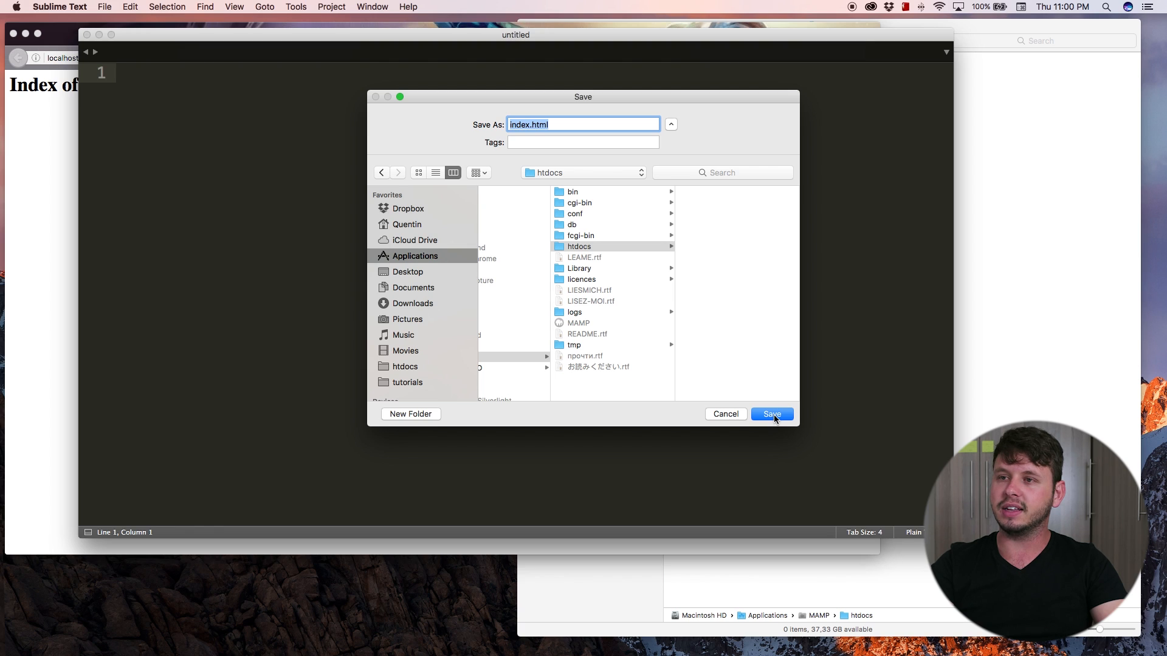
{"action": "left_click", "coordinate": [771, 413]}
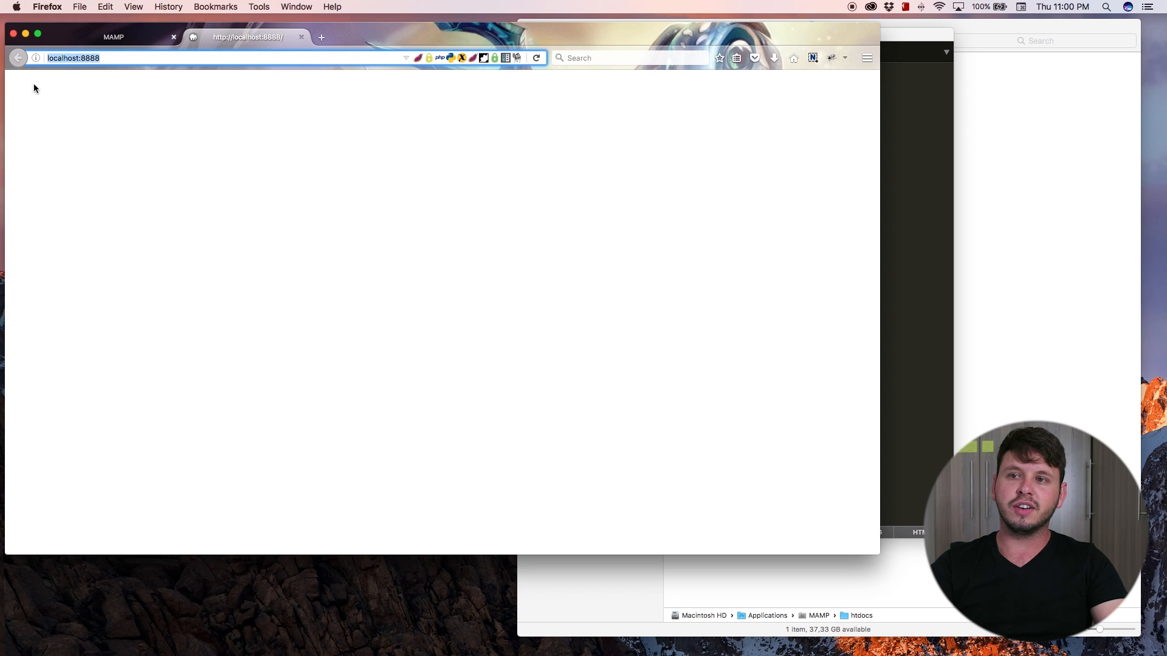
{"action": "mouse_move", "coordinate": [75, 111]}
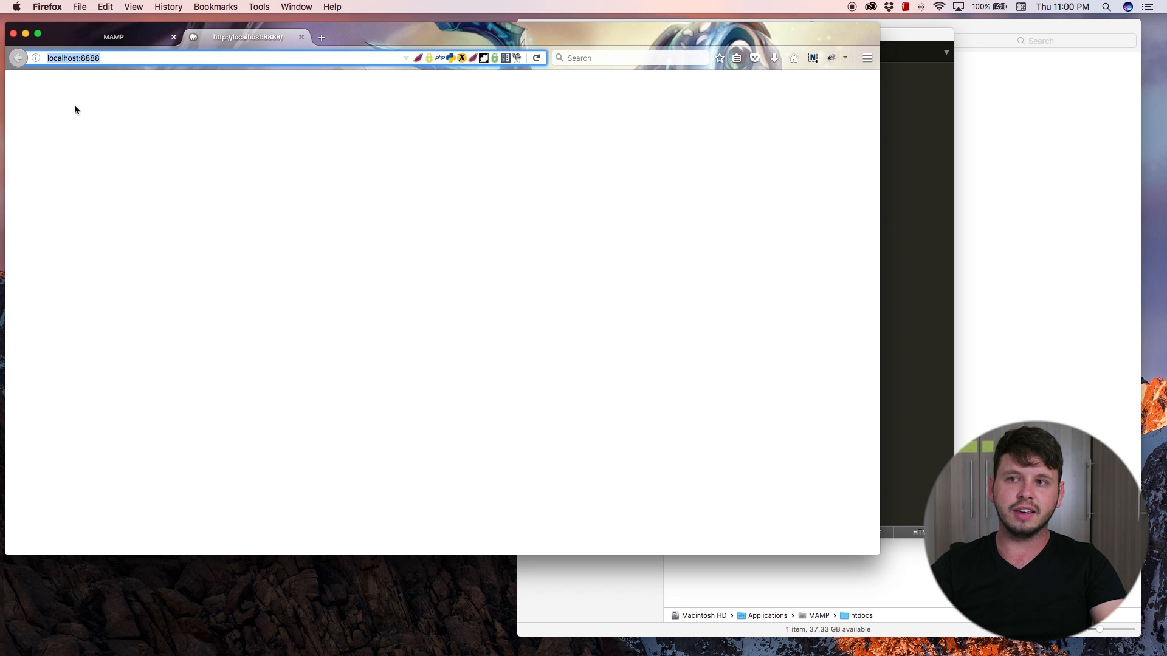
{"action": "mouse_move", "coordinate": [461, 99]}
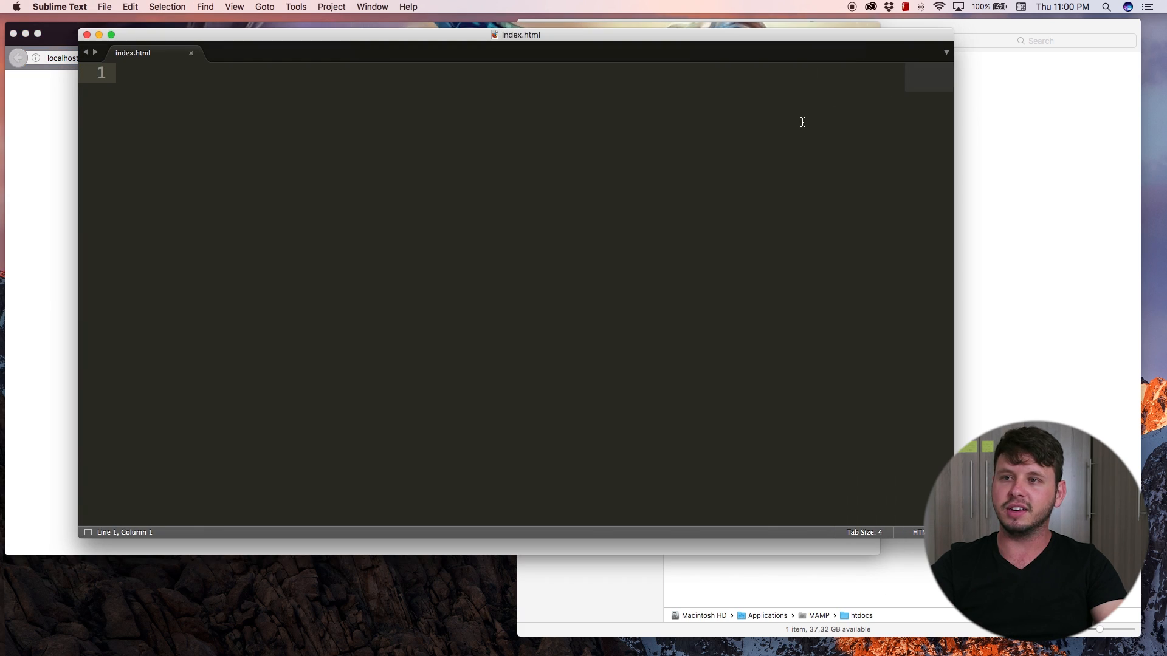
{"action": "mouse_move", "coordinate": [149, 66]}
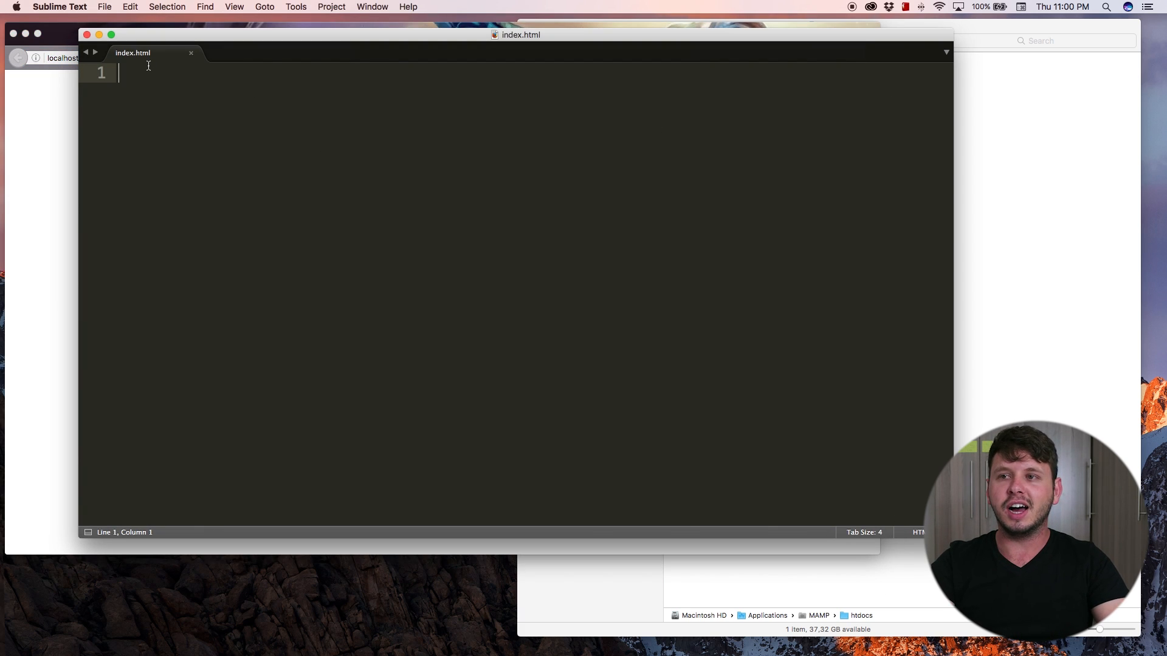
{"action": "mouse_move", "coordinate": [139, 101]}
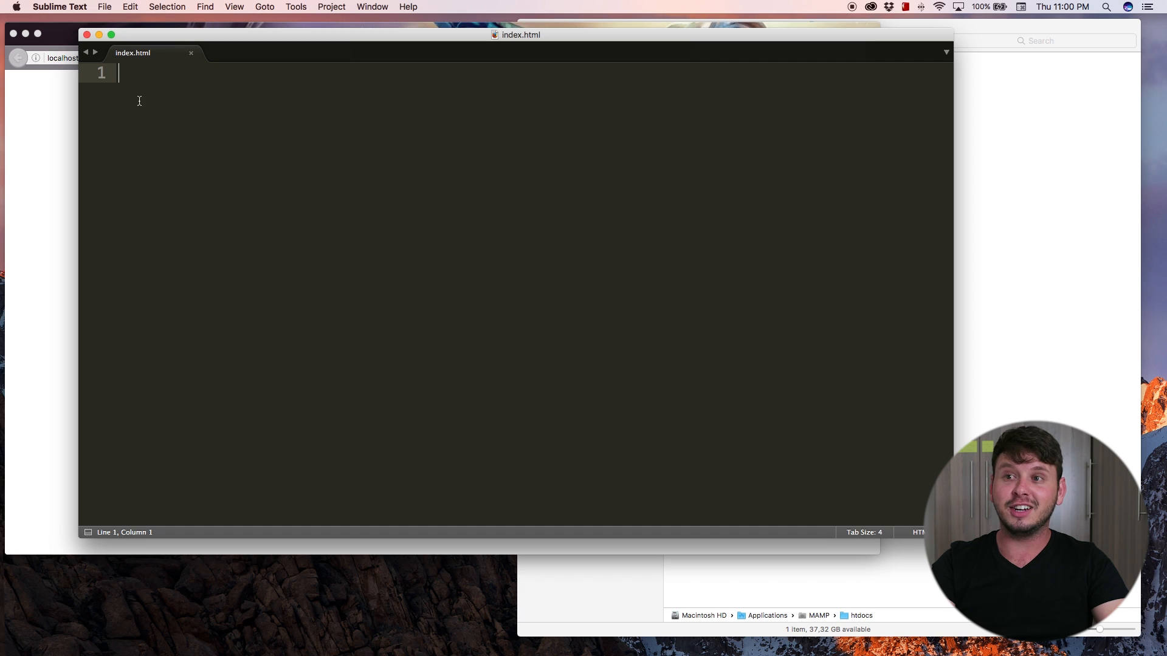
{"action": "mouse_move", "coordinate": [149, 105]}
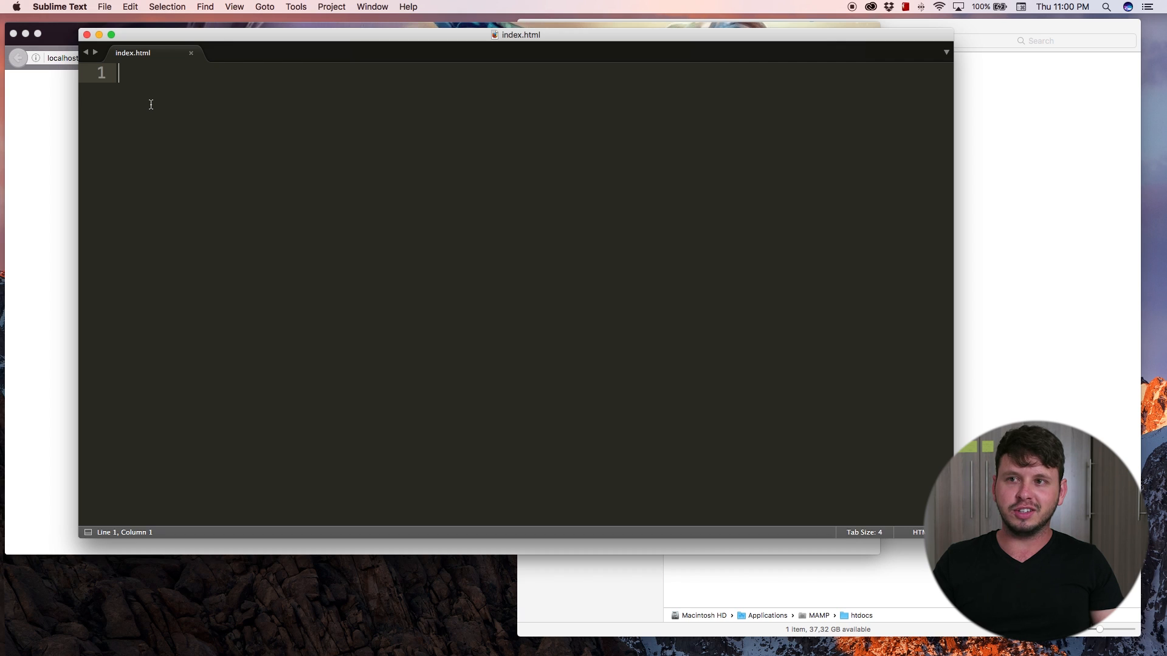
Expand the <html snippet into a doctype, html, head with empty title, and body skeleton.
{"action": "type", "text": "<html>"}
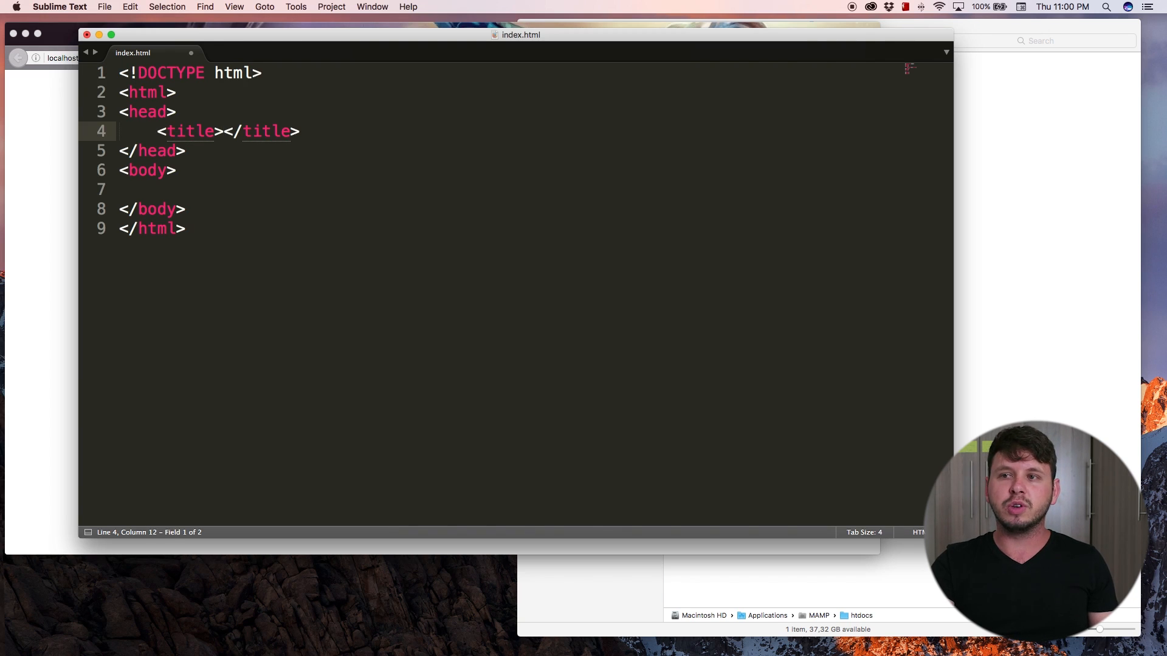
{"action": "double_click", "coordinate": [147, 91]}
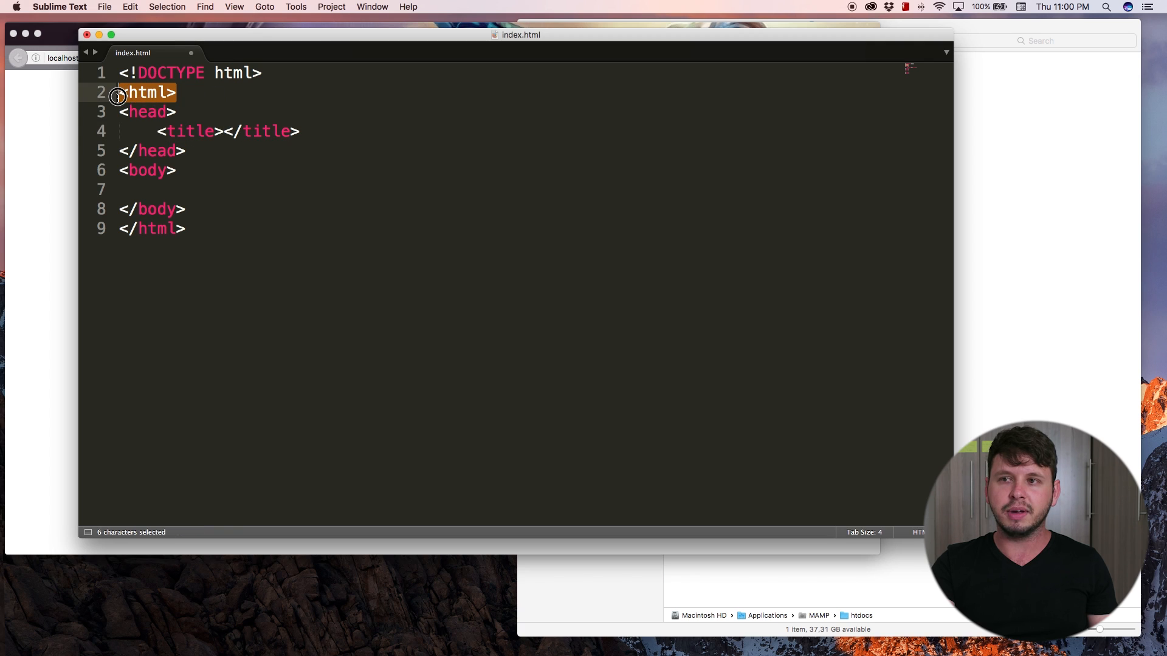
{"action": "mouse_move", "coordinate": [195, 208]}
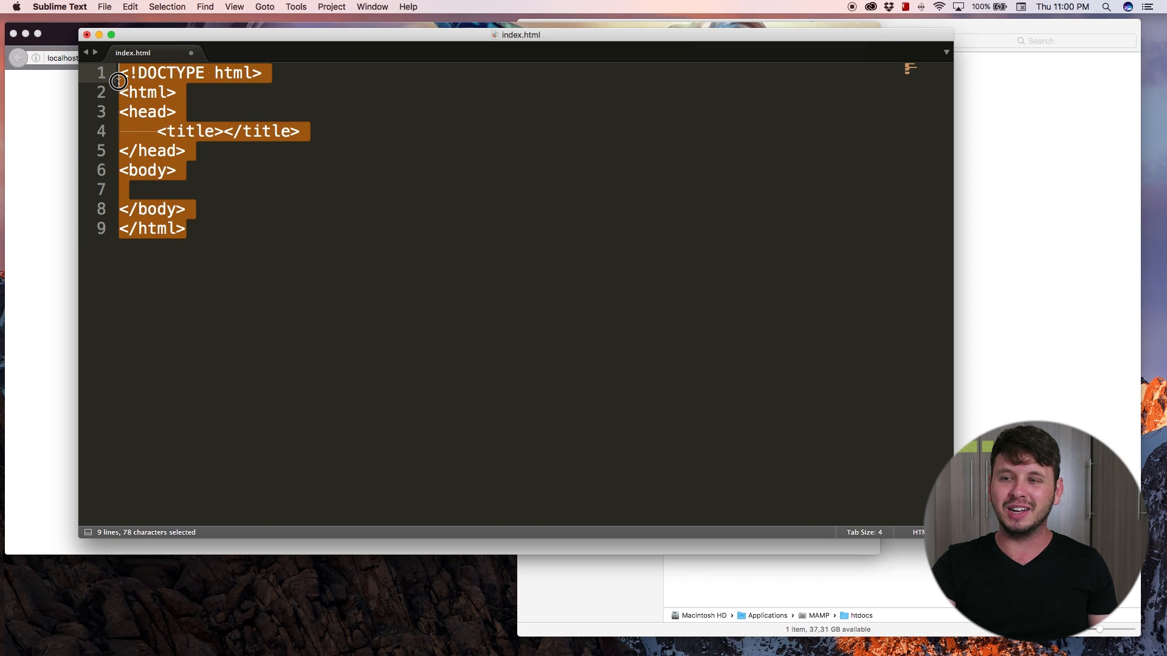
{"action": "left_click", "coordinate": [207, 228]}
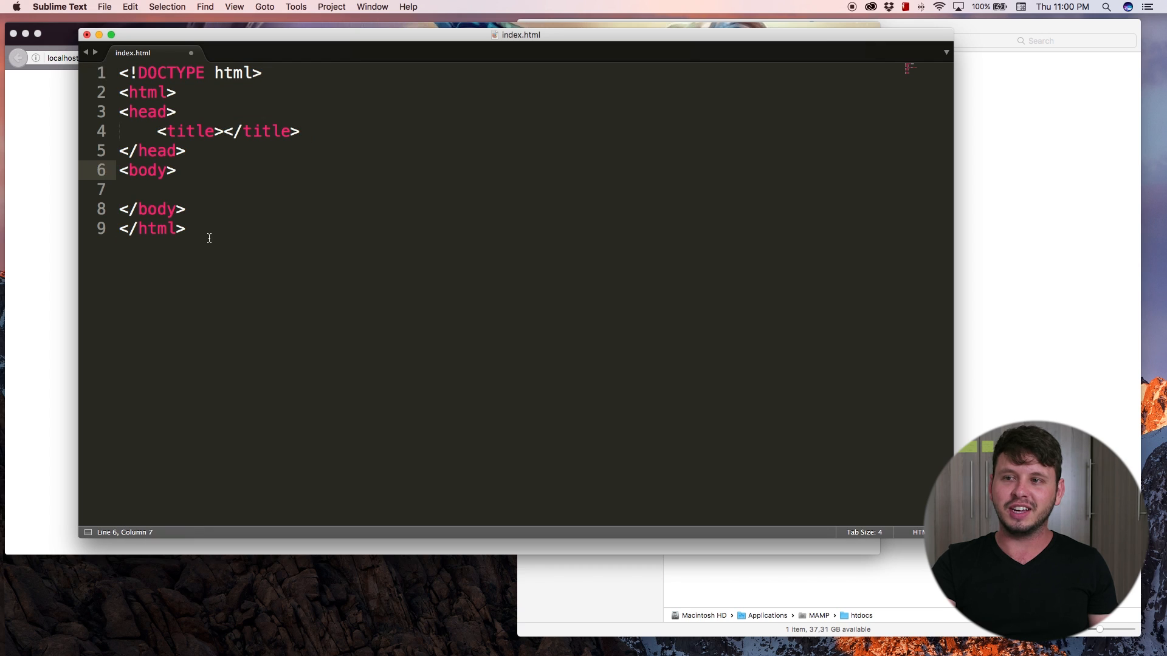
{"action": "key", "text": "cmd+a"}
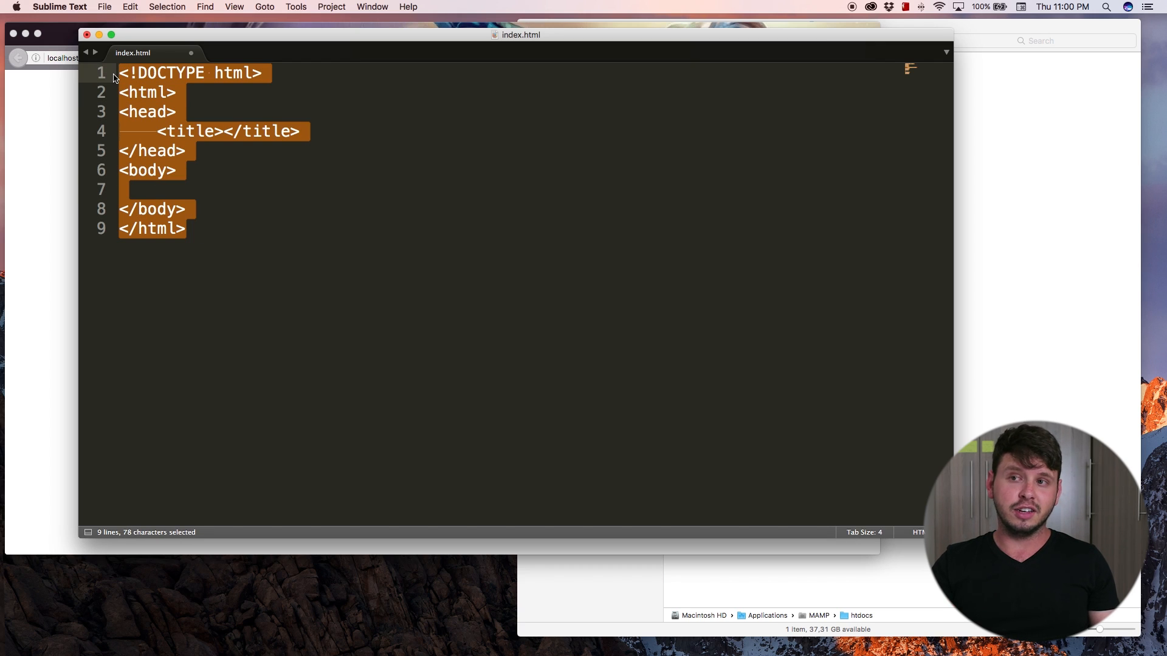
{"action": "left_click", "coordinate": [296, 80]}
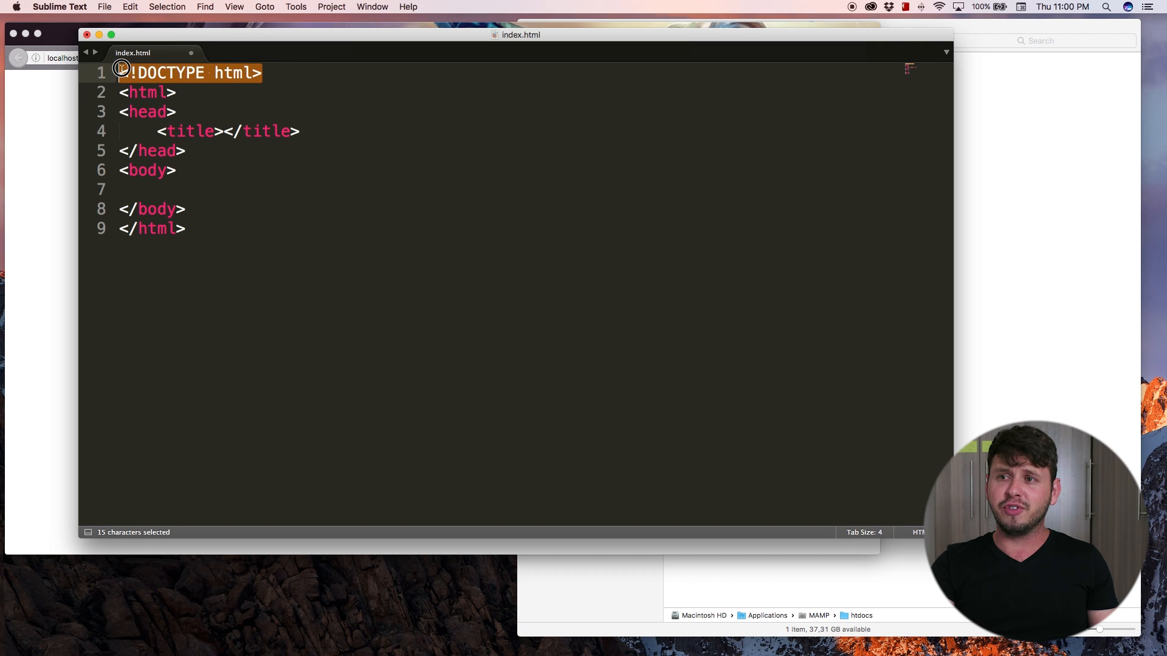
{"action": "left_click", "coordinate": [157, 71]}
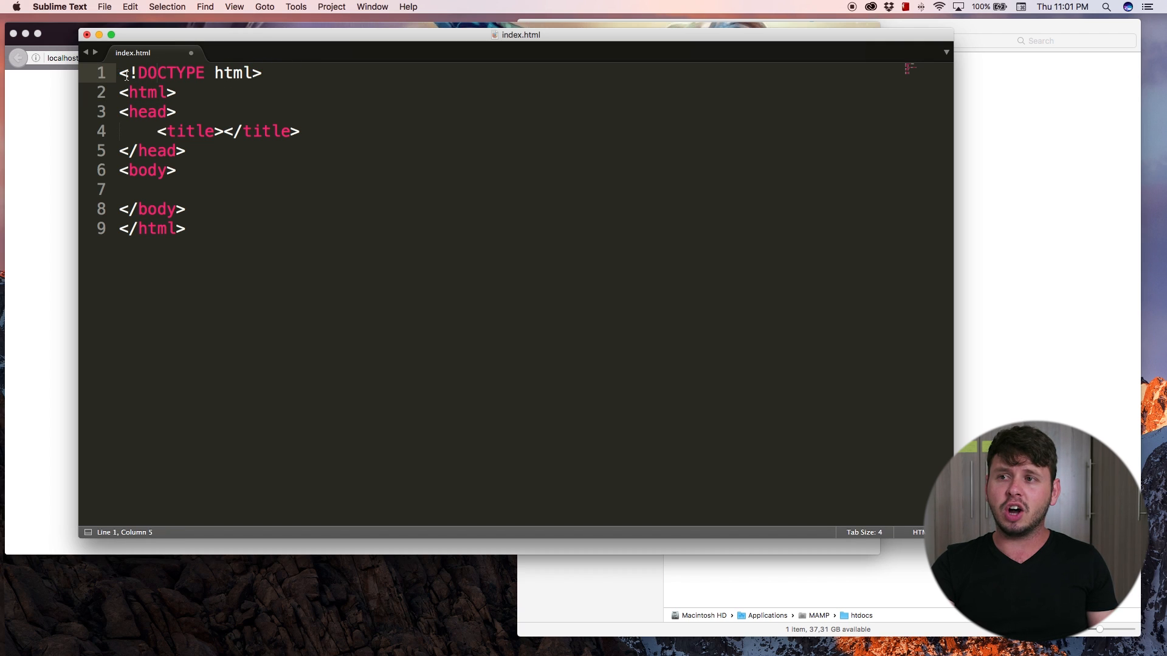
{"action": "triple_click", "coordinate": [190, 72]}
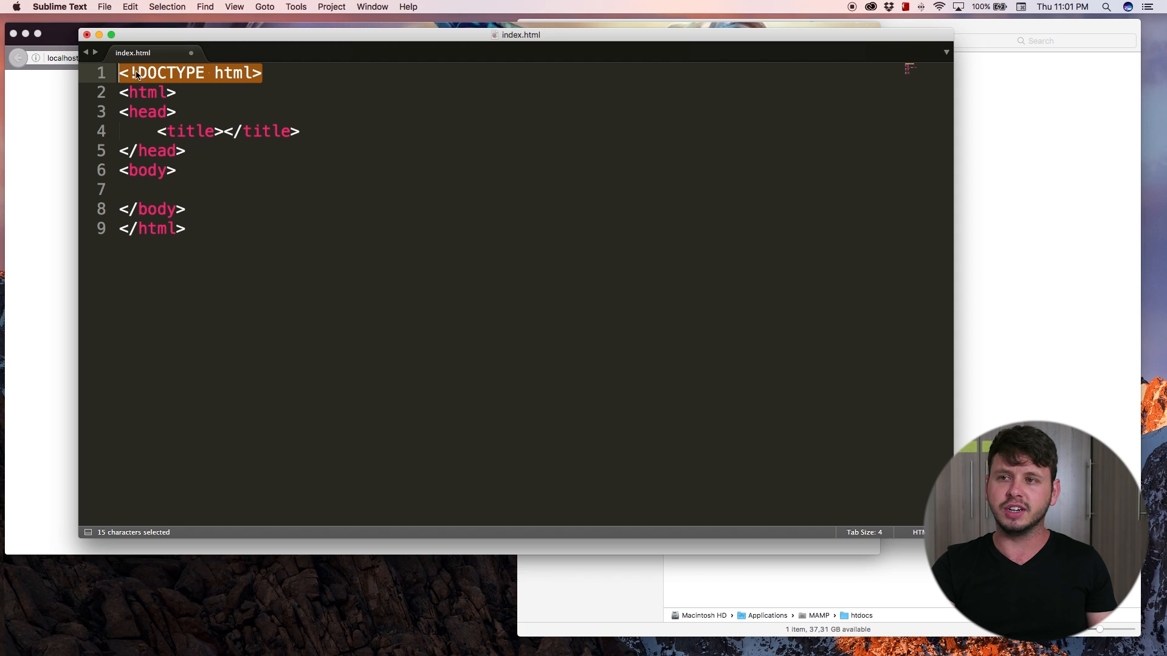
{"action": "left_click", "coordinate": [186, 72]}
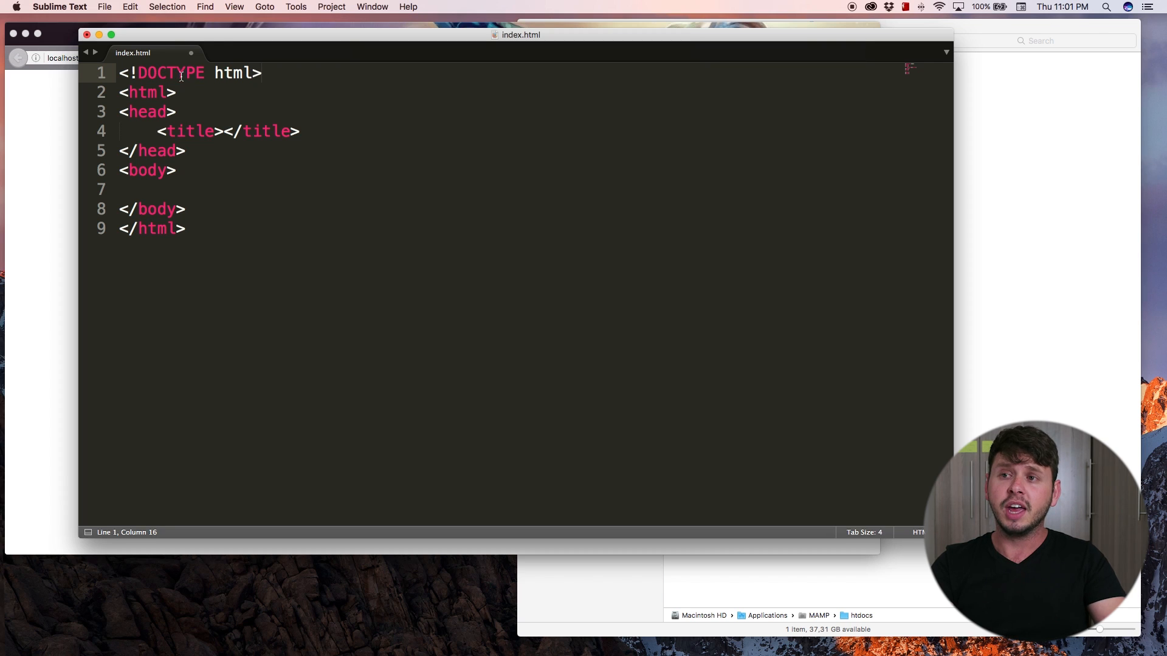
{"action": "double_click", "coordinate": [171, 72]}
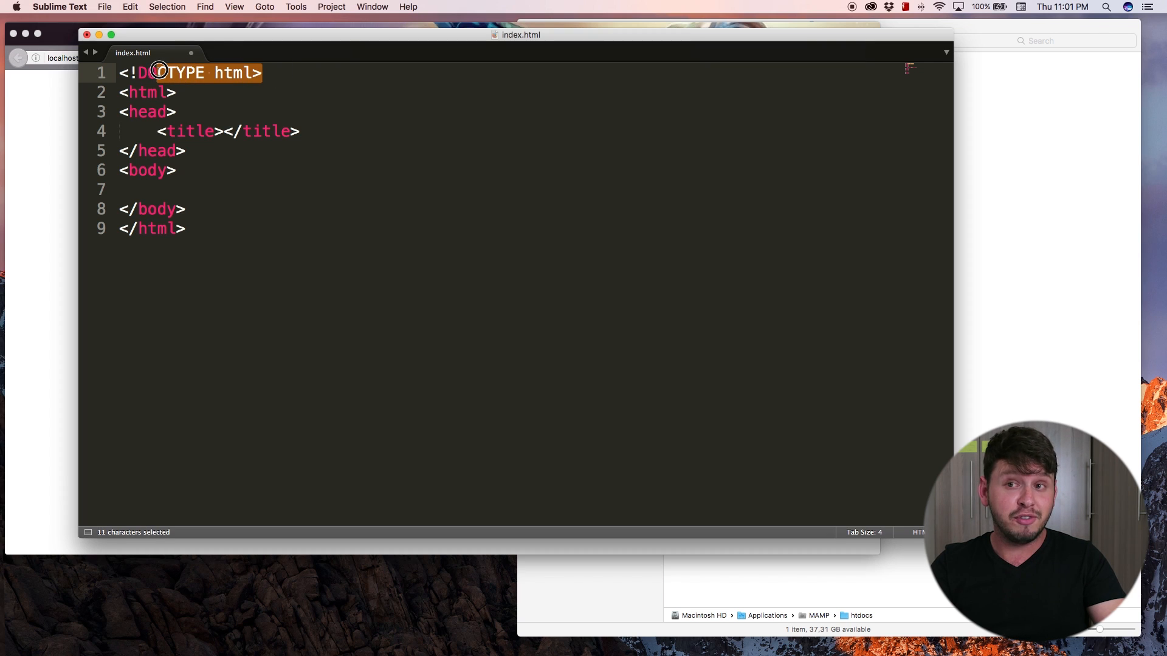
{"action": "left_click", "coordinate": [264, 73]}
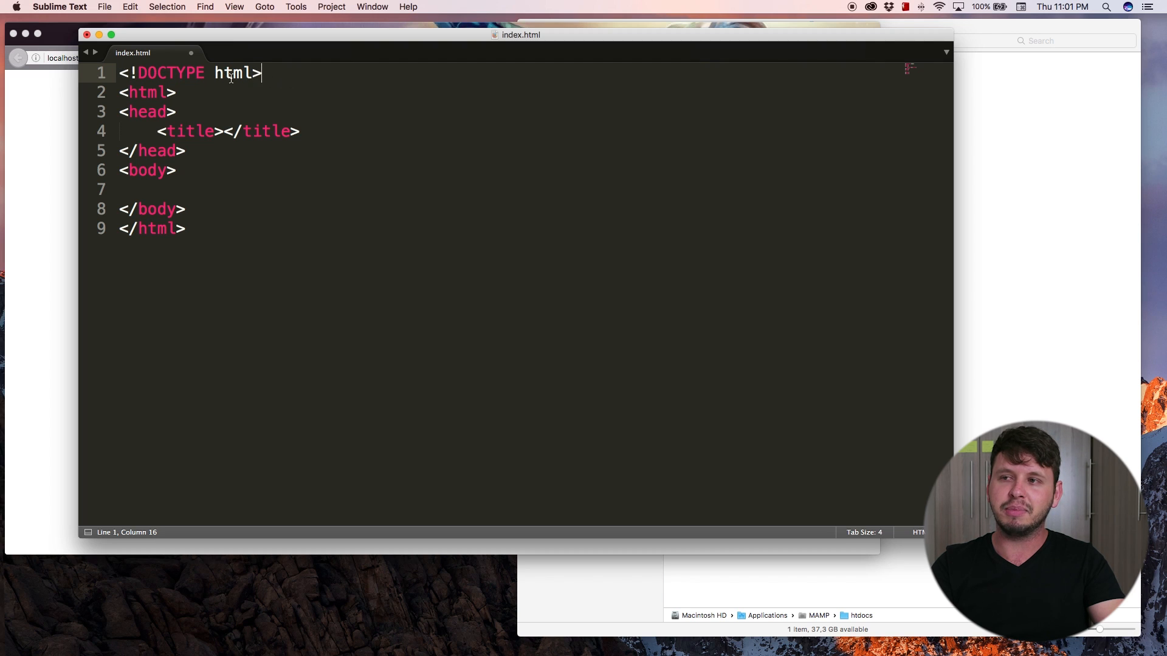
{"action": "mouse_move", "coordinate": [218, 122]}
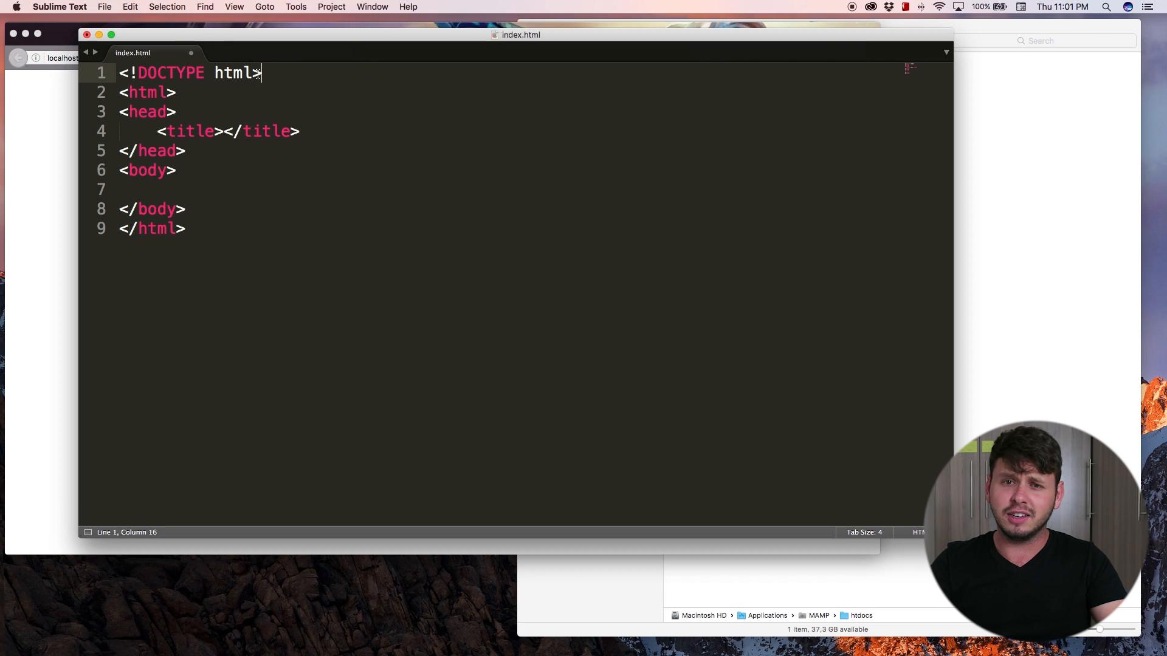
{"action": "mouse_move", "coordinate": [343, 97]}
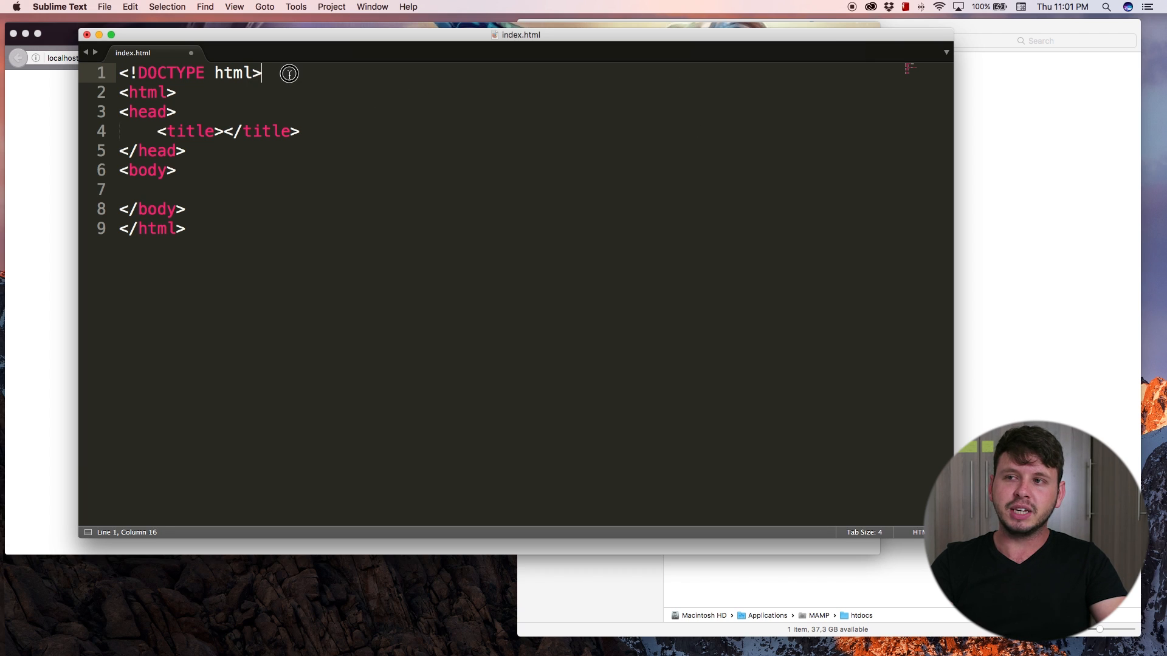
{"action": "left_click_drag", "start_coordinate": [261, 73], "coordinate": [120, 72]}
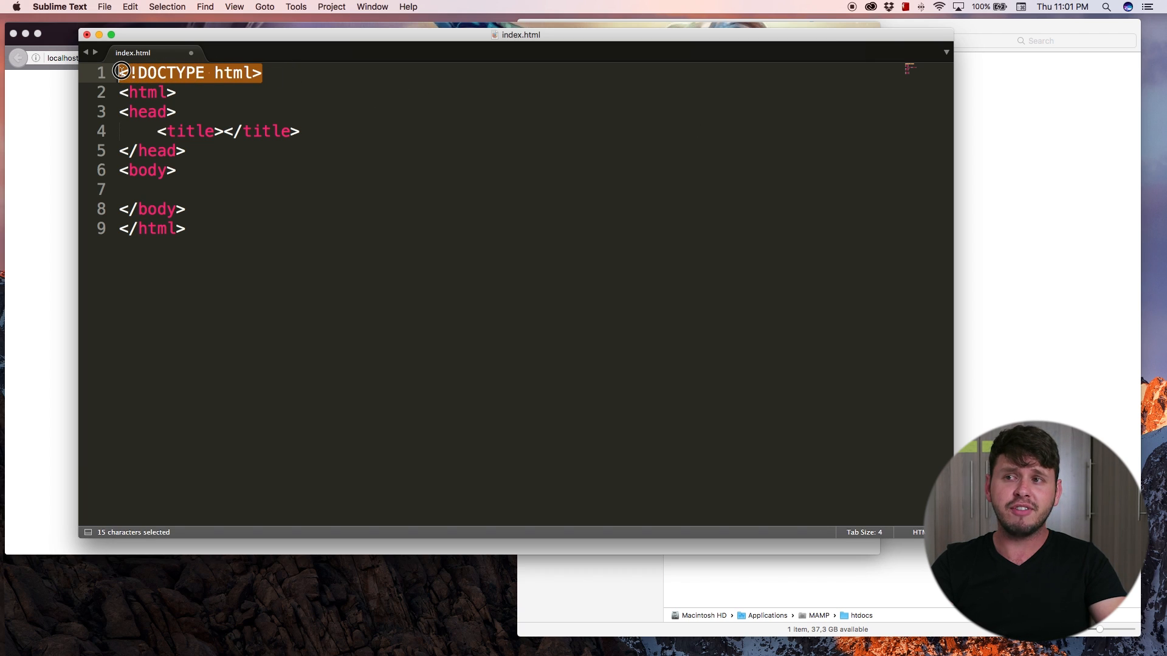
{"action": "left_click", "coordinate": [279, 78]}
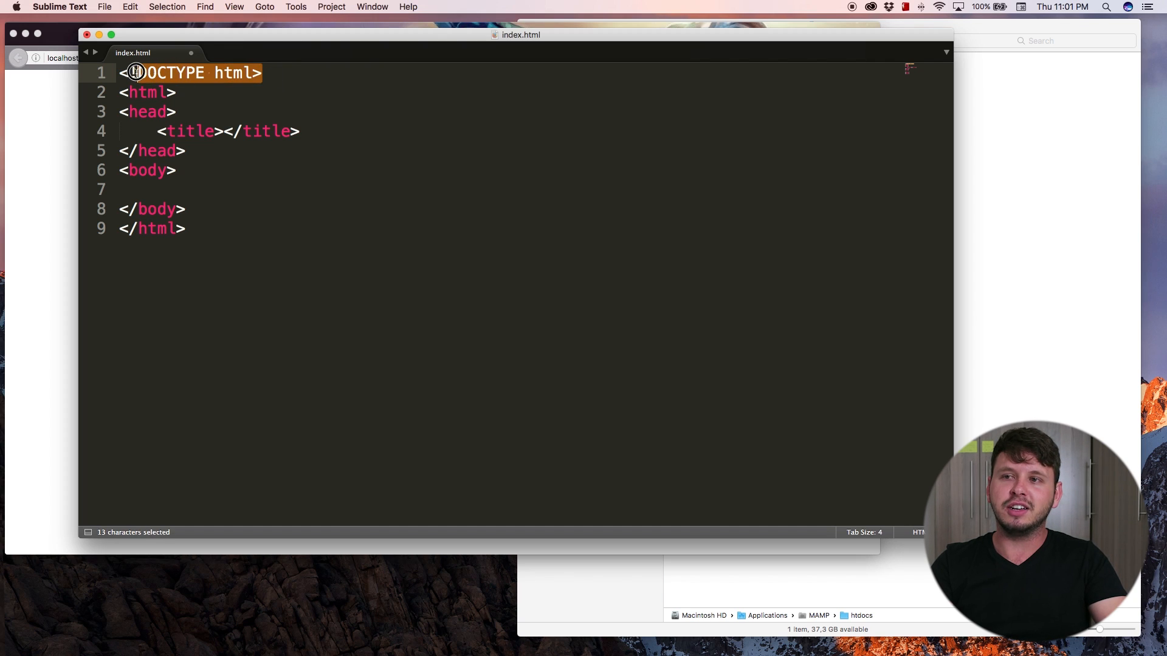
{"action": "left_click", "coordinate": [148, 72]}
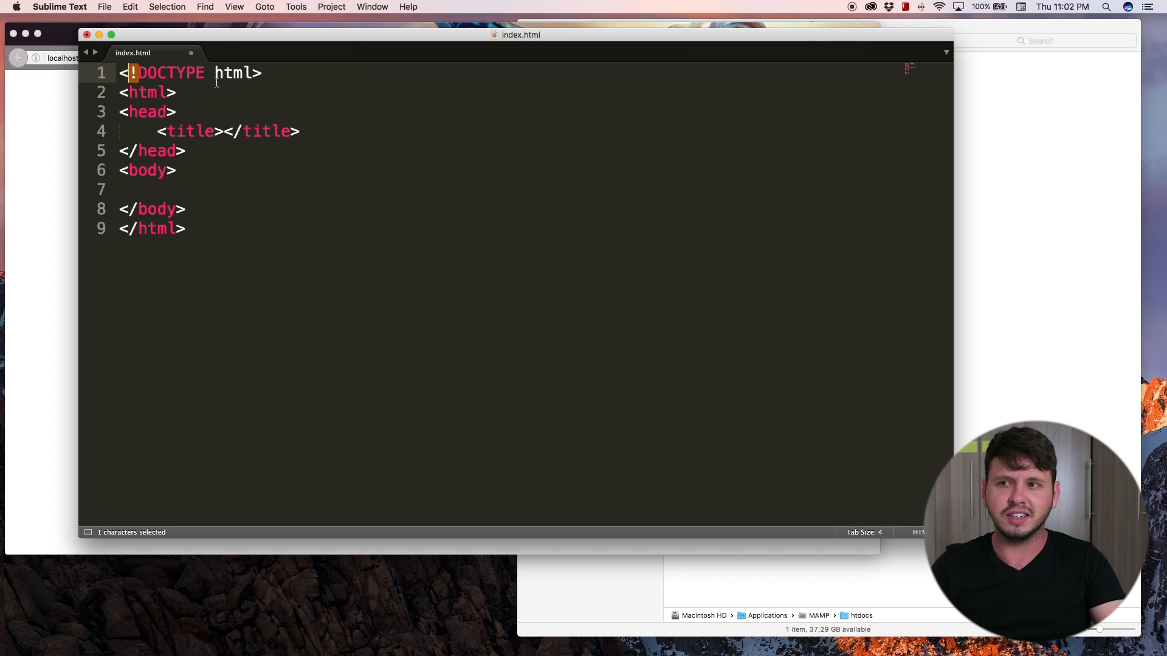
{"action": "mouse_move", "coordinate": [189, 94]}
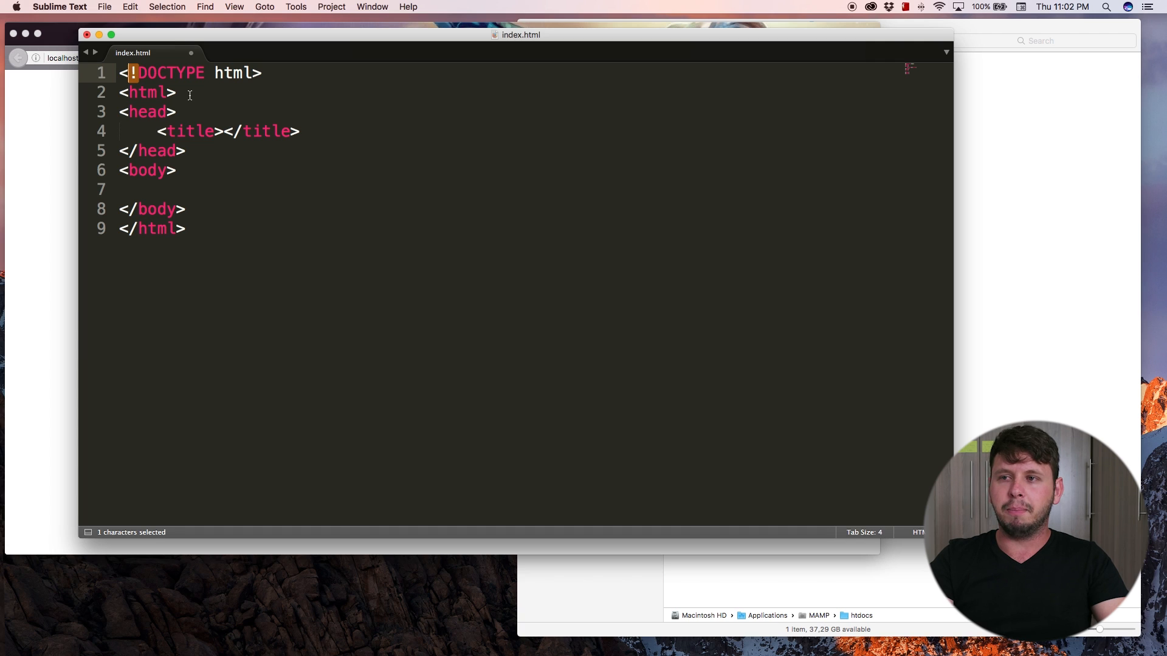
{"action": "double_click", "coordinate": [147, 91]}
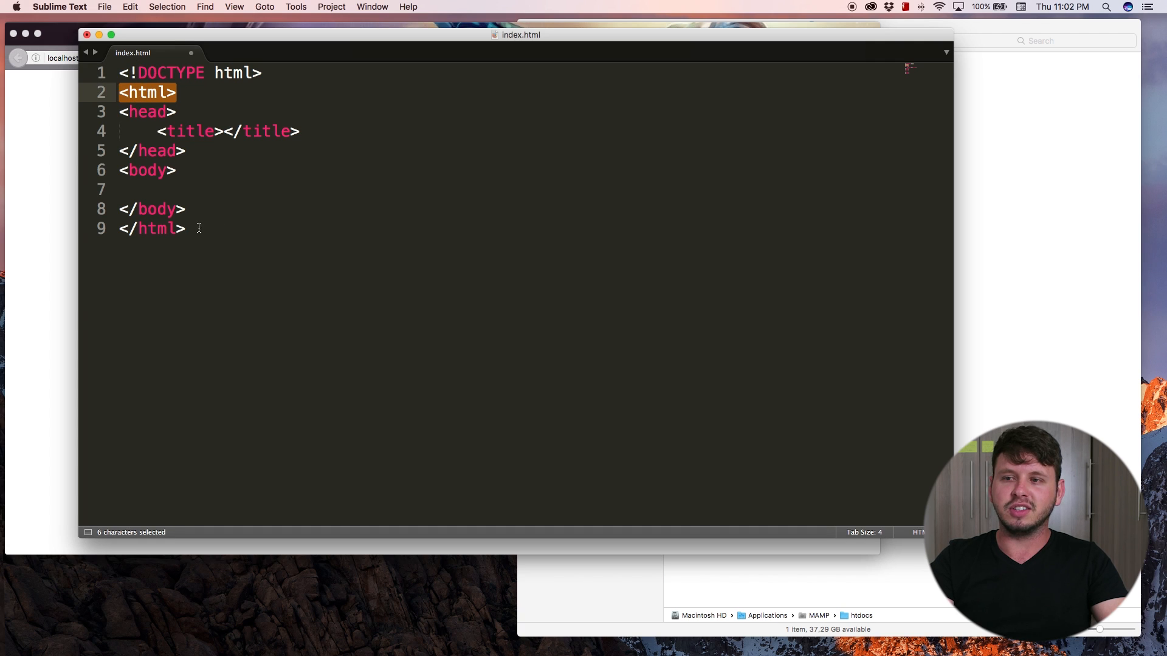
{"action": "double_click", "coordinate": [159, 229]}
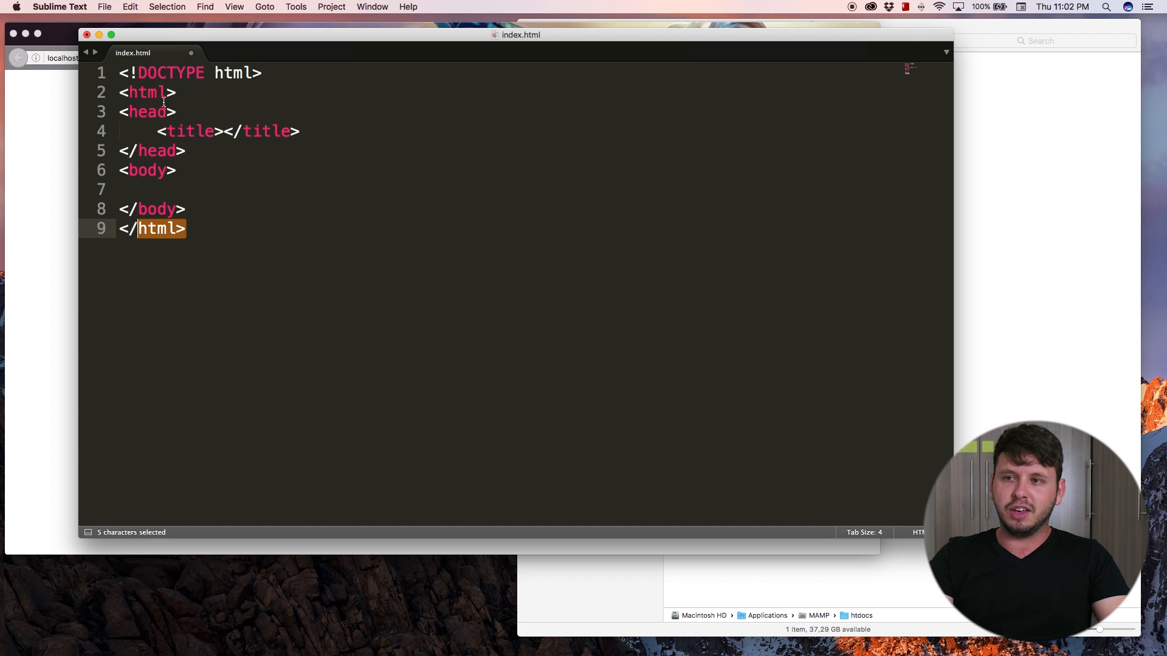
{"action": "left_click", "coordinate": [123, 92]}
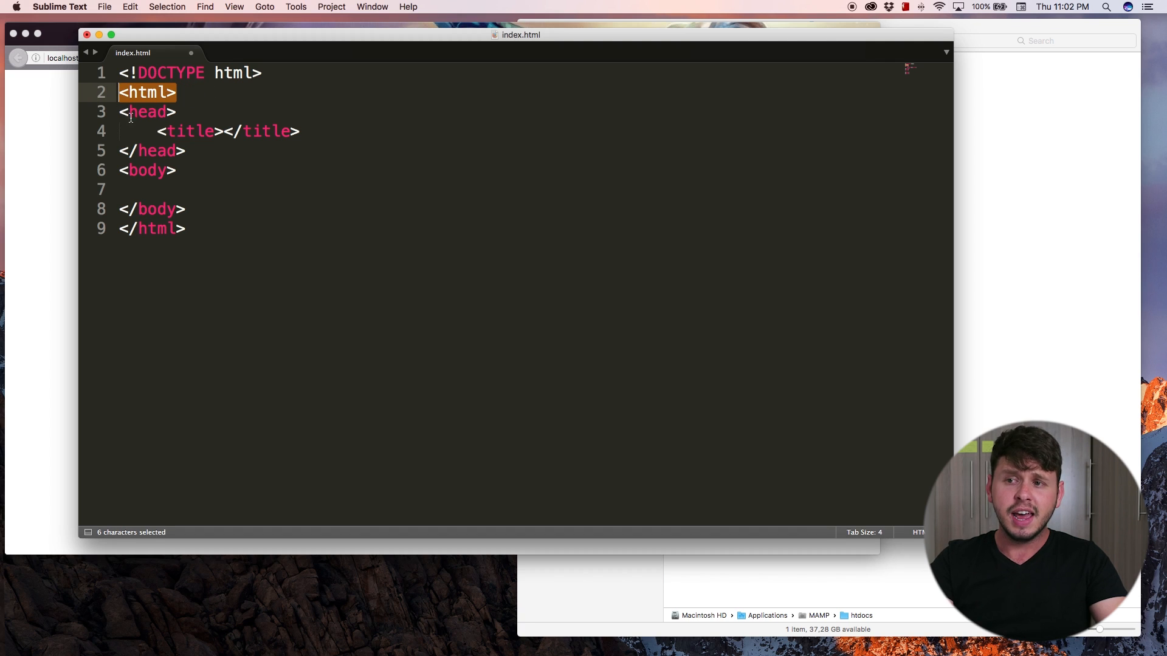
{"action": "double_click", "coordinate": [154, 228]}
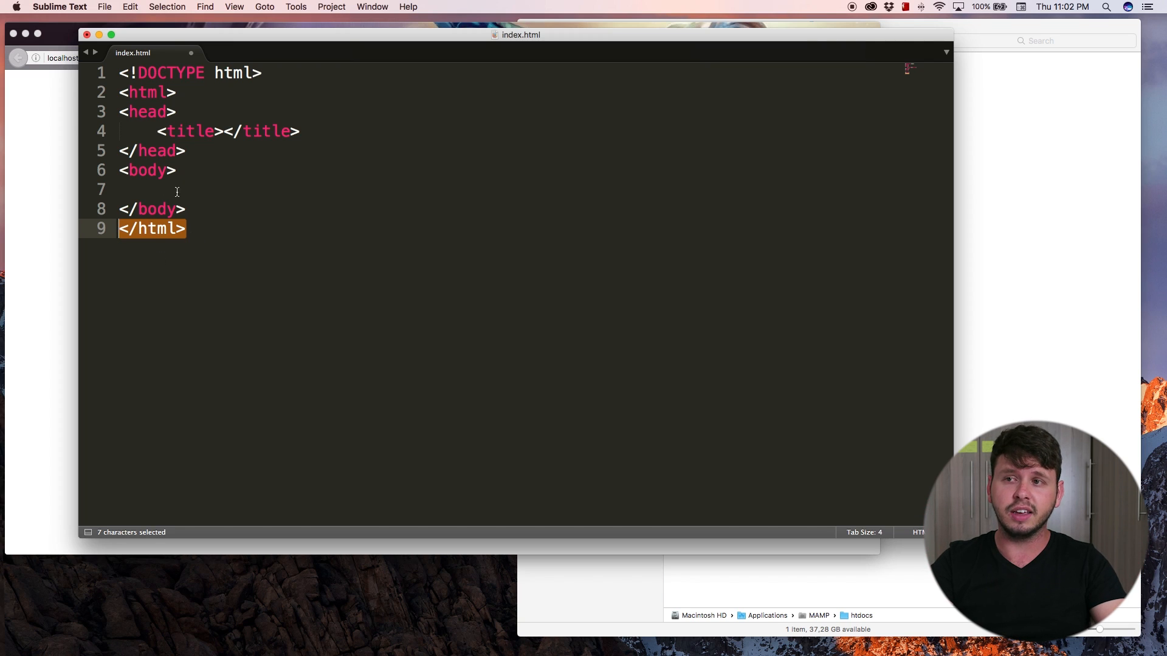
{"action": "left_click", "coordinate": [148, 92]}
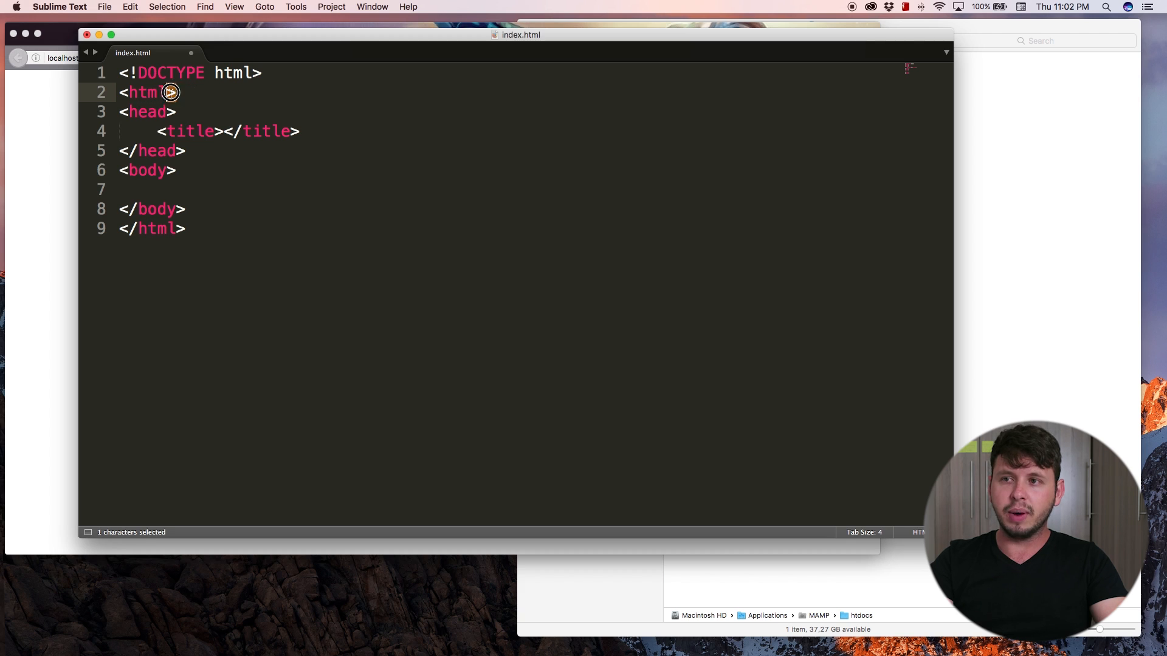
{"action": "double_click", "coordinate": [154, 229]}
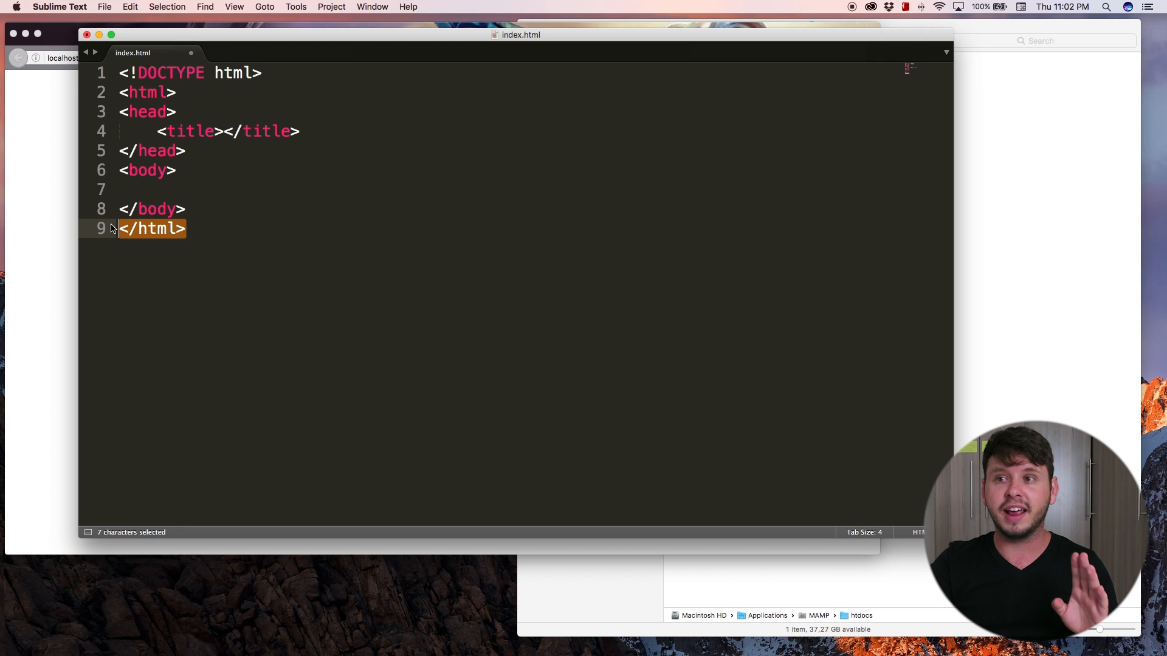
{"action": "left_click", "coordinate": [134, 132]}
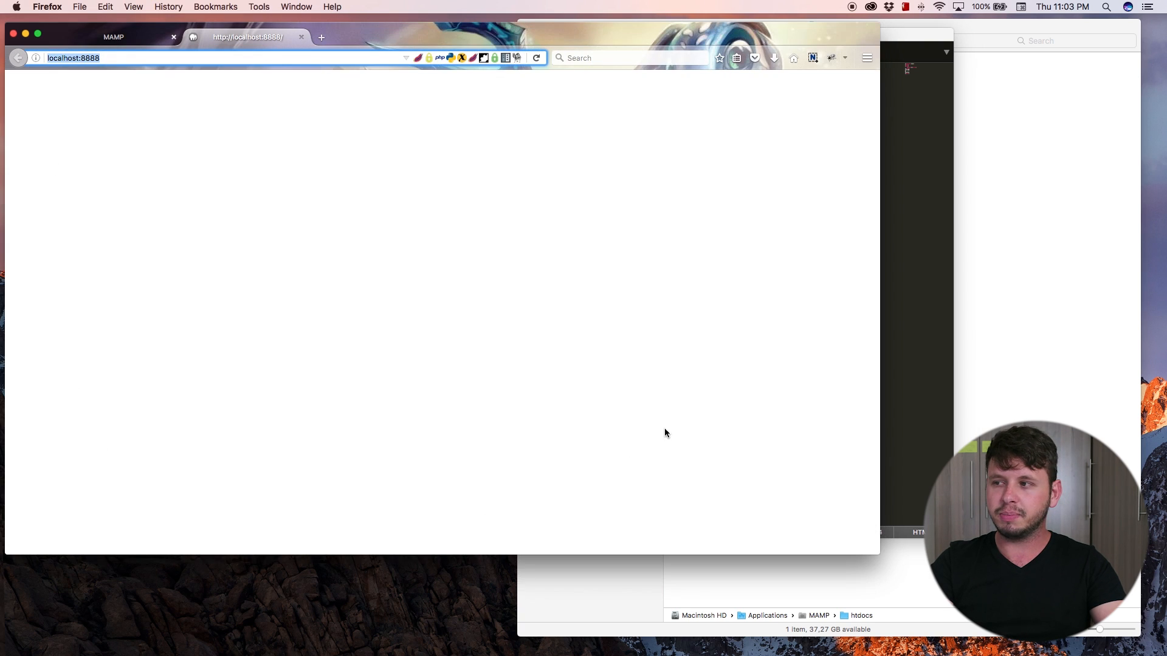
{"action": "mouse_move", "coordinate": [322, 147]}
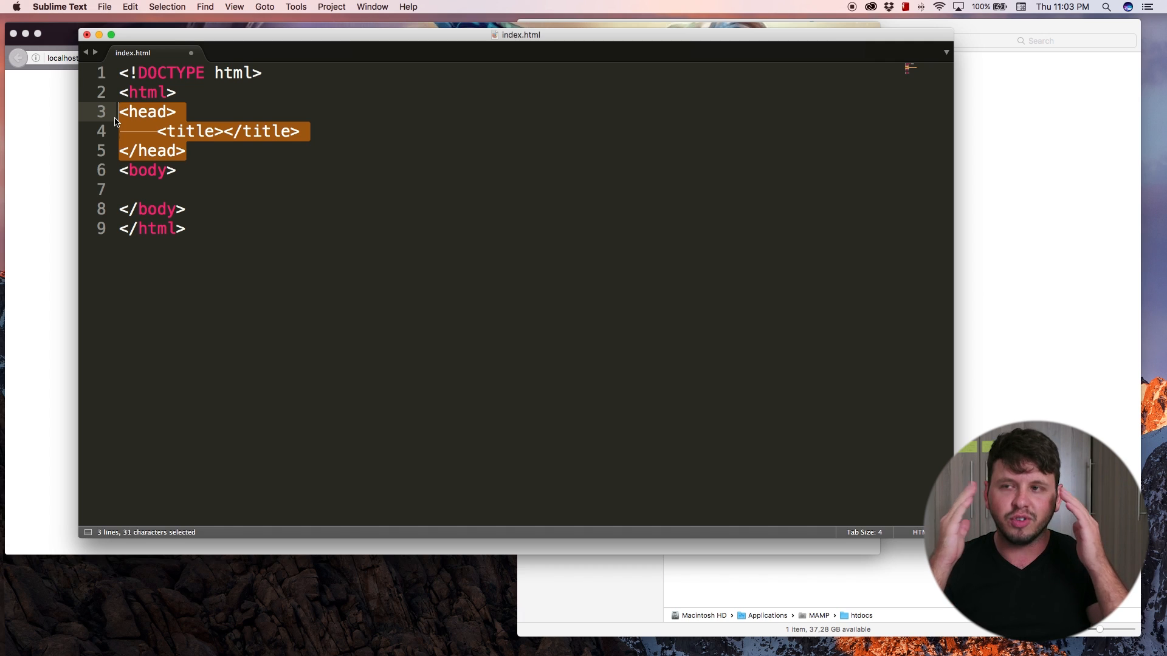
{"action": "mouse_move", "coordinate": [157, 127]}
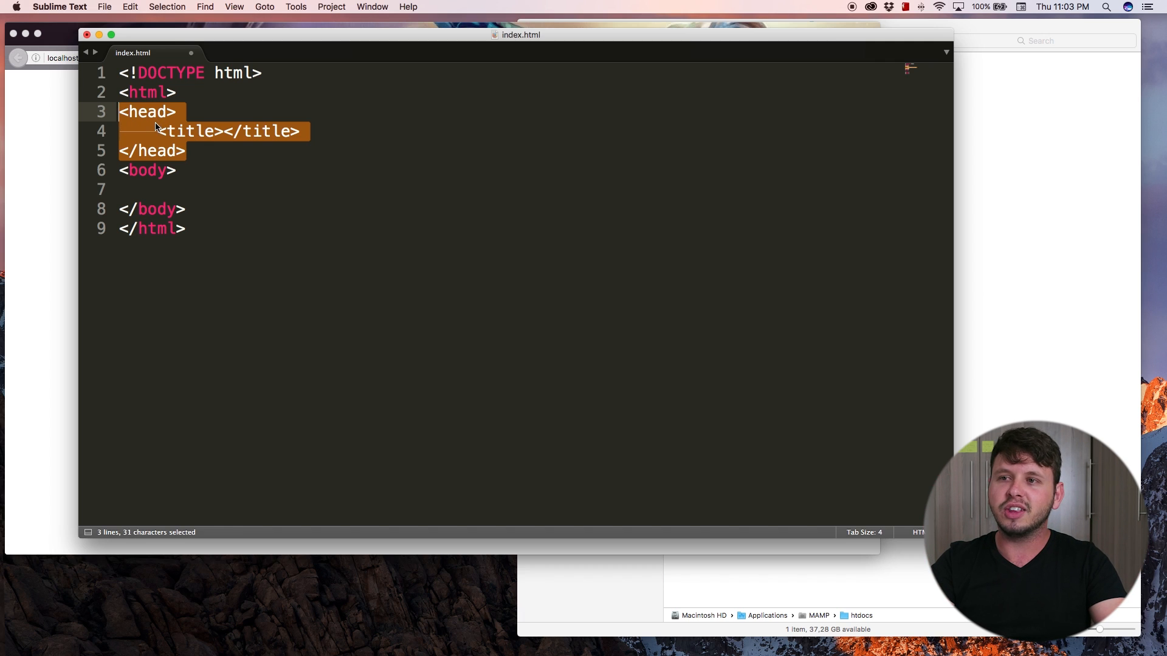
{"action": "left_click", "coordinate": [202, 146]}
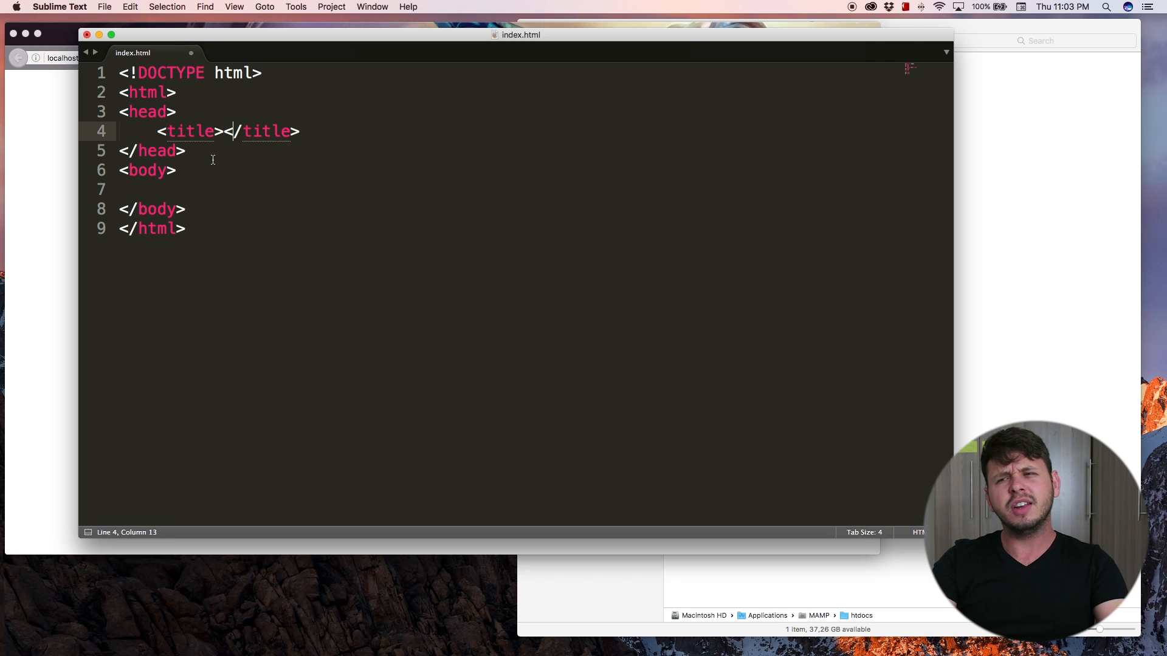
{"action": "key", "text": "left"}
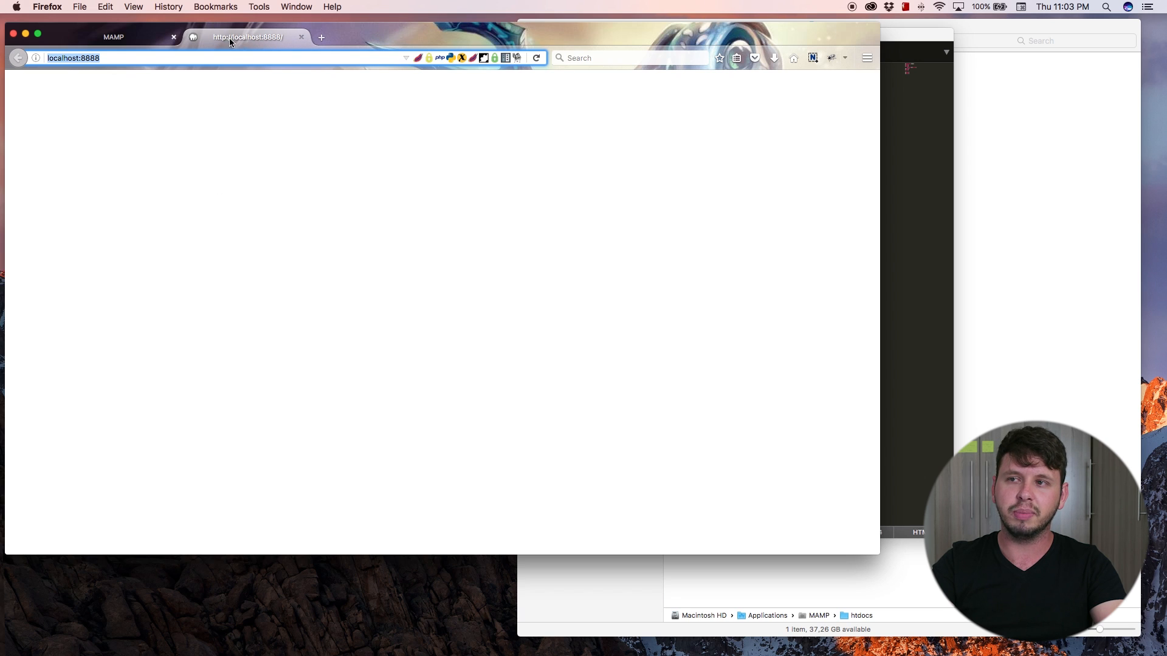
{"action": "mouse_move", "coordinate": [914, 95]}
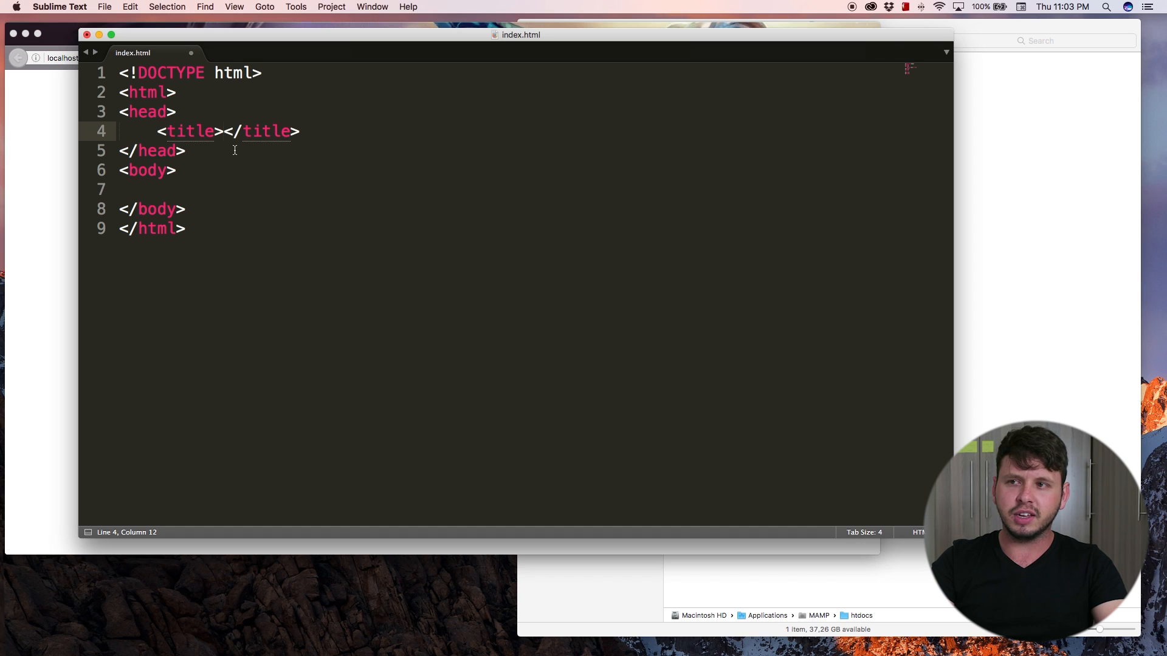
Fill in the page title and indent the empty line inside the body.
{"action": "type", "text": "This is the page"}
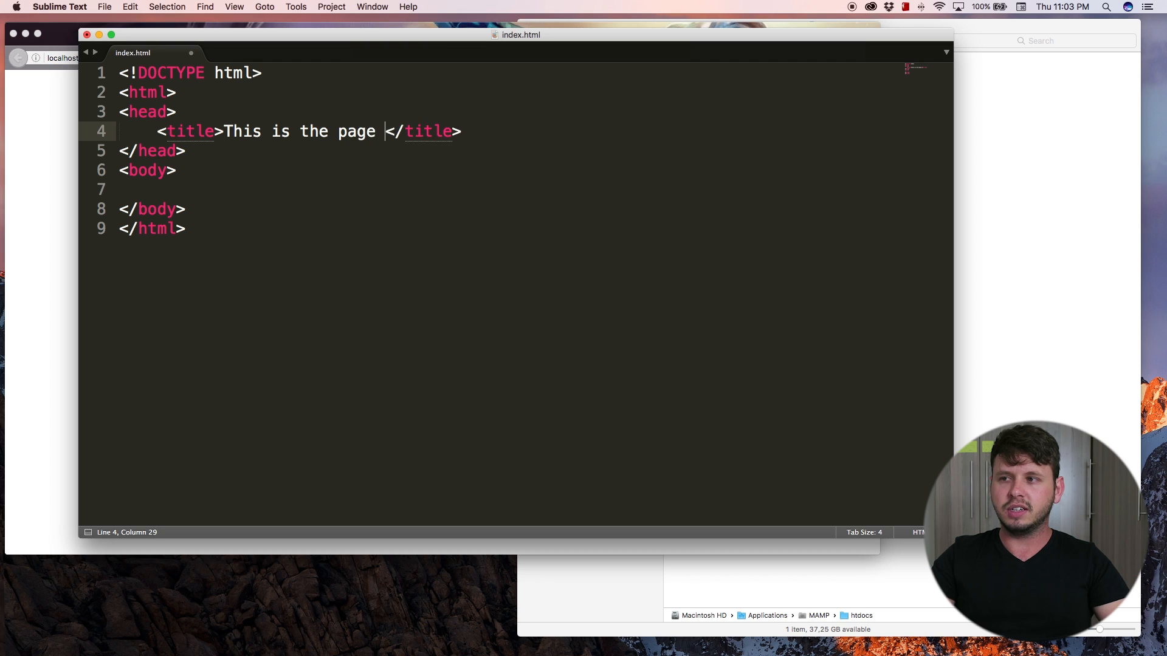
{"action": "type", "text": "title"}
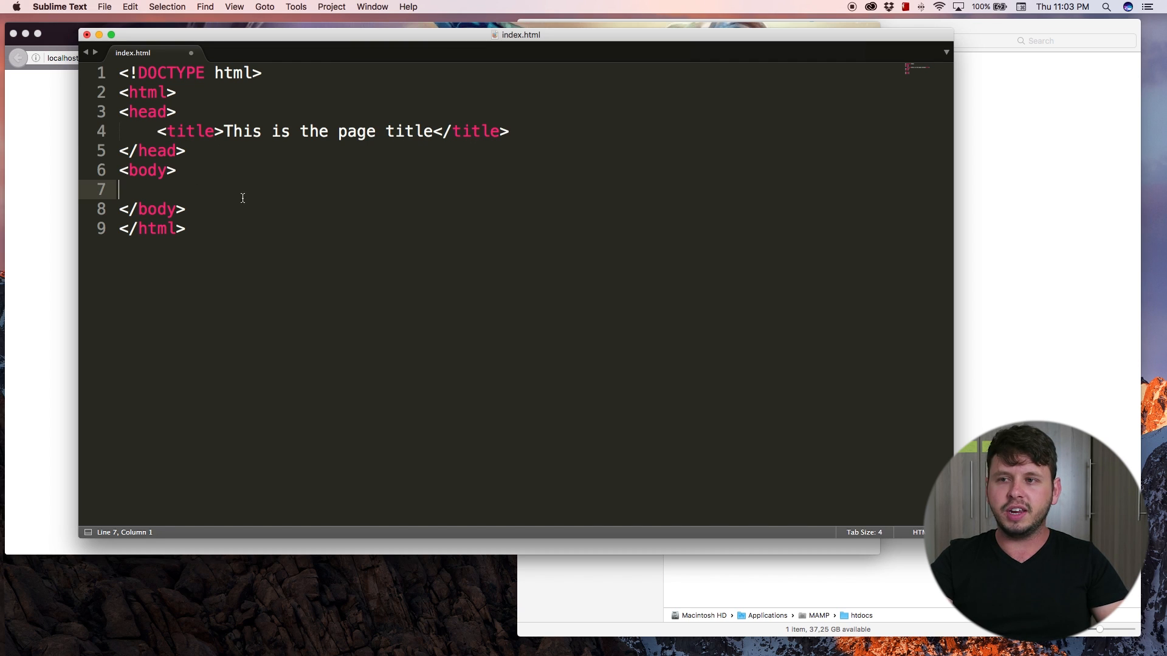
{"action": "key", "text": "tab"}
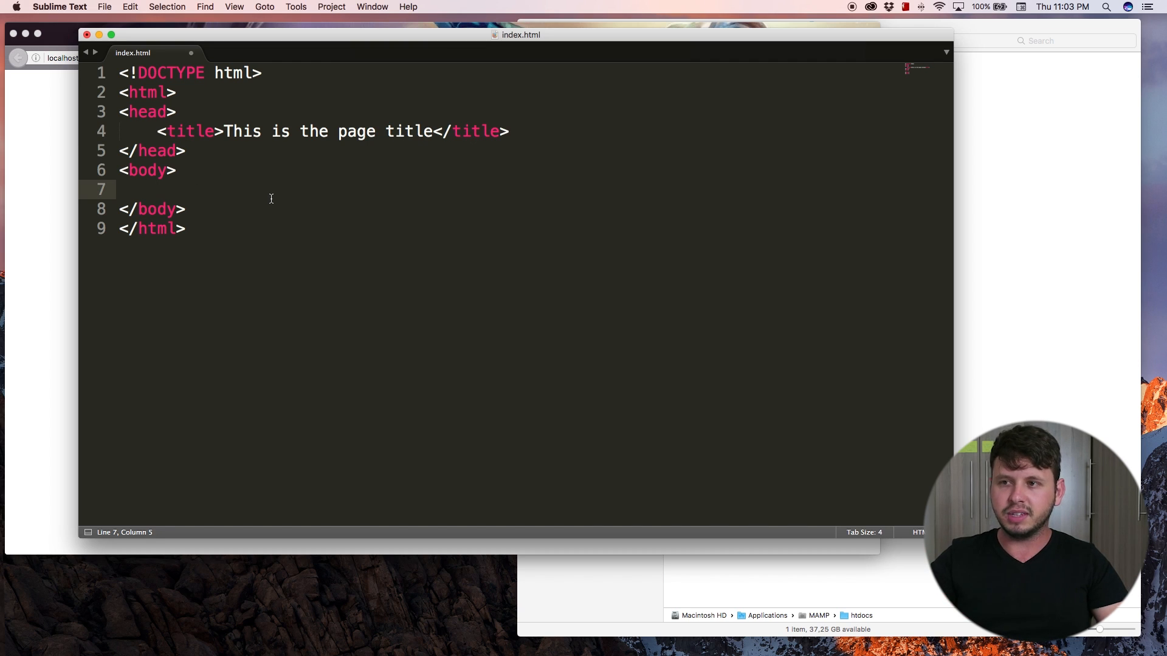
Write 'Hoooray I just made my first webstie' in the body and save index.html.
{"action": "type", "text": "Thi"}
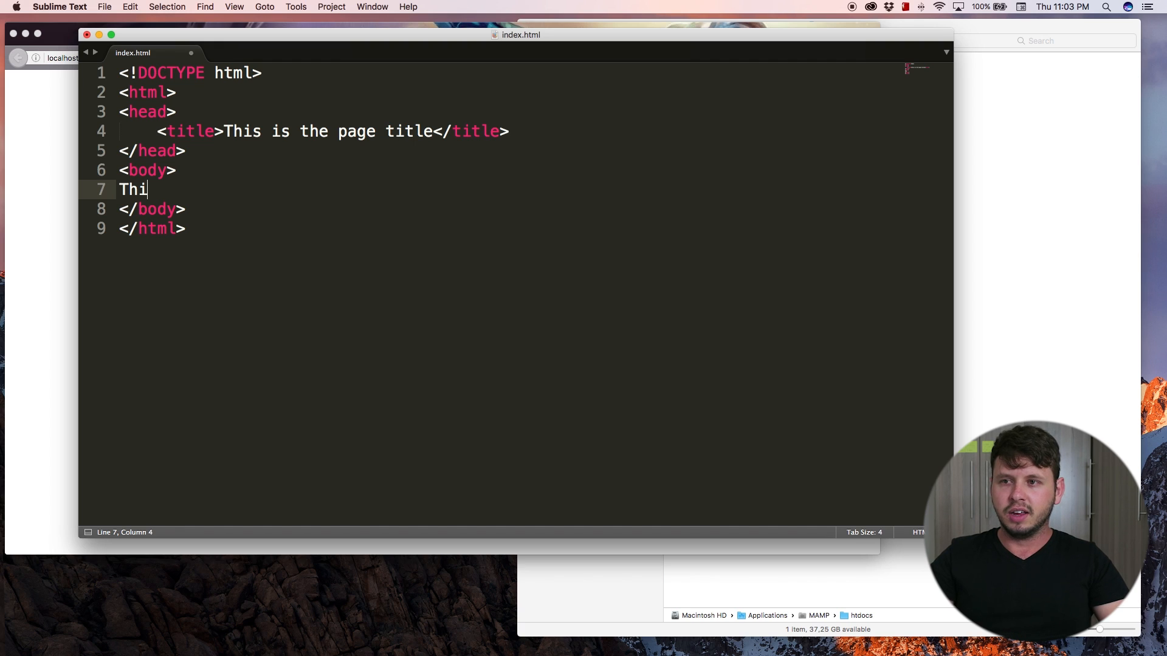
{"action": "type", "text": "Hooo"}
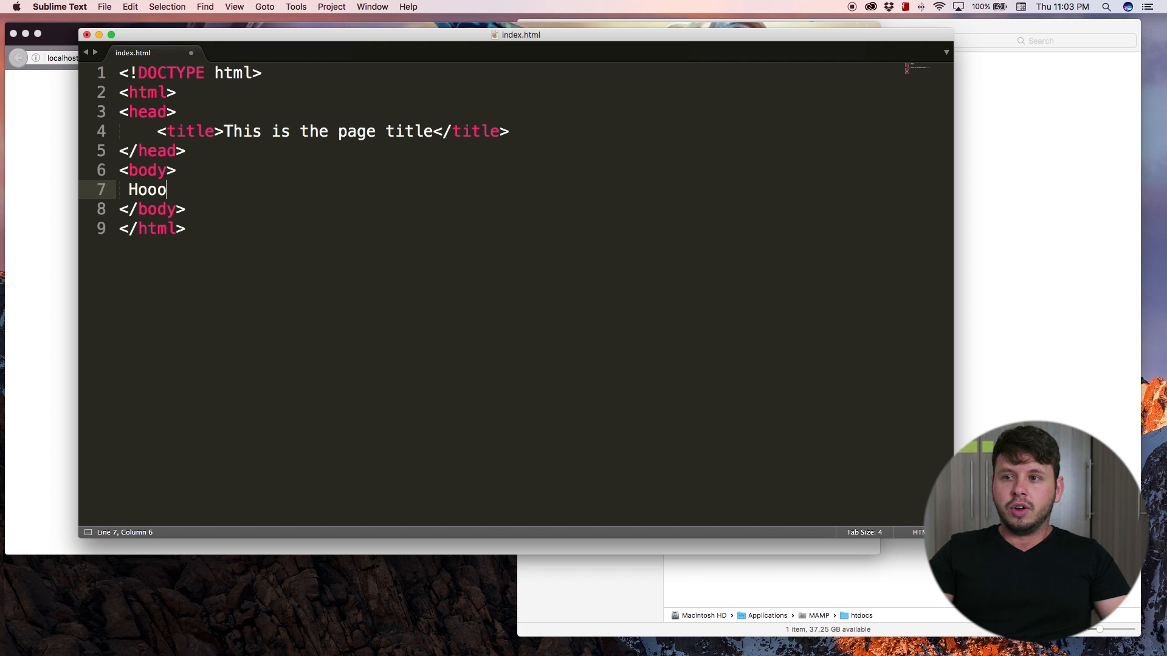
{"action": "type", "text": "ray U"}
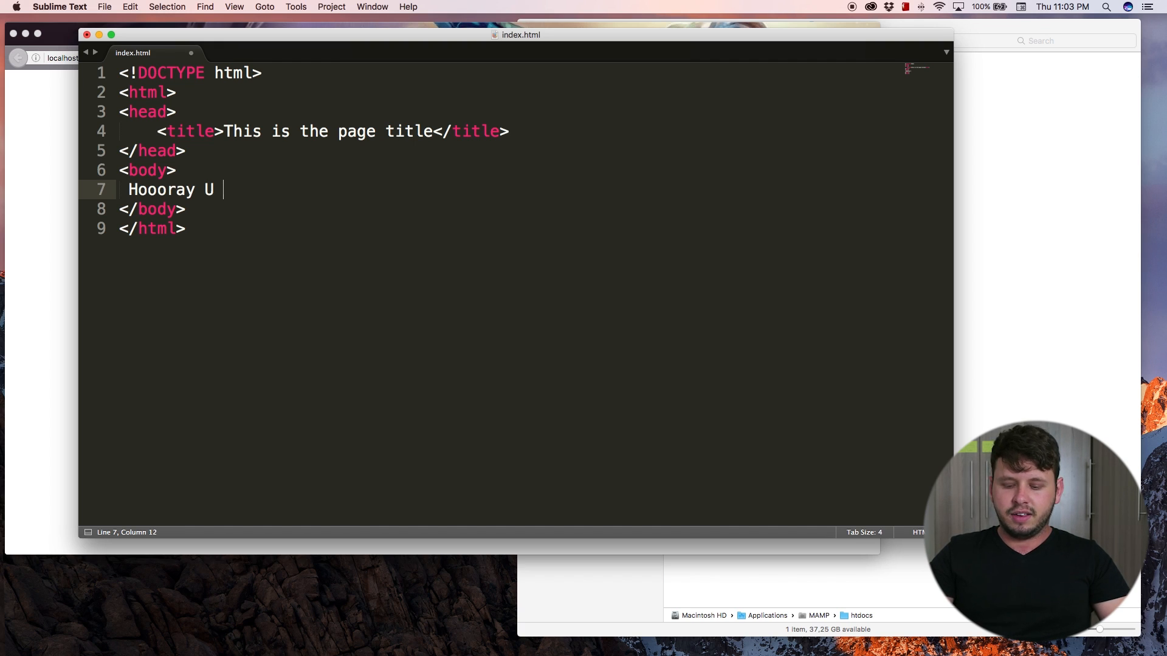
{"action": "type", "text": "I just made m"}
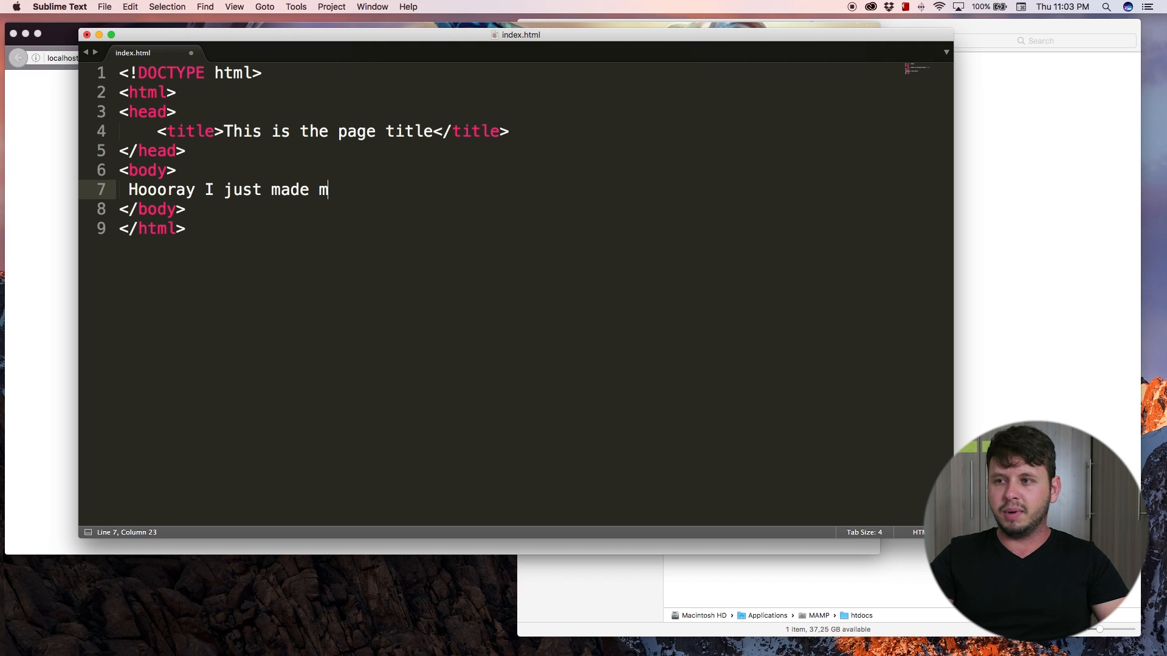
{"action": "type", "text": "y first webstie"}
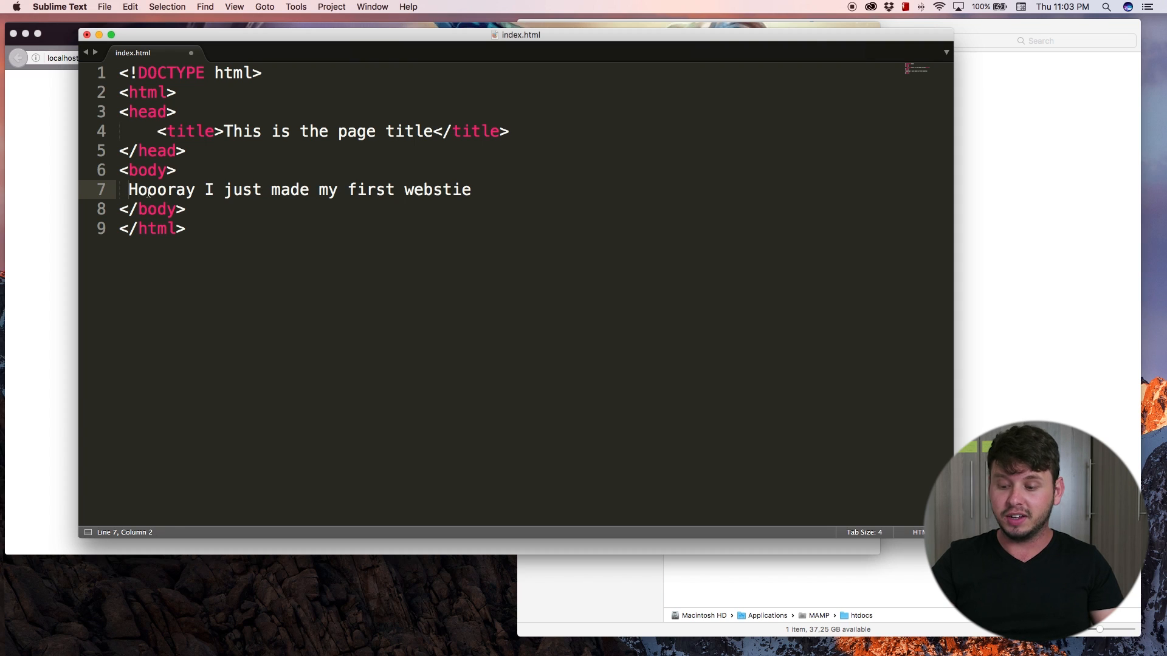
{"action": "key", "text": "tab"}
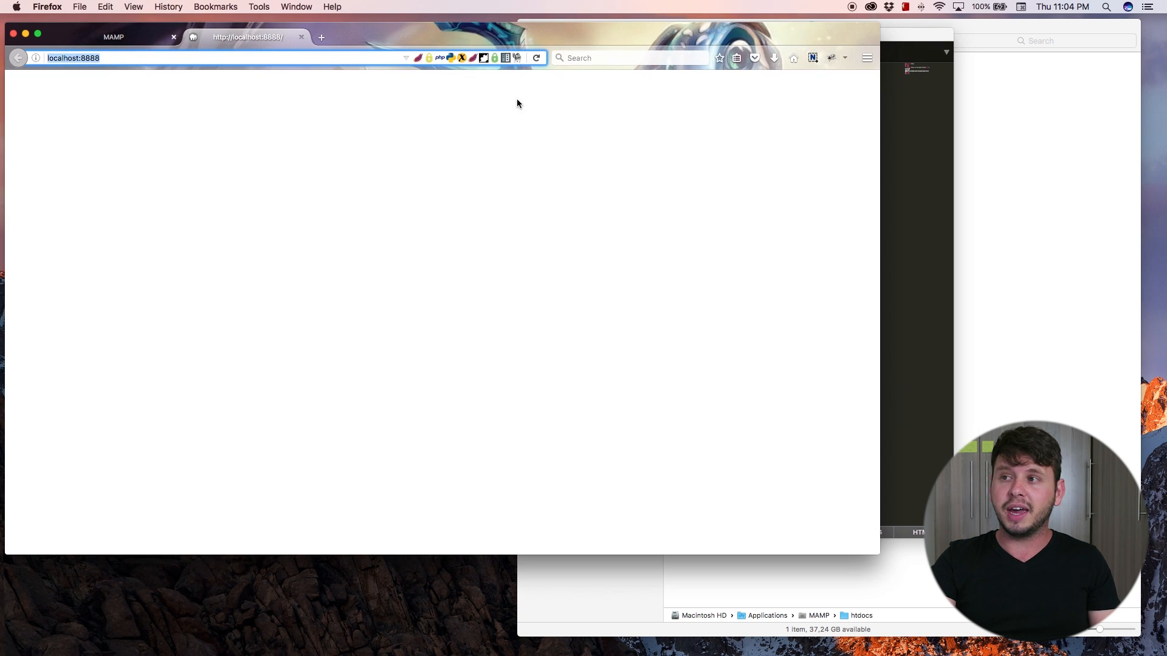
Reload localhost:8888 to show the new body sentence and page title.
{"action": "left_click", "coordinate": [536, 58]}
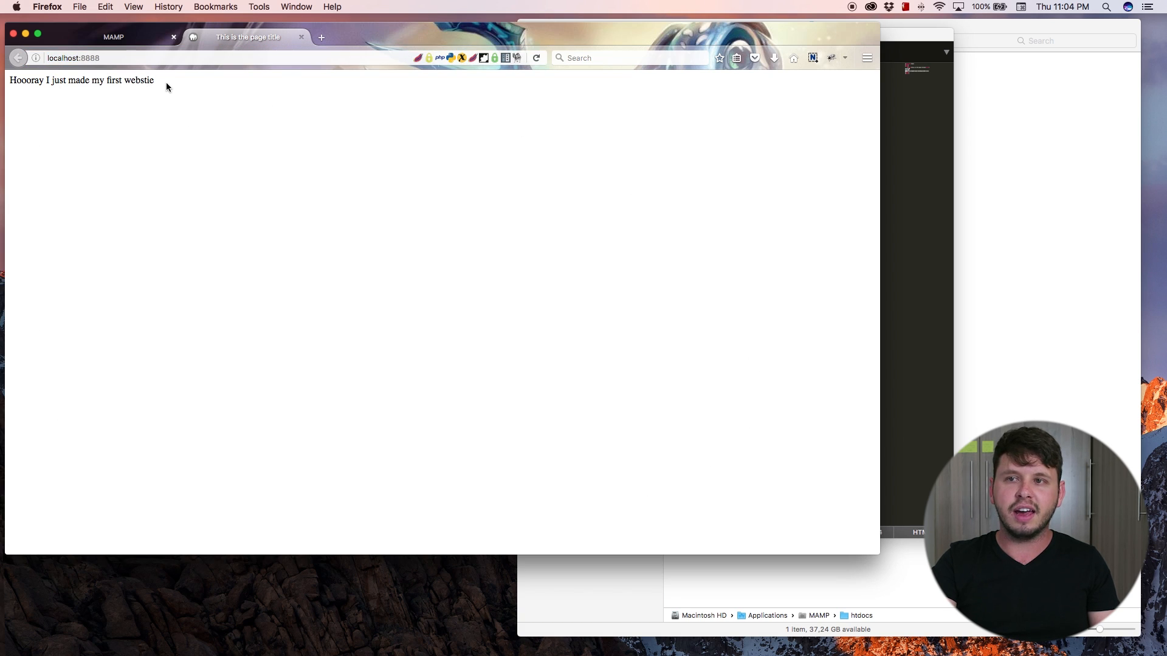
{"action": "mouse_move", "coordinate": [169, 104]}
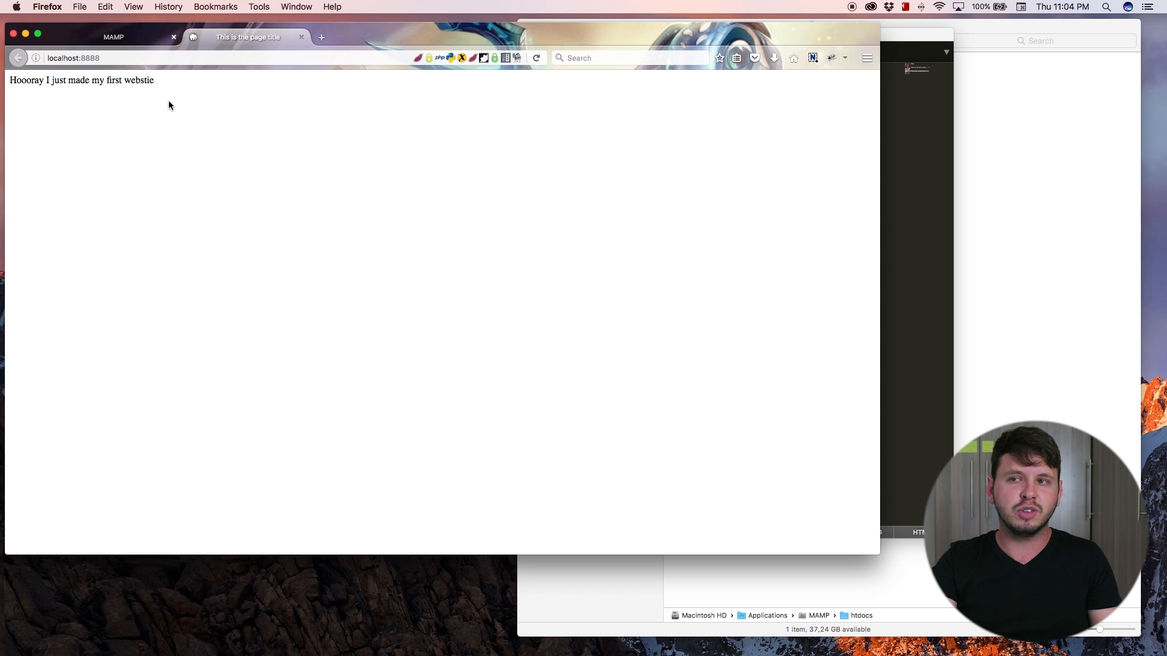
{"action": "mouse_move", "coordinate": [827, 145]}
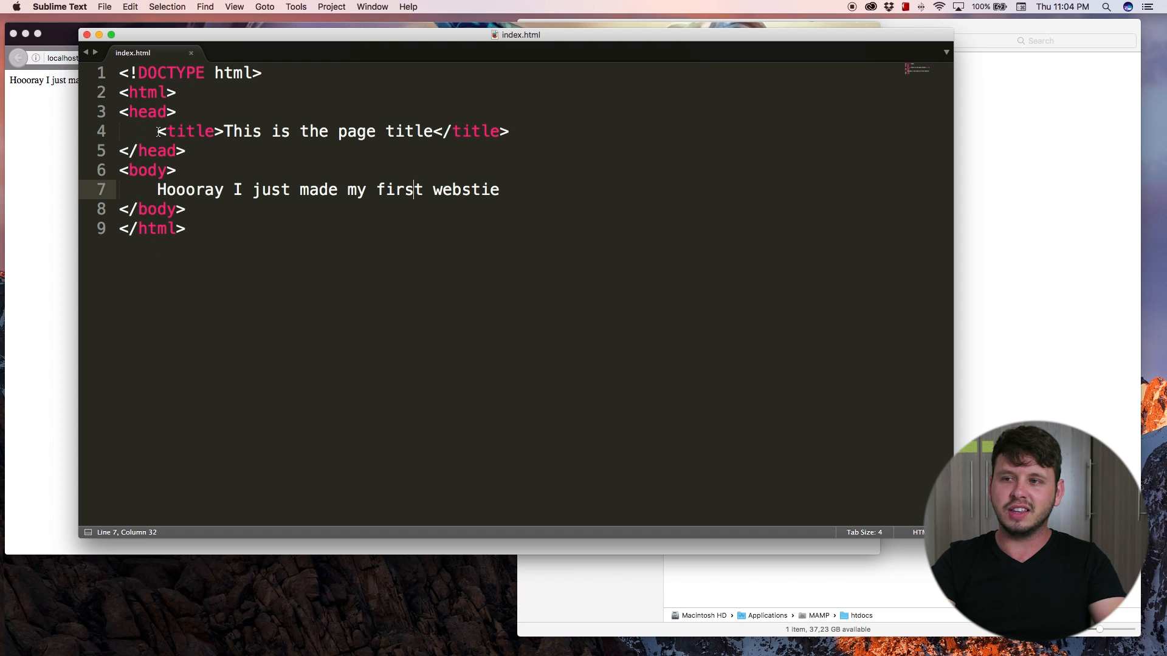
Select the code and strip the indentation from the title and body lines.
{"action": "left_click", "coordinate": [157, 132]}
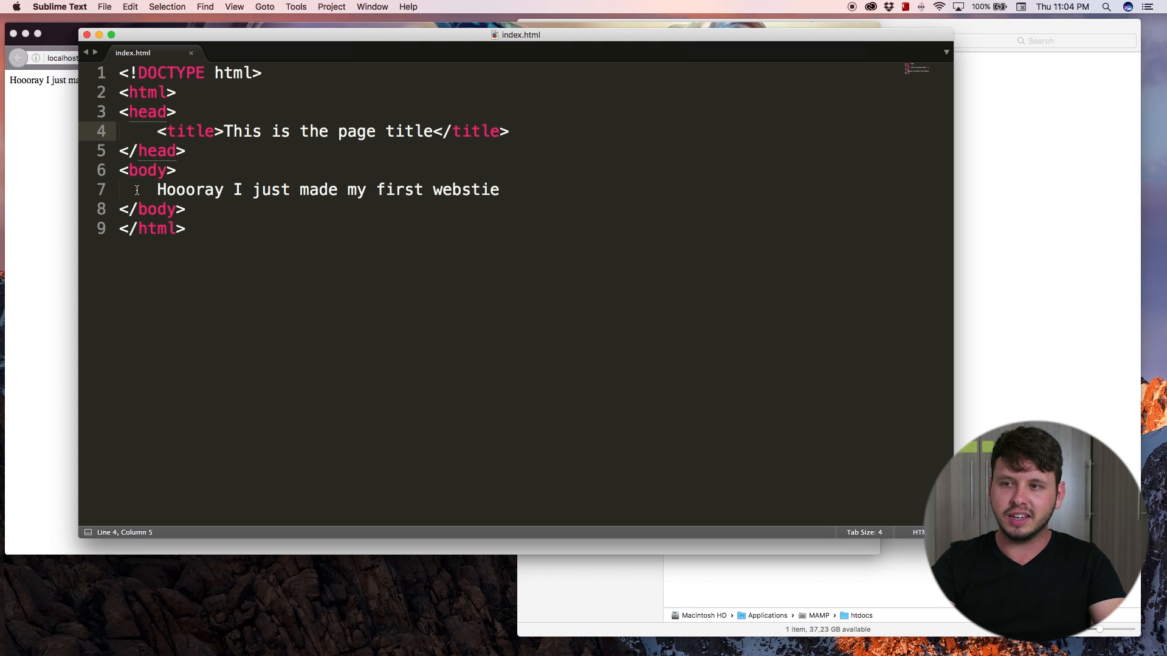
{"action": "left_click_drag", "start_coordinate": [157, 190], "coordinate": [498, 190]}
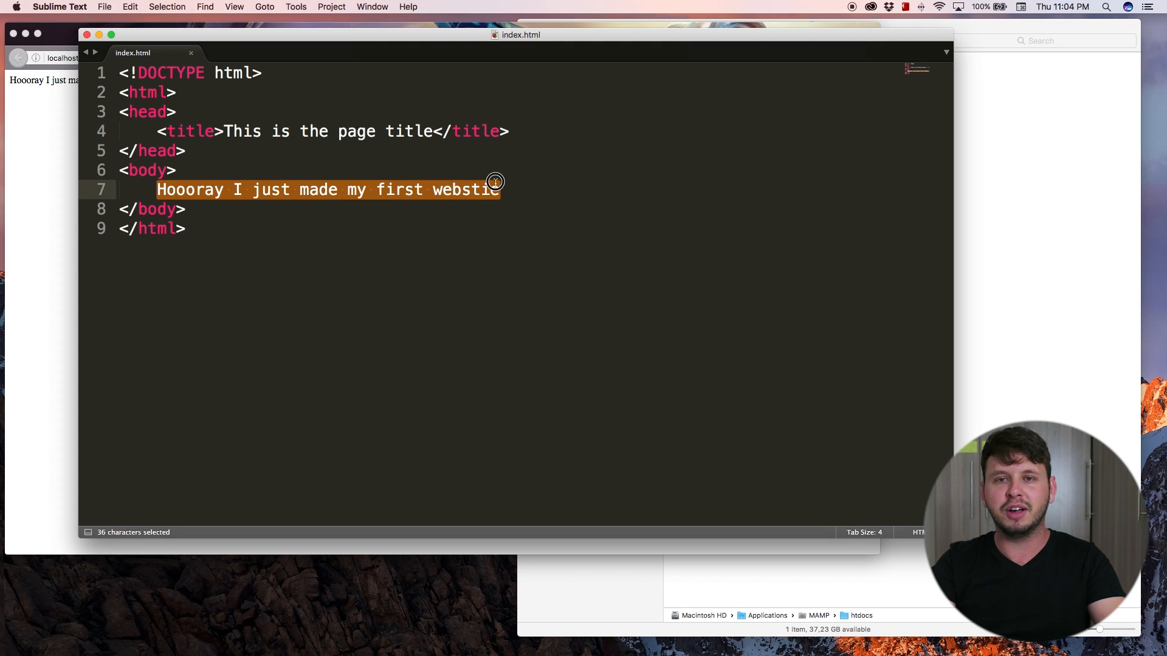
{"action": "mouse_move", "coordinate": [365, 192]}
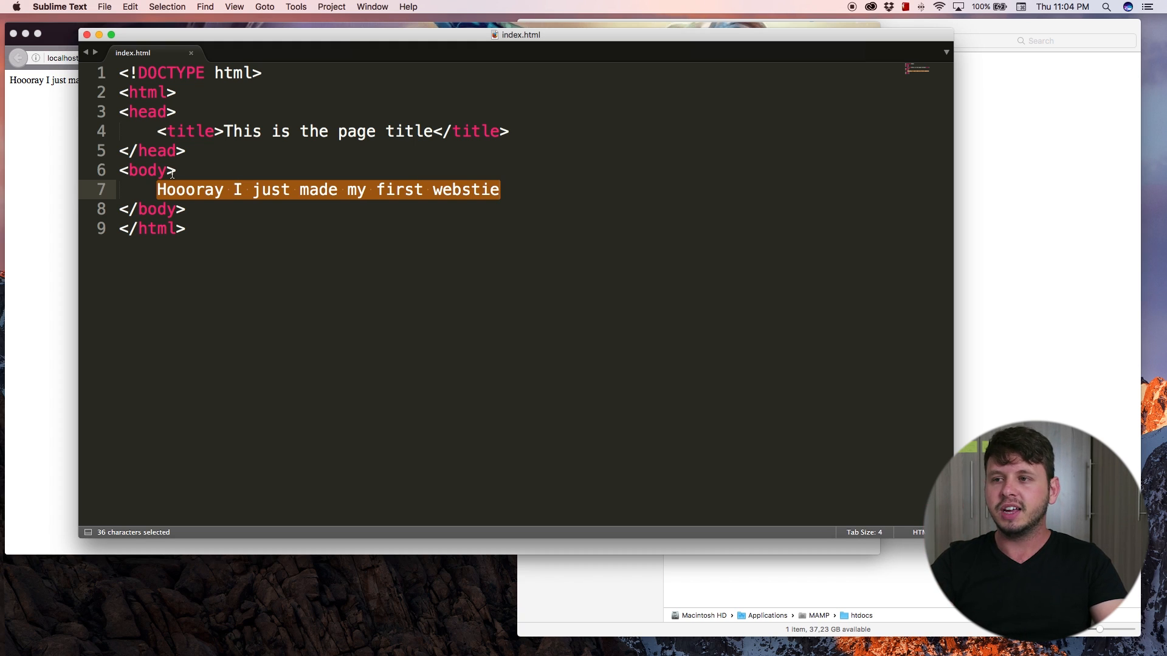
{"action": "left_click", "coordinate": [197, 189]}
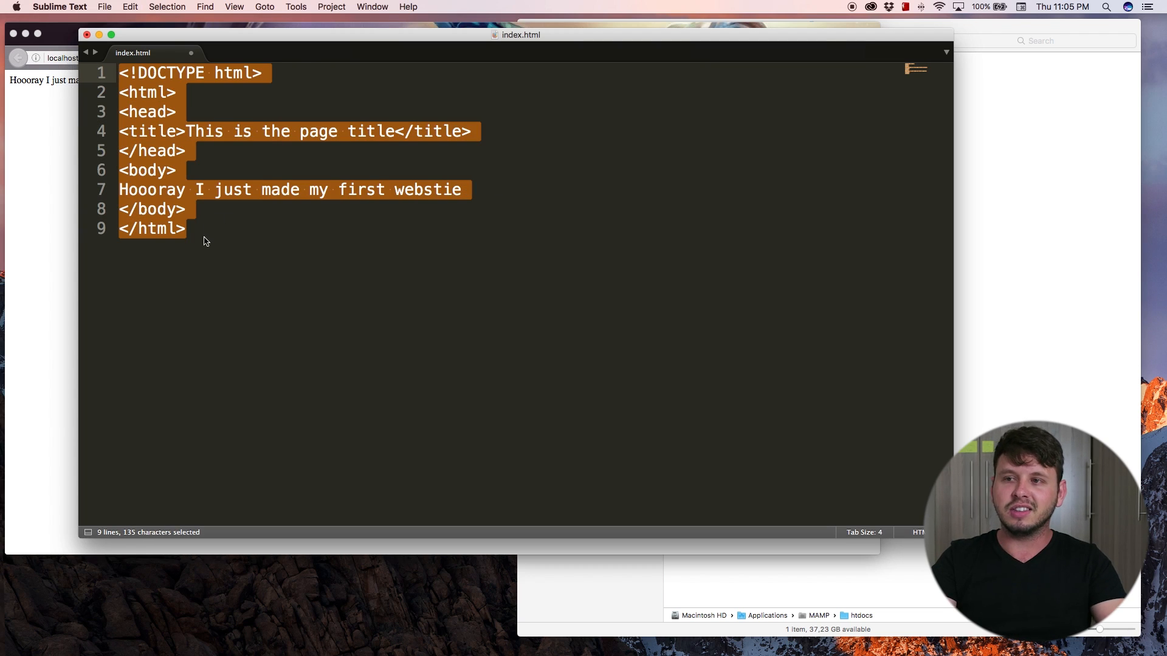
{"action": "left_click", "coordinate": [186, 229]}
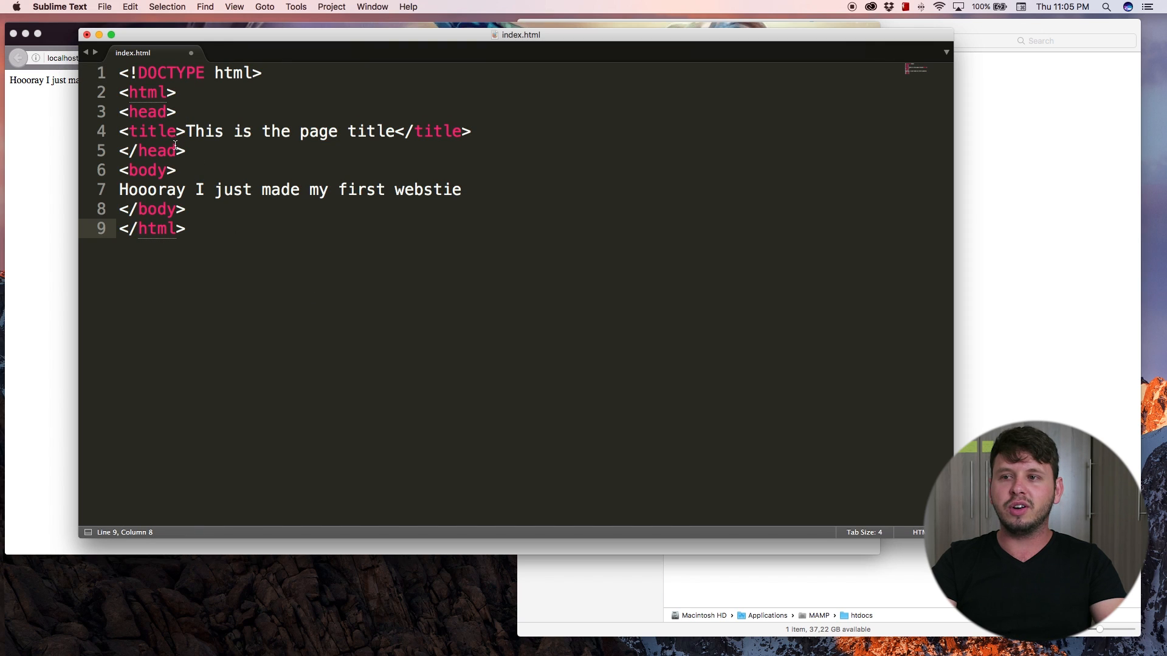
{"action": "left_click", "coordinate": [154, 131]}
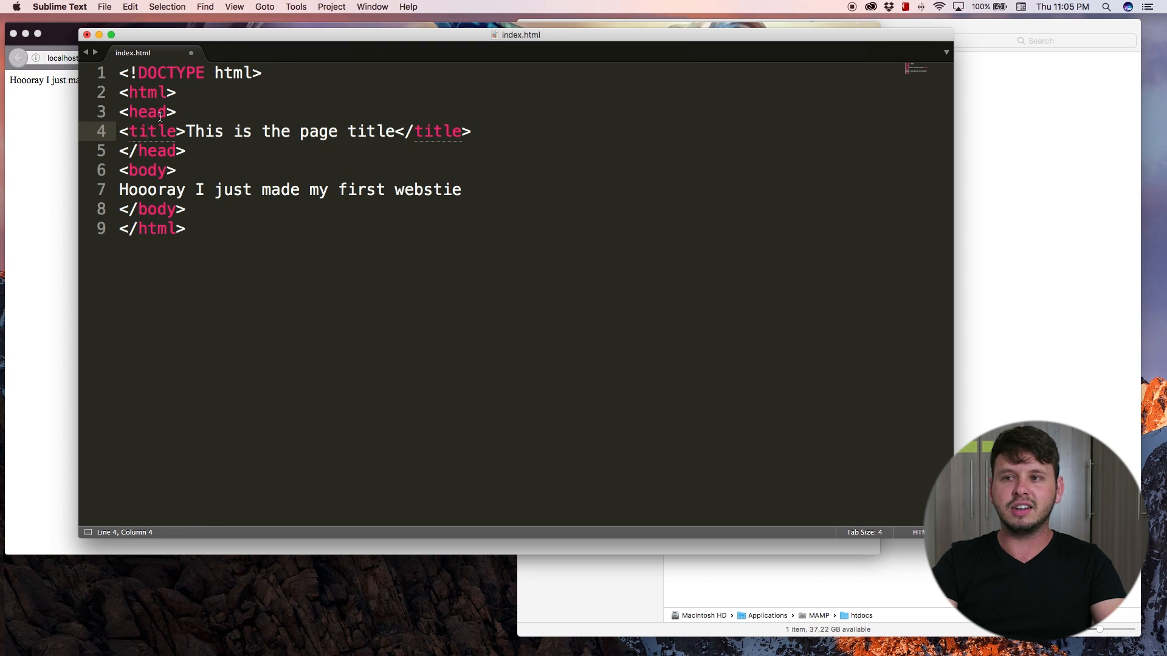
{"action": "left_click", "coordinate": [157, 112]}
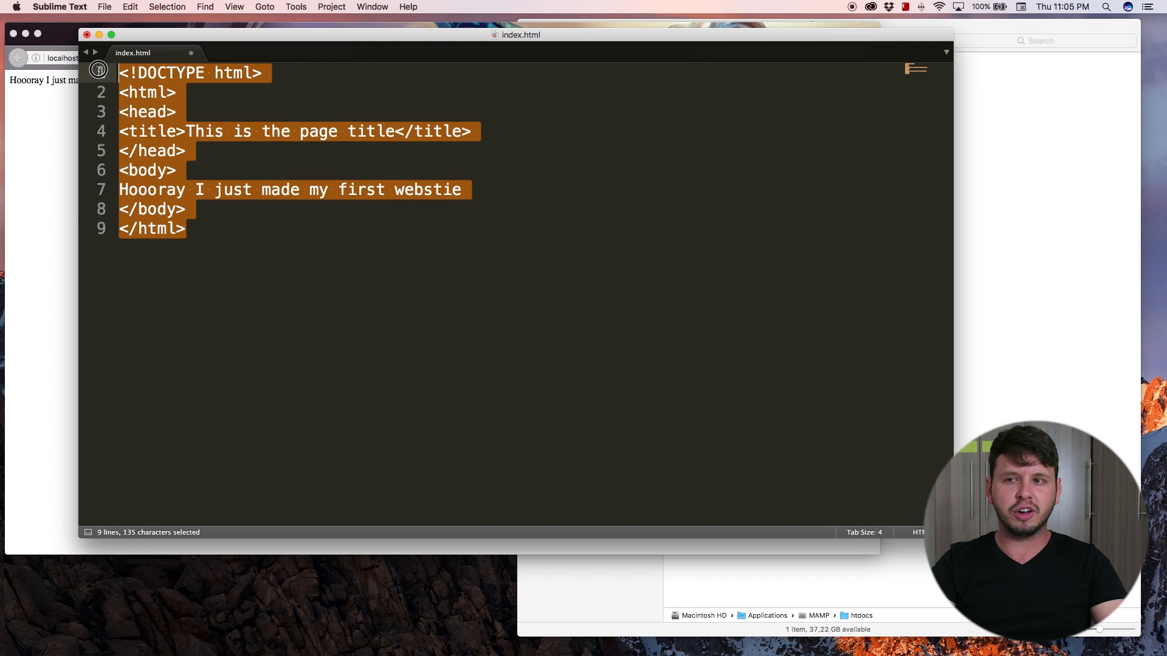
{"action": "left_click", "coordinate": [264, 243]}
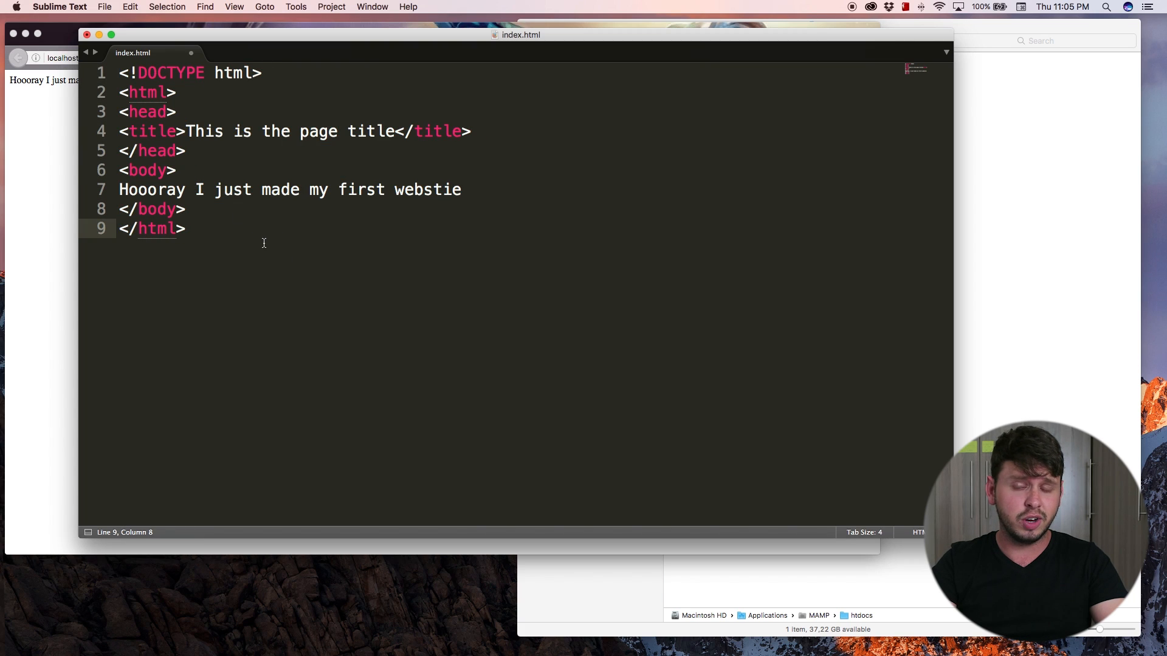
{"action": "mouse_move", "coordinate": [261, 162]}
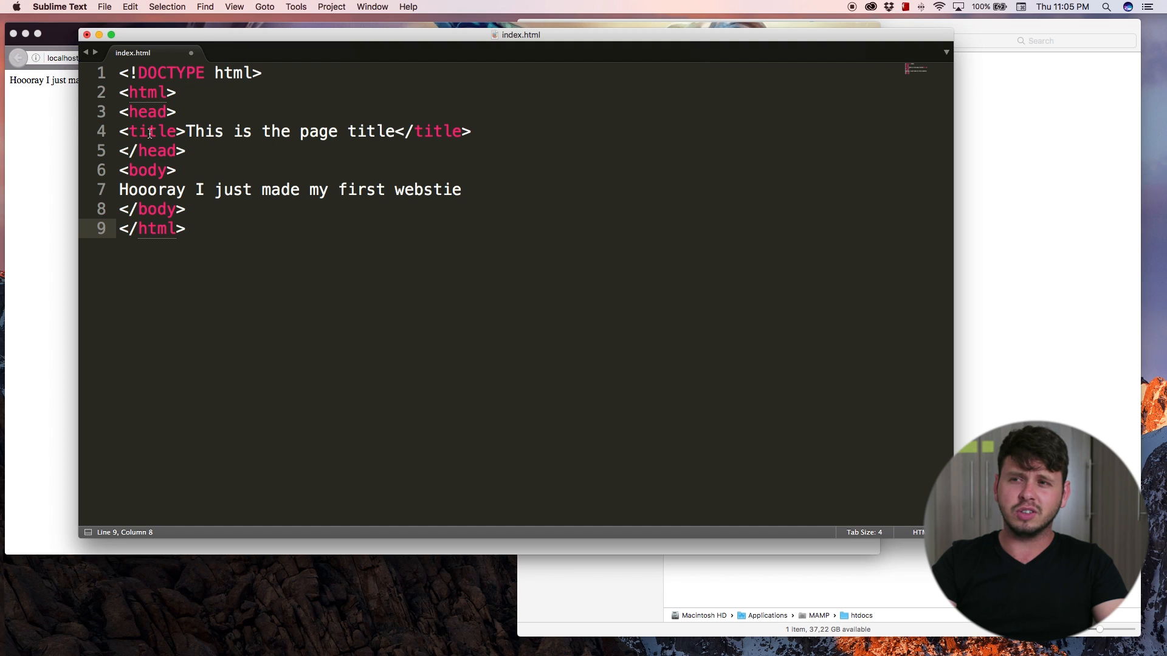
Undo so the title and body sentence stay indented inside head and body.
{"action": "left_click", "coordinate": [149, 112]}
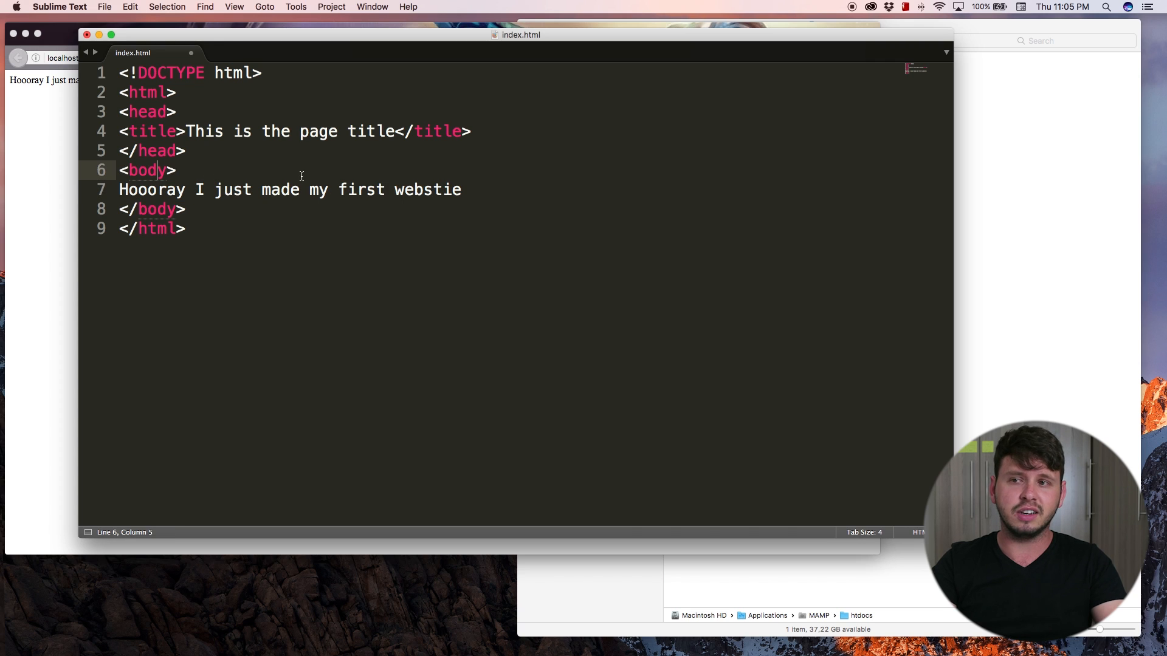
{"action": "key", "text": "cmd+a"}
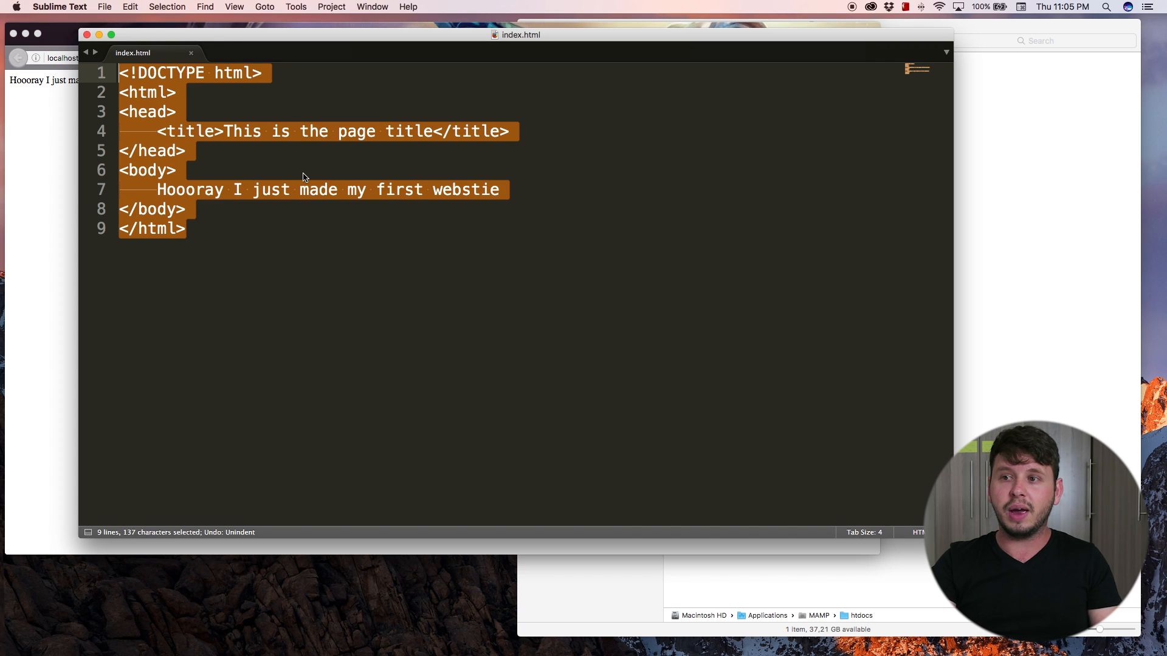
{"action": "left_click", "coordinate": [289, 210]}
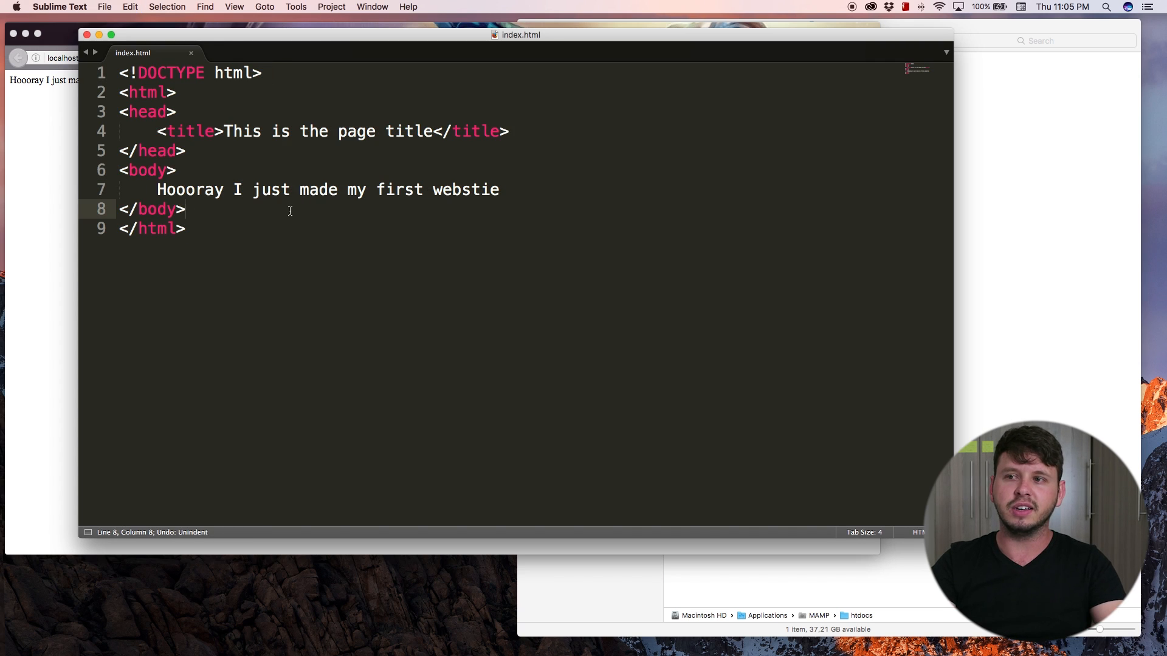
{"action": "left_click", "coordinate": [157, 189]}
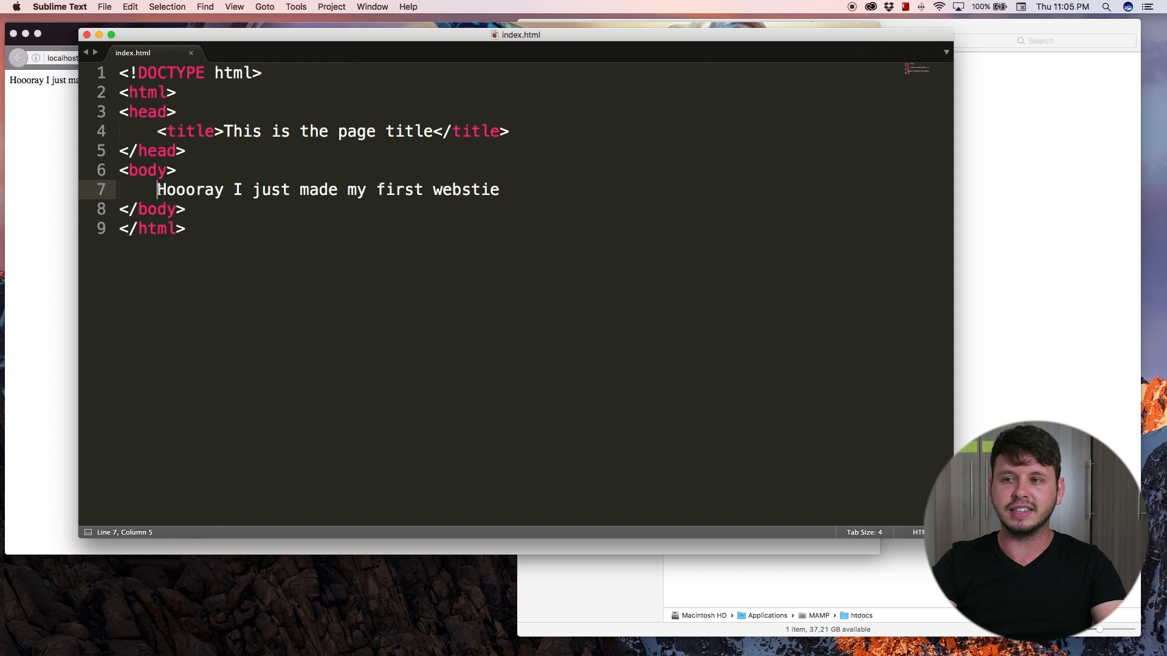
{"action": "left_click_drag", "start_coordinate": [157, 189], "coordinate": [499, 190]}
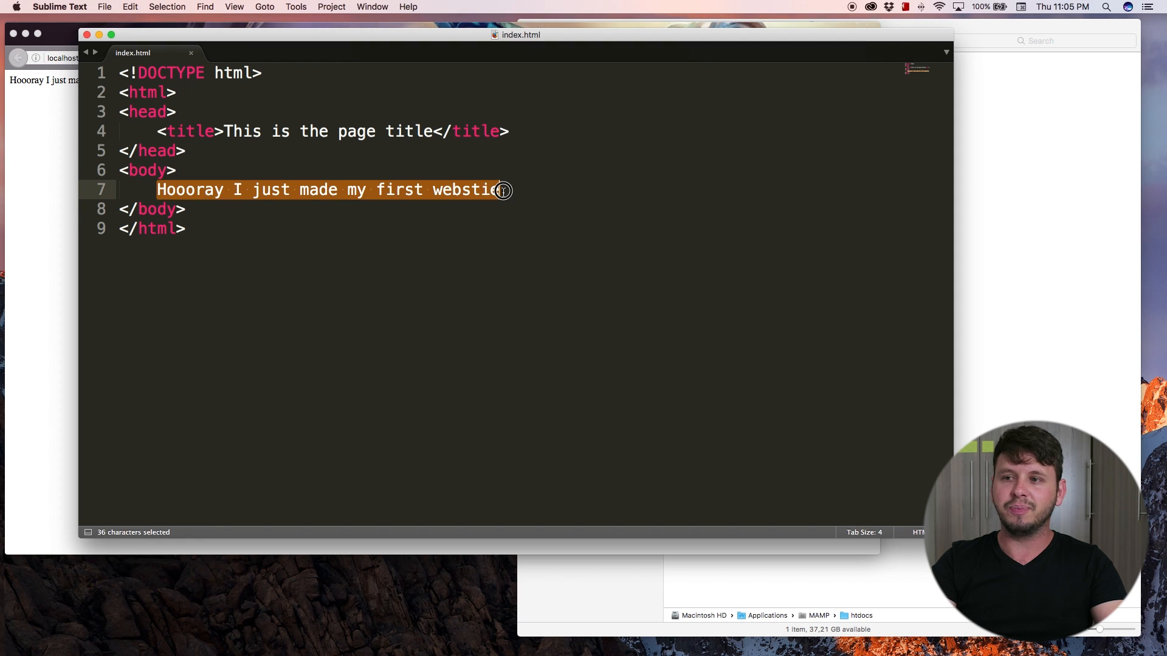
{"action": "left_click", "coordinate": [157, 131]}
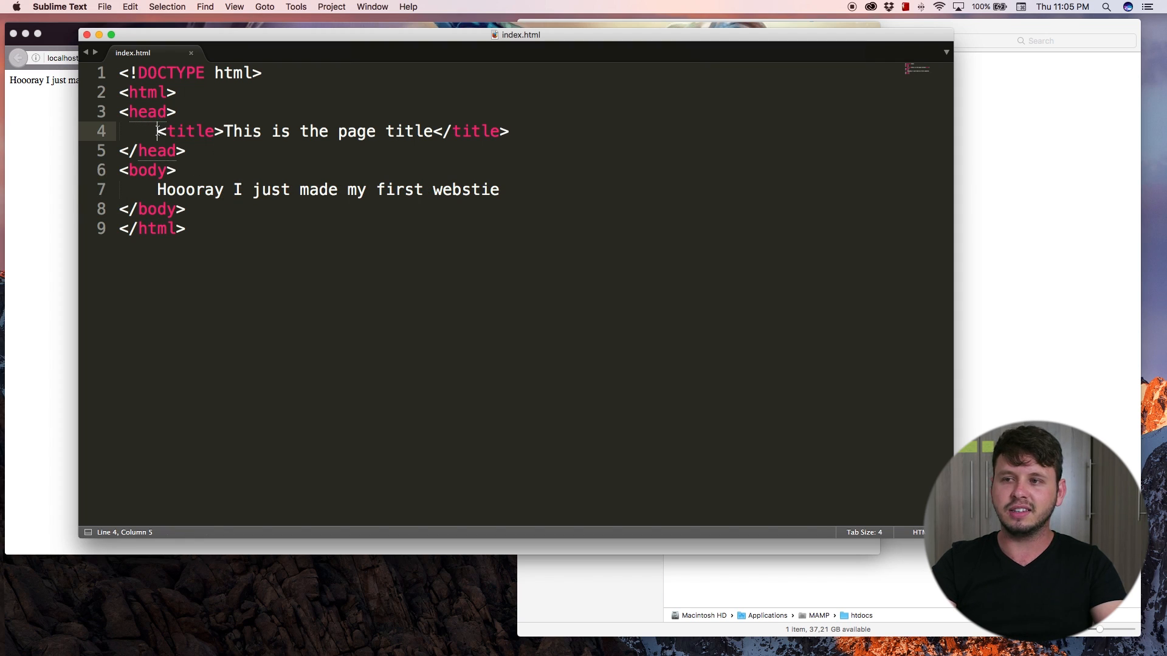